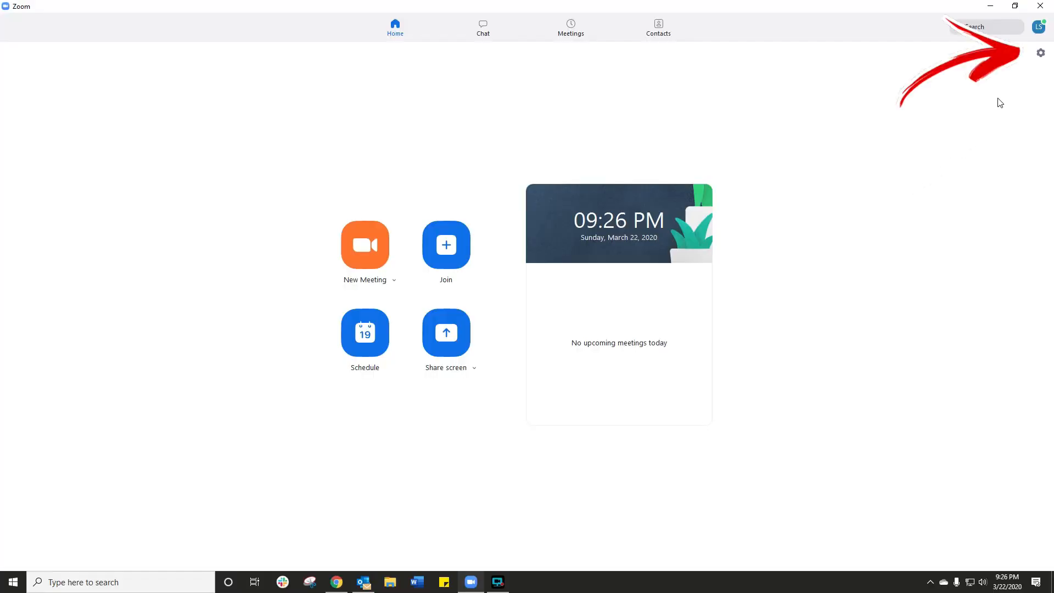
Step: Open Zoom Settings from the gear icon on the Home screen
{"action": "left_click", "coordinate": [1039, 52]}
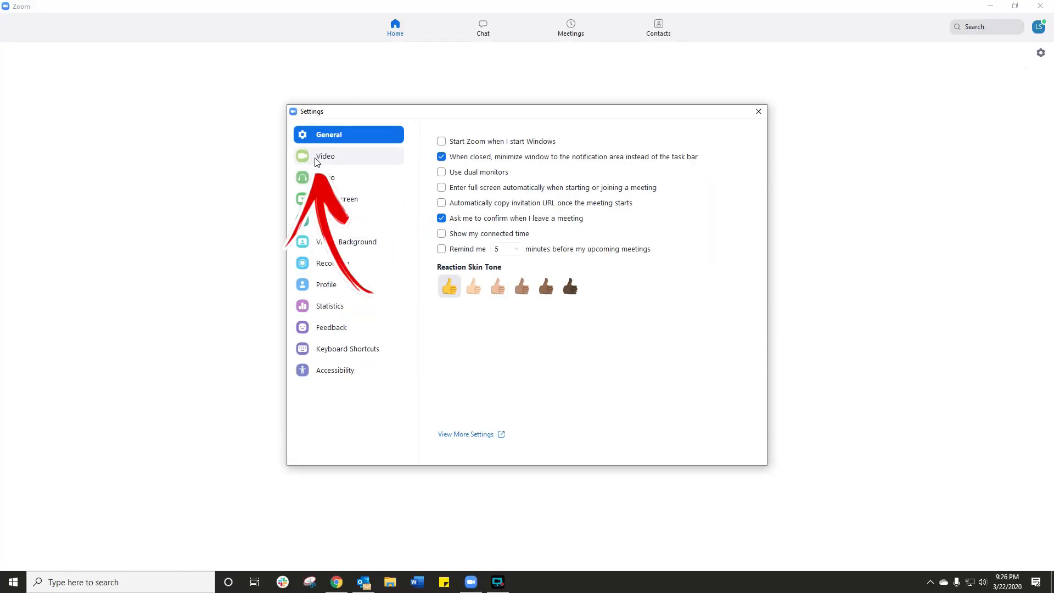
Step: In Video settings, try aspect ratio, HD and touch-up options, leaving touch-up on
{"action": "left_click", "coordinate": [326, 156]}
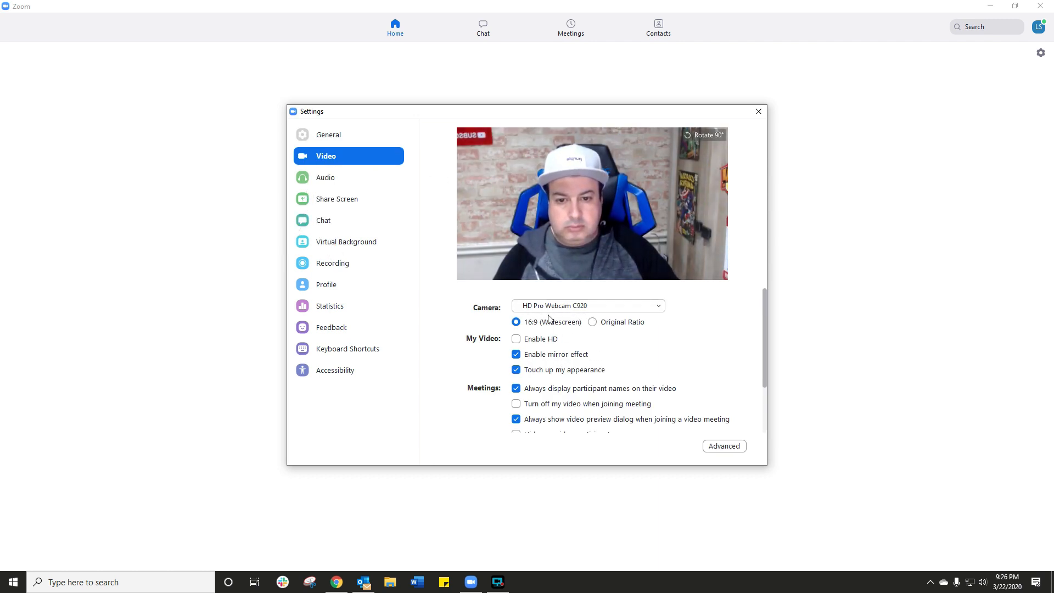
{"action": "left_click", "coordinate": [592, 323]}
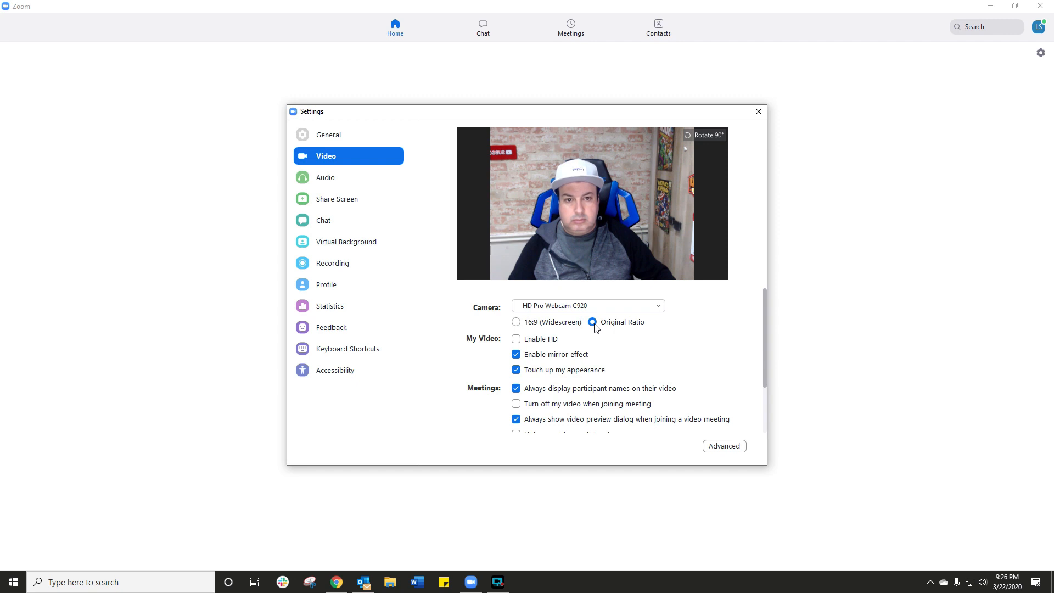
{"action": "left_click", "coordinate": [516, 322]}
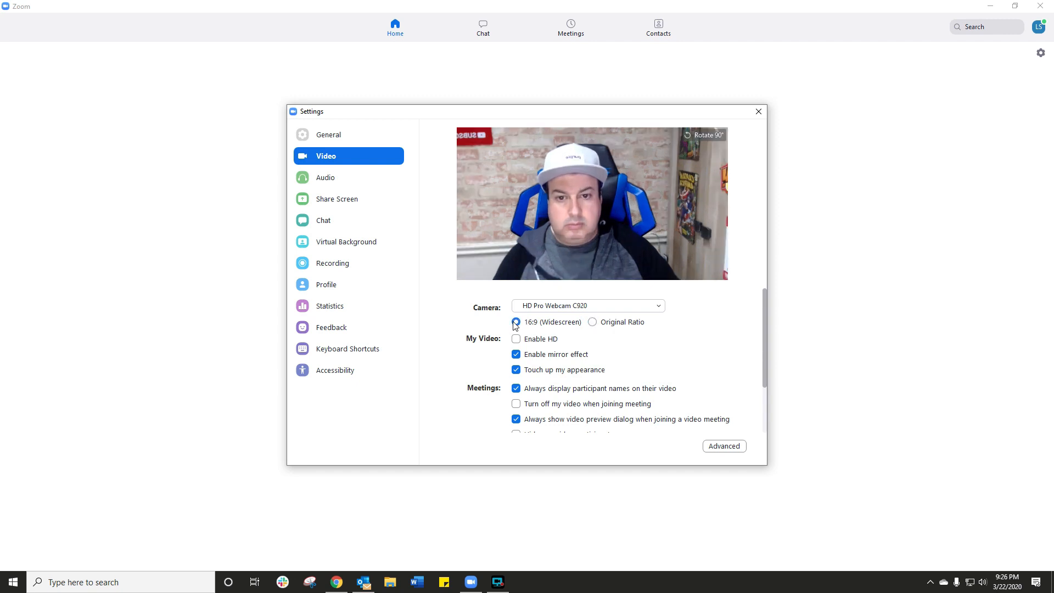
{"action": "left_click", "coordinate": [516, 322]}
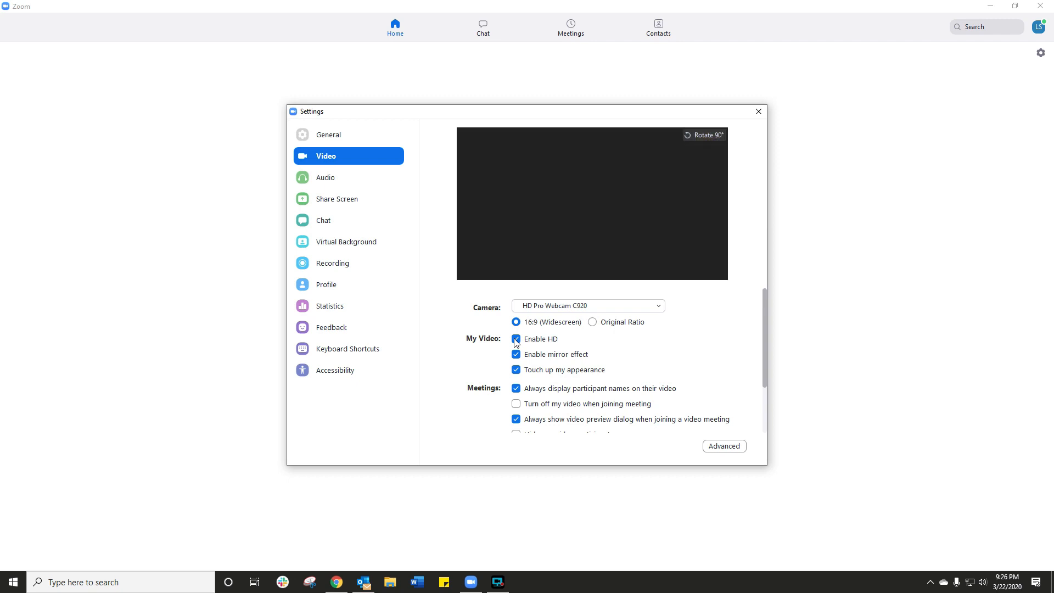
{"action": "left_click", "coordinate": [516, 338]}
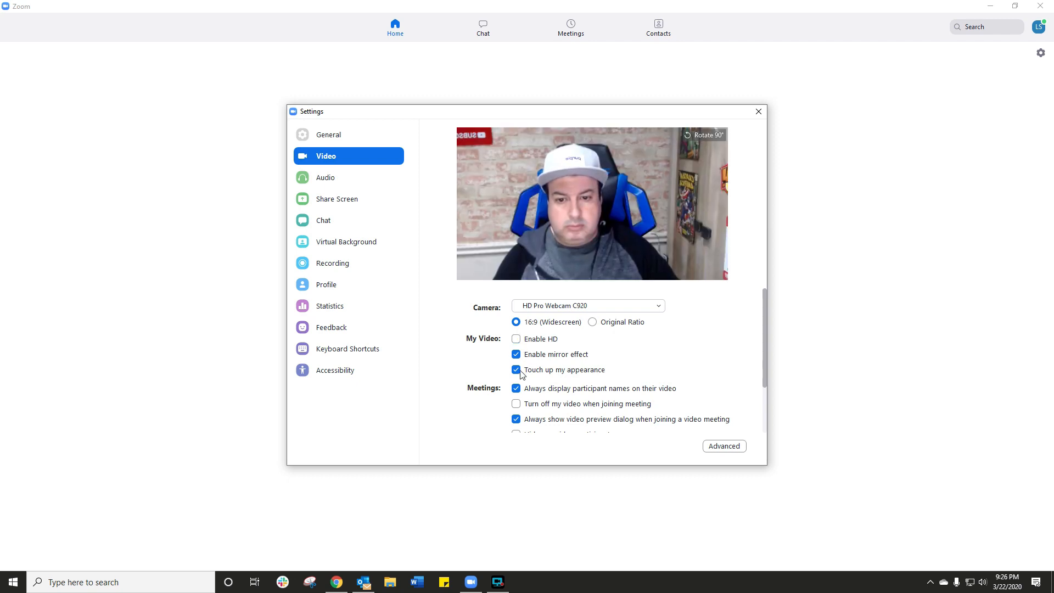
{"action": "left_click", "coordinate": [516, 370]}
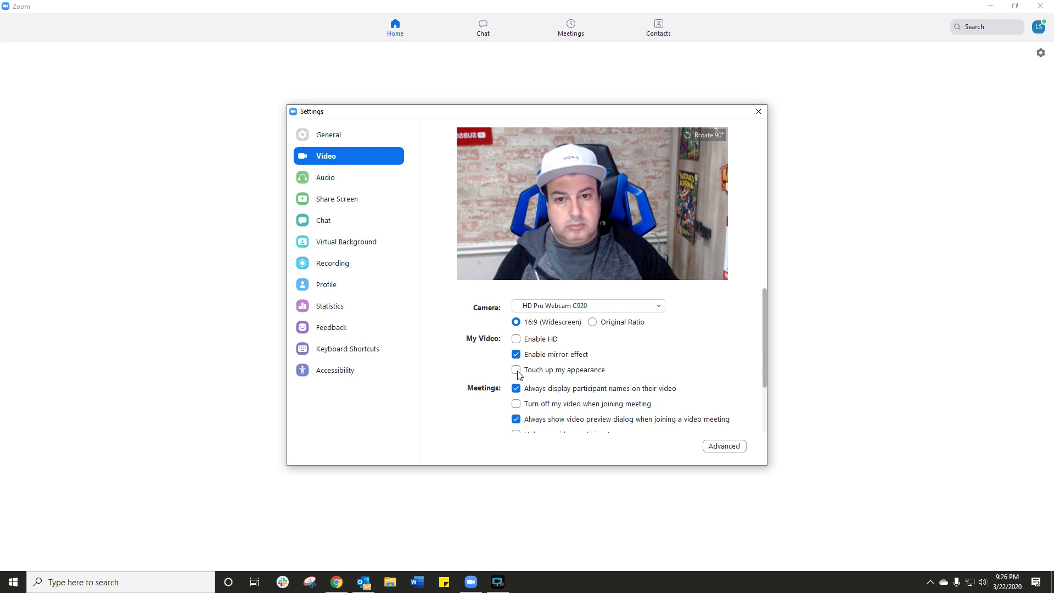
{"action": "left_click", "coordinate": [515, 370]}
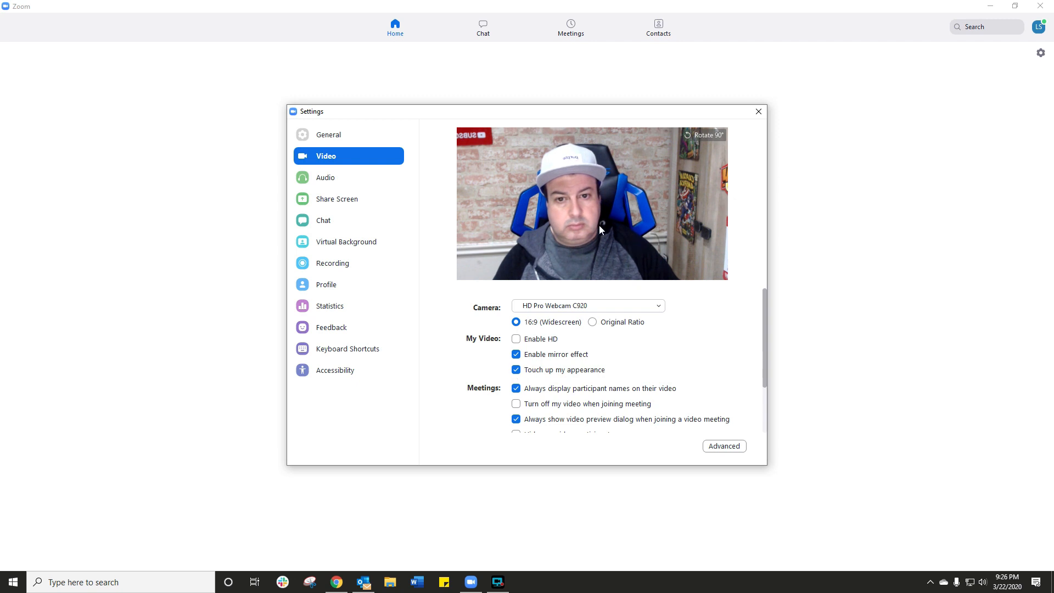
{"action": "left_click", "coordinate": [515, 369]}
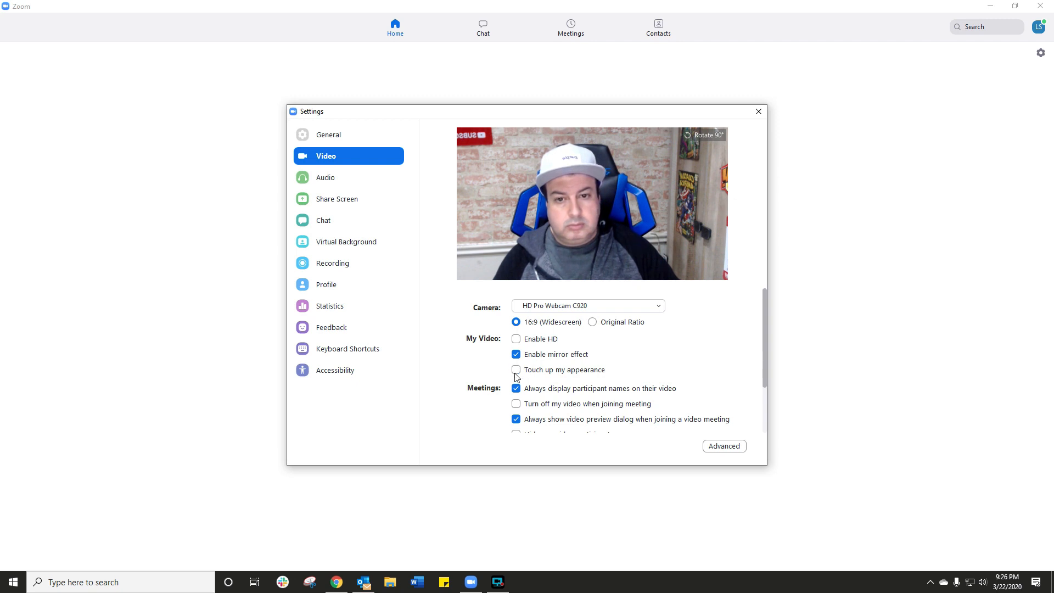
{"action": "left_click", "coordinate": [516, 370]}
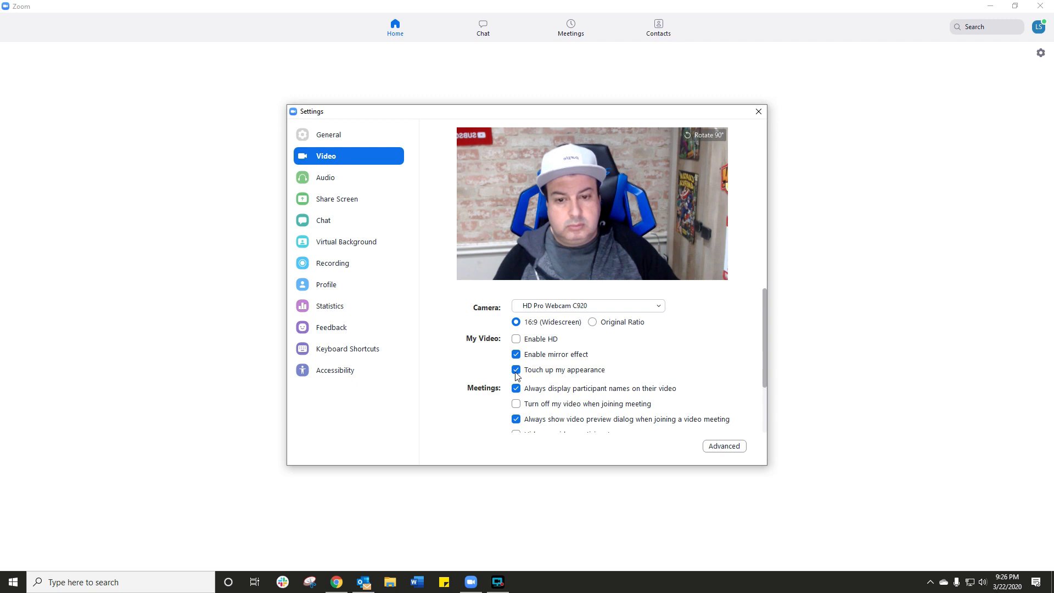
Step: Enable displaying up to 49 participants per screen in Gallery View
{"action": "scroll", "scroll_direction": "down", "scroll_amount": 3}
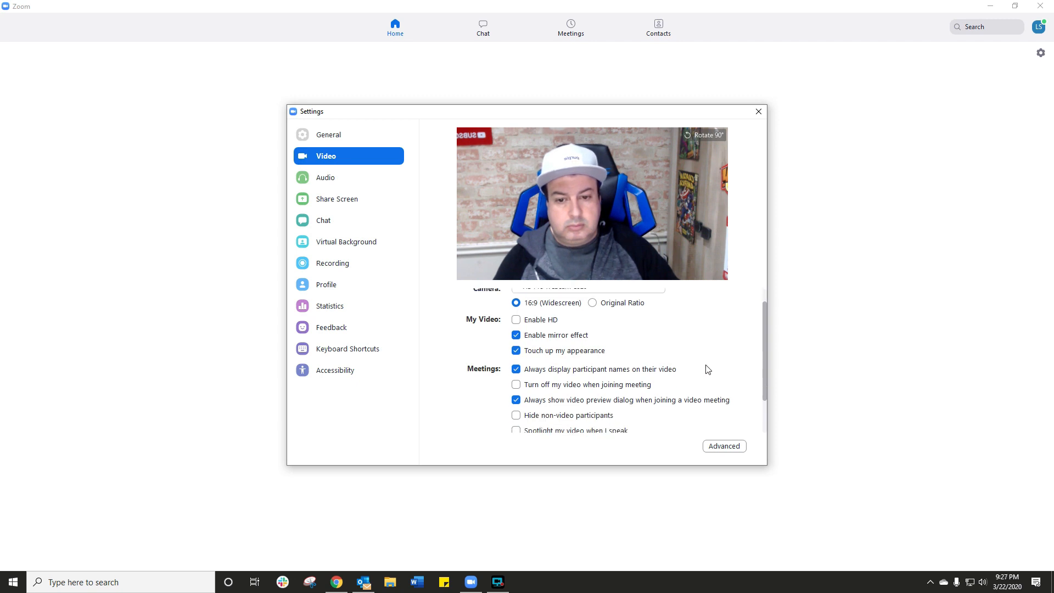
{"action": "scroll", "scroll_direction": "down", "scroll_amount": 3}
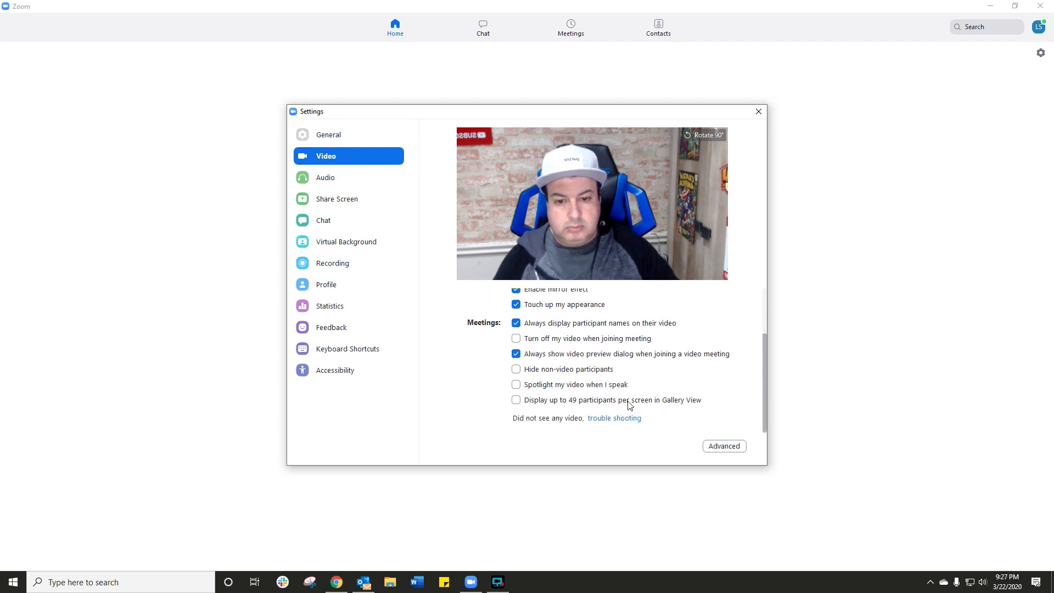
{"action": "left_click", "coordinate": [516, 400]}
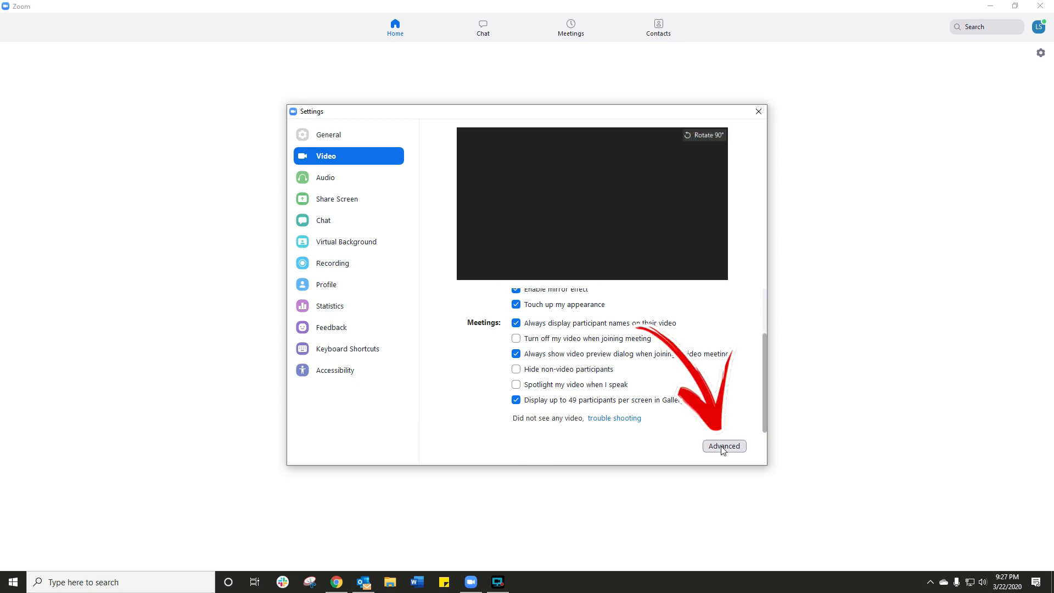
{"action": "left_click", "coordinate": [725, 446]}
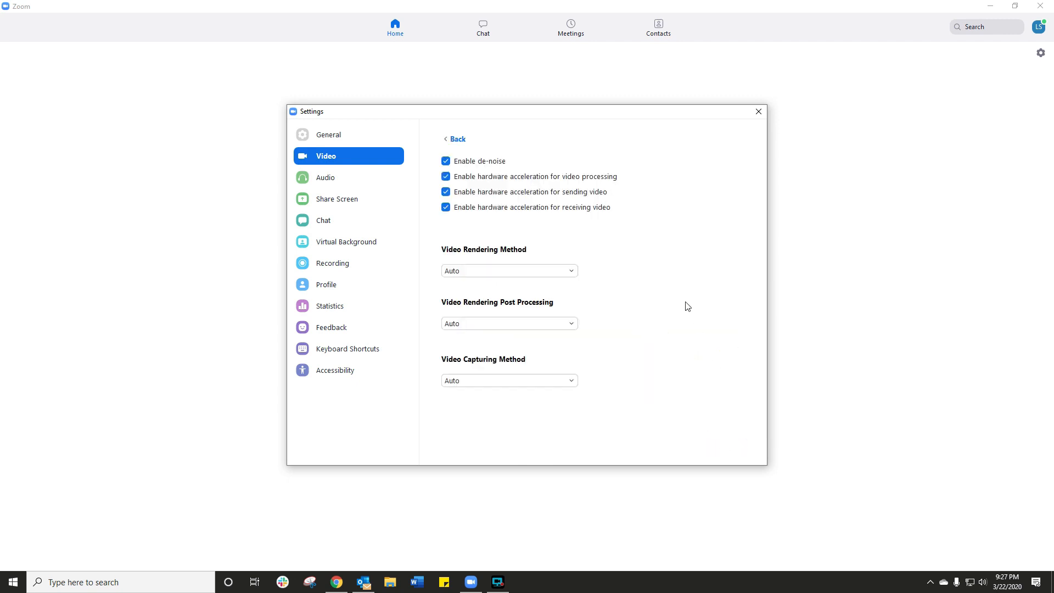
{"action": "mouse_move", "coordinate": [539, 222]}
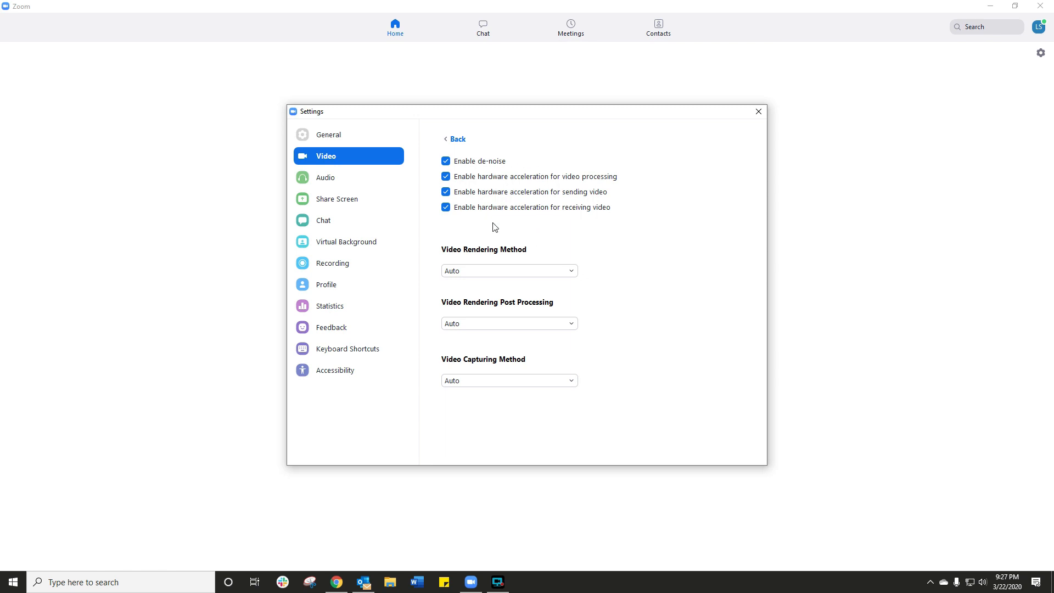
{"action": "mouse_move", "coordinate": [496, 182]}
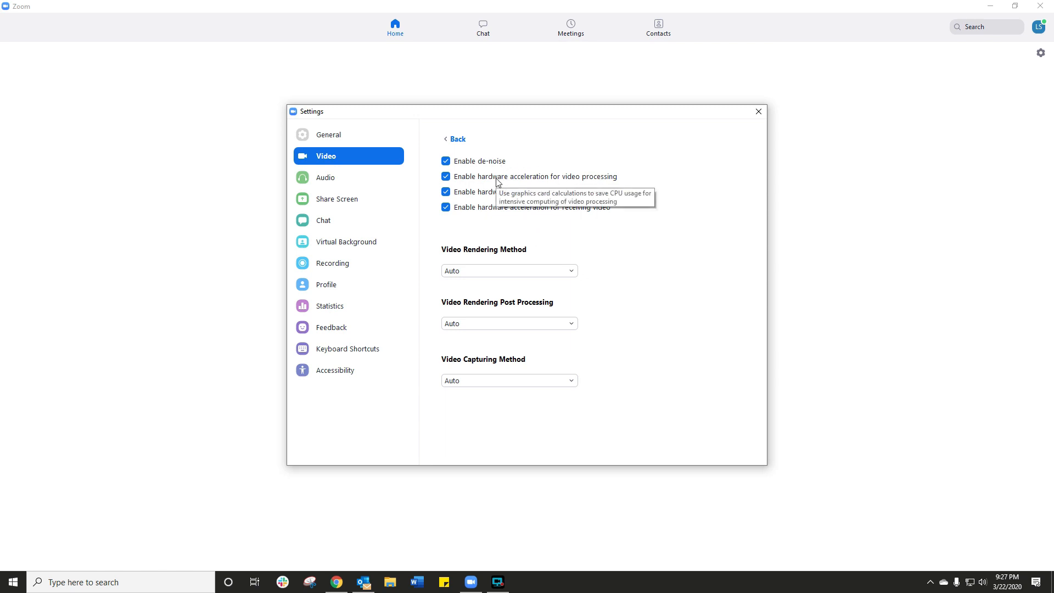
{"action": "mouse_move", "coordinate": [485, 204]}
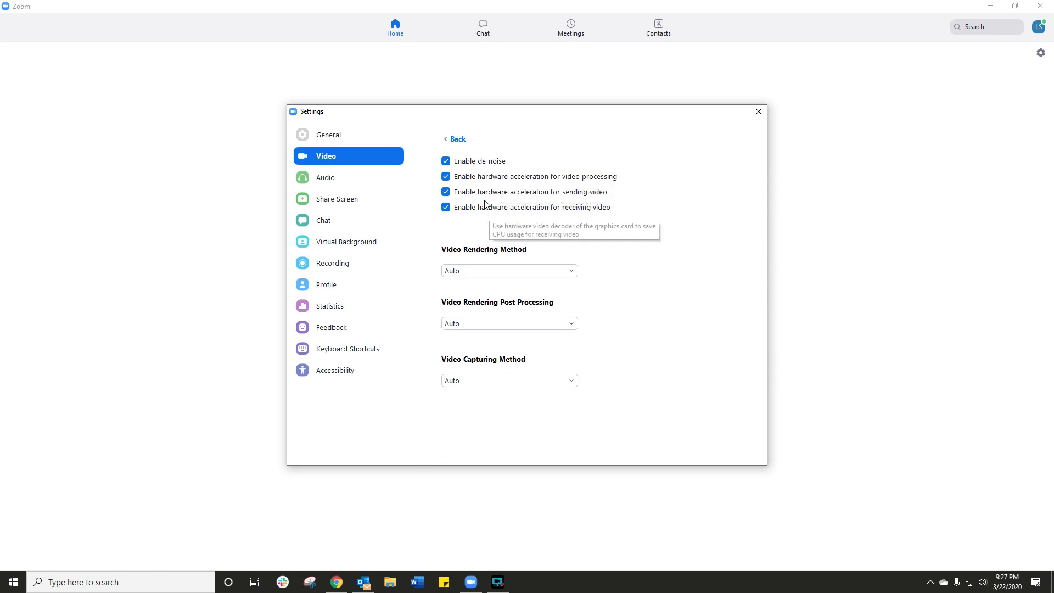
{"action": "mouse_move", "coordinate": [507, 197]}
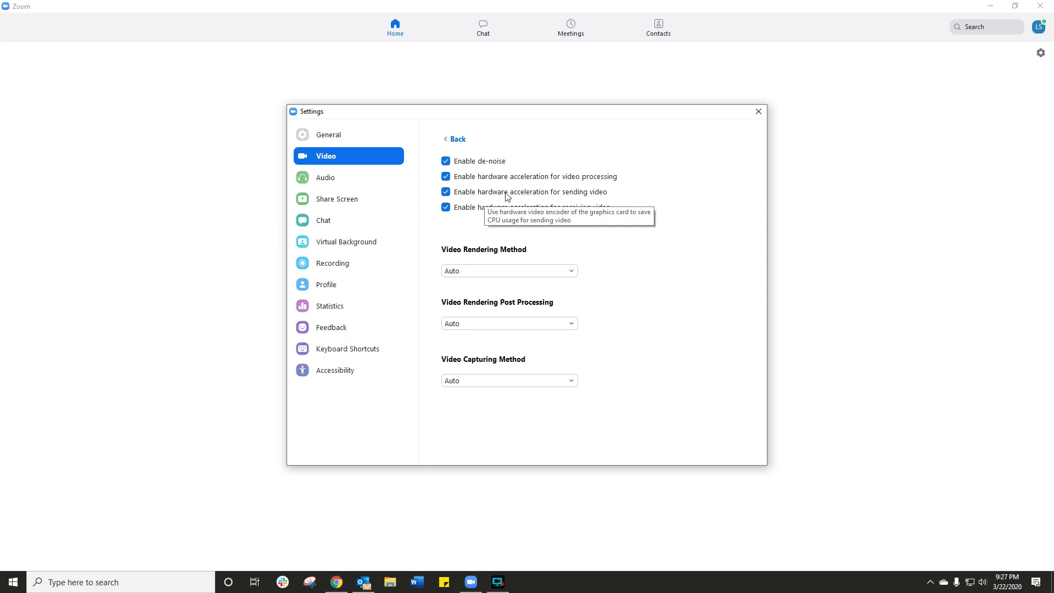
{"action": "mouse_move", "coordinate": [549, 198]}
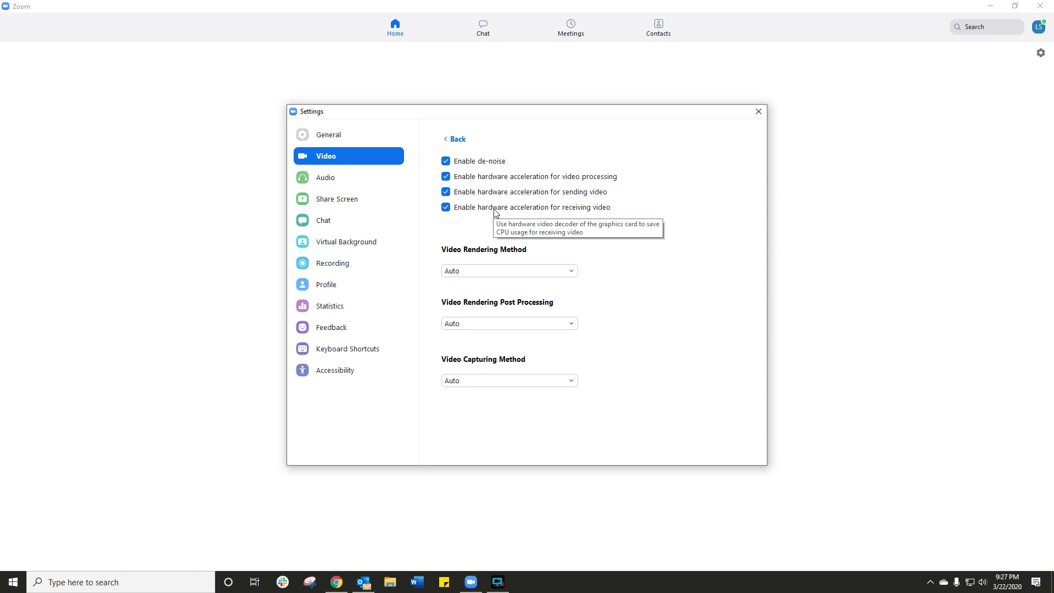
{"action": "mouse_move", "coordinate": [494, 216]}
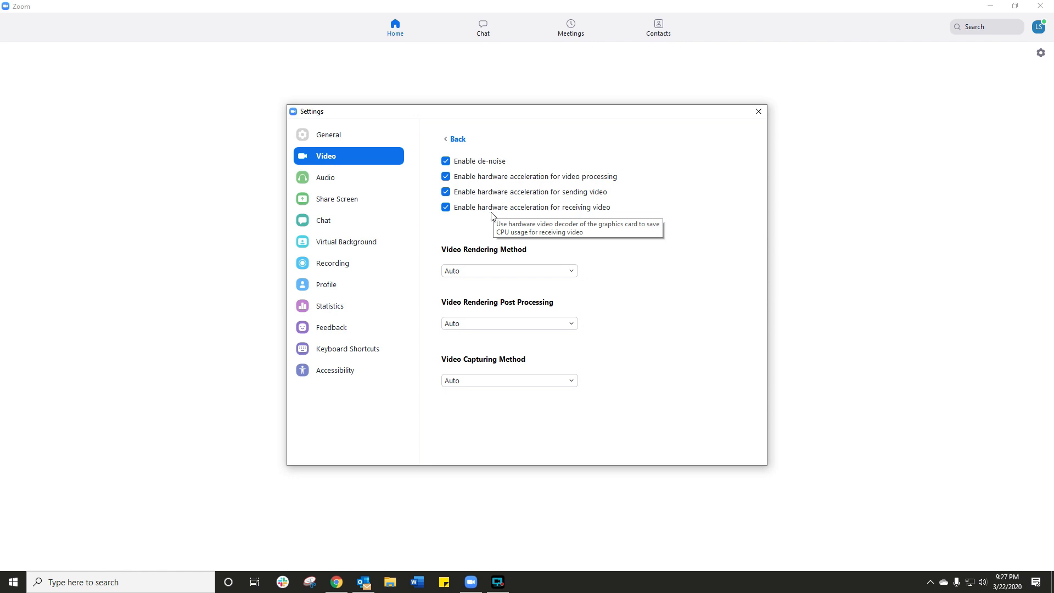
{"action": "mouse_move", "coordinate": [430, 191]}
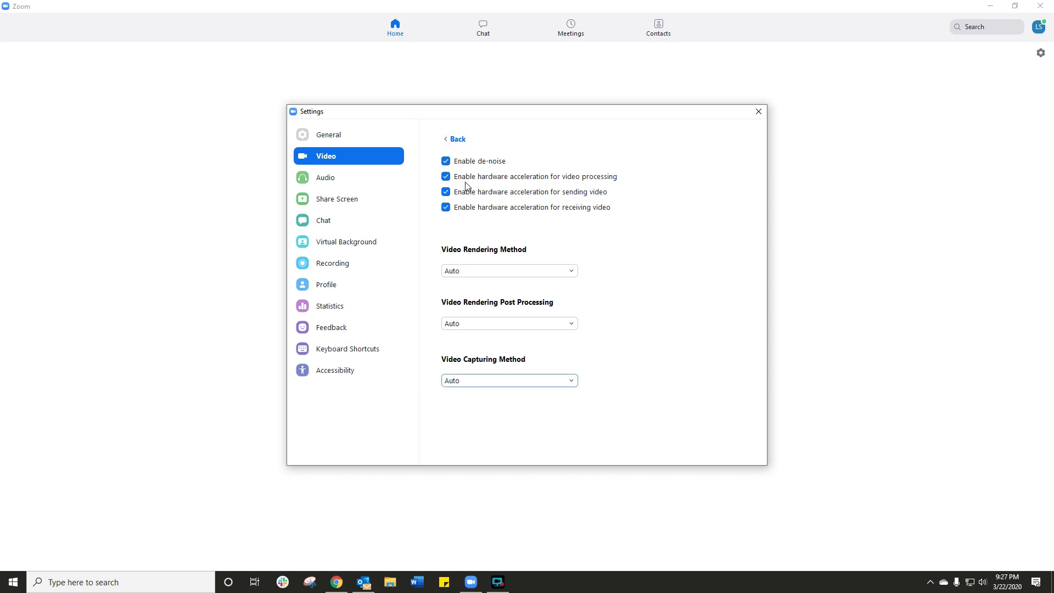
{"action": "left_click", "coordinate": [456, 139]}
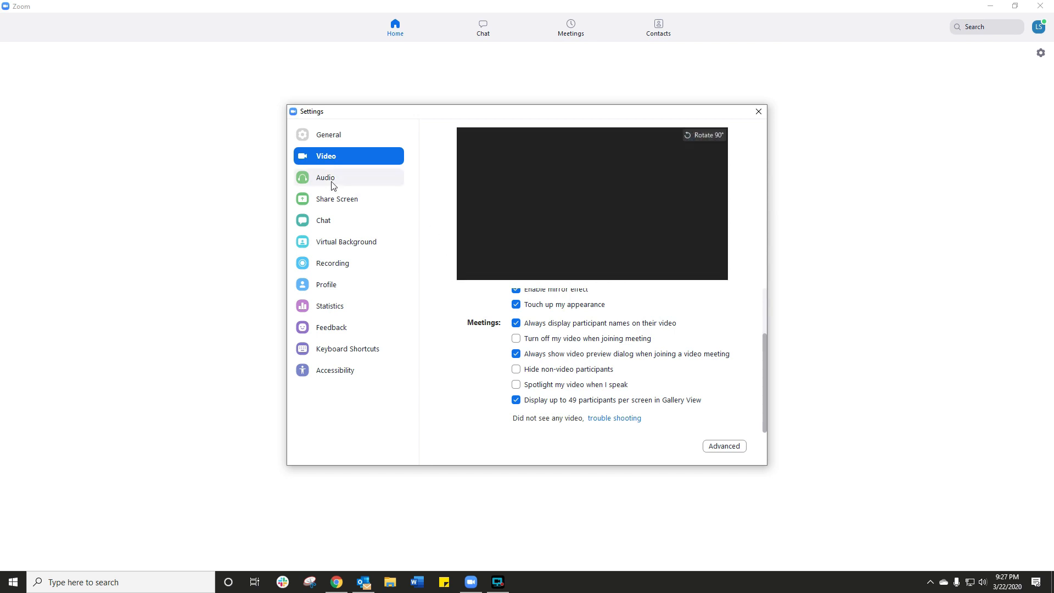
Step: Open Audio settings and view the available speaker devices
{"action": "left_click", "coordinate": [327, 177]}
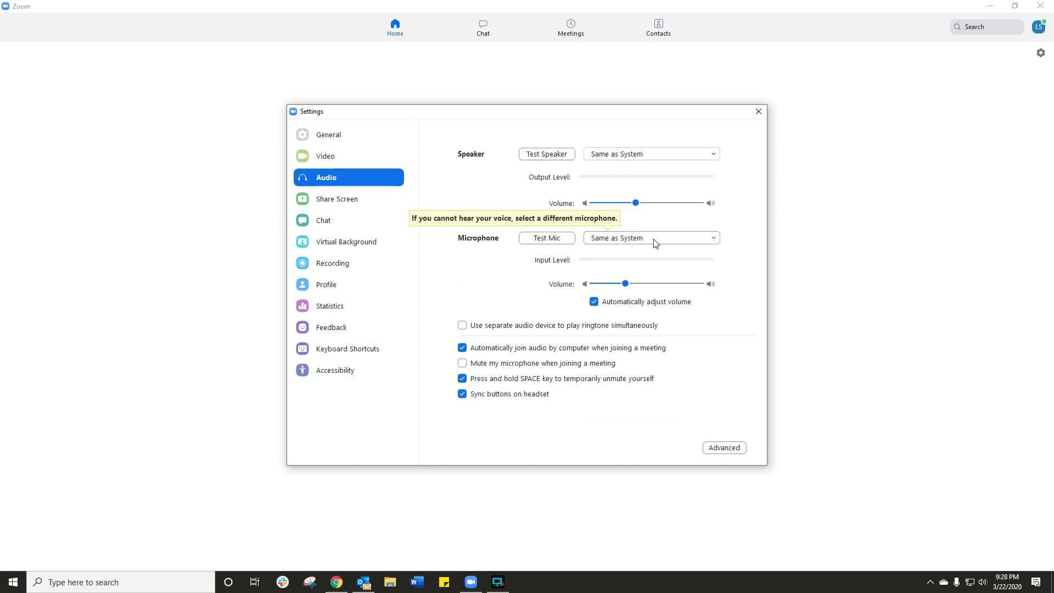
{"action": "mouse_move", "coordinate": [657, 255]}
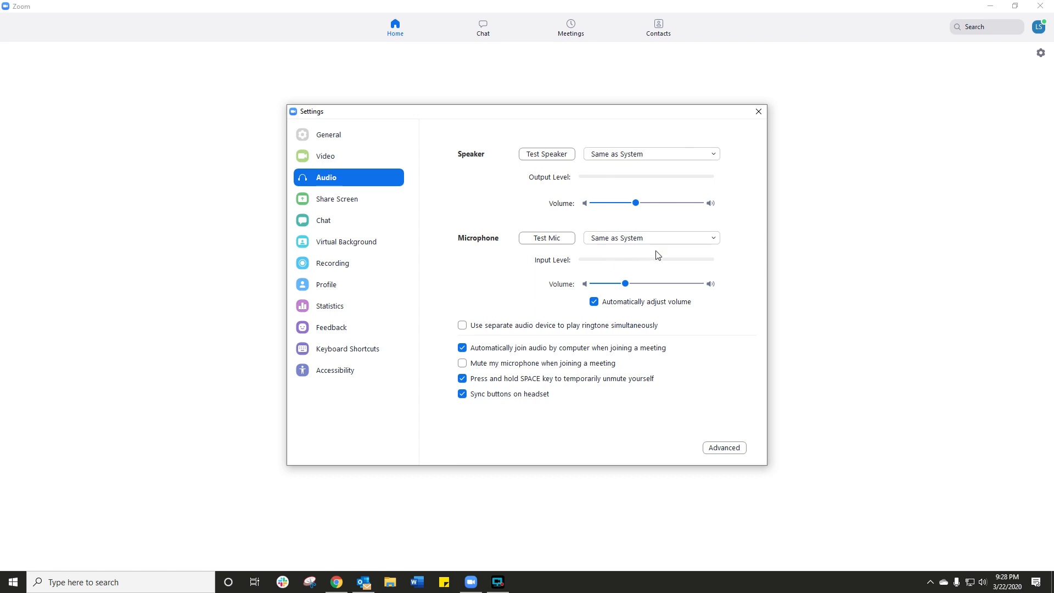
{"action": "left_click", "coordinate": [650, 237]}
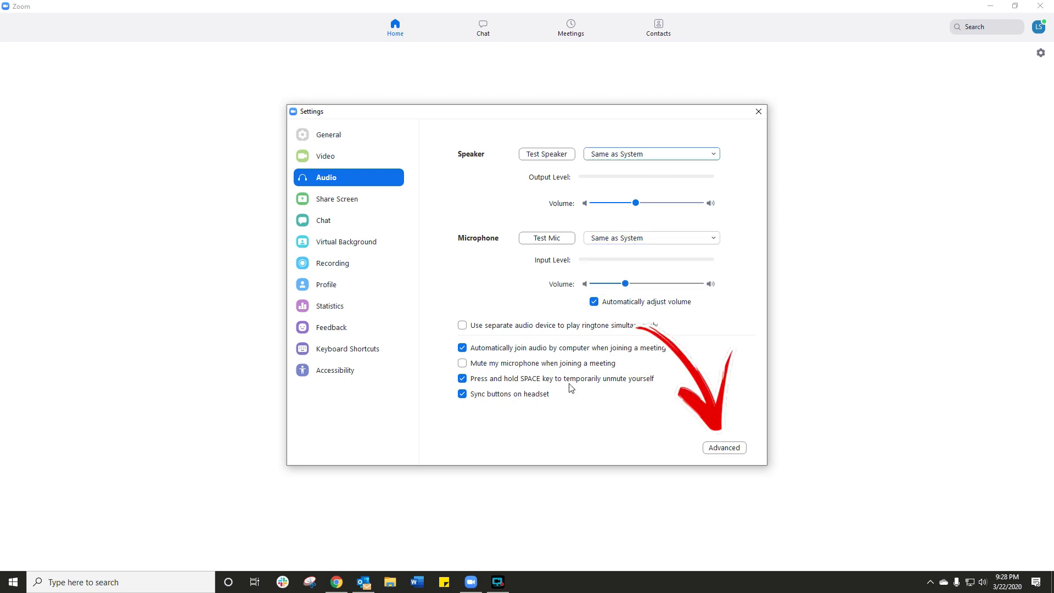
Step: Keep persistent and intermittent noise suppression and echo cancellation on Auto, then go back
{"action": "left_click", "coordinate": [725, 448]}
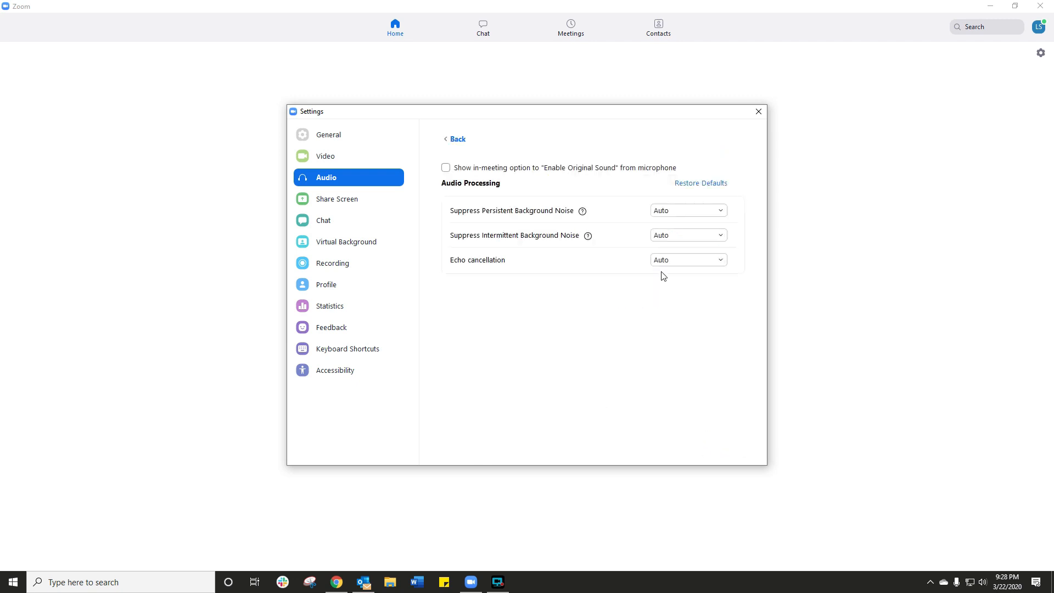
{"action": "mouse_move", "coordinate": [663, 276]}
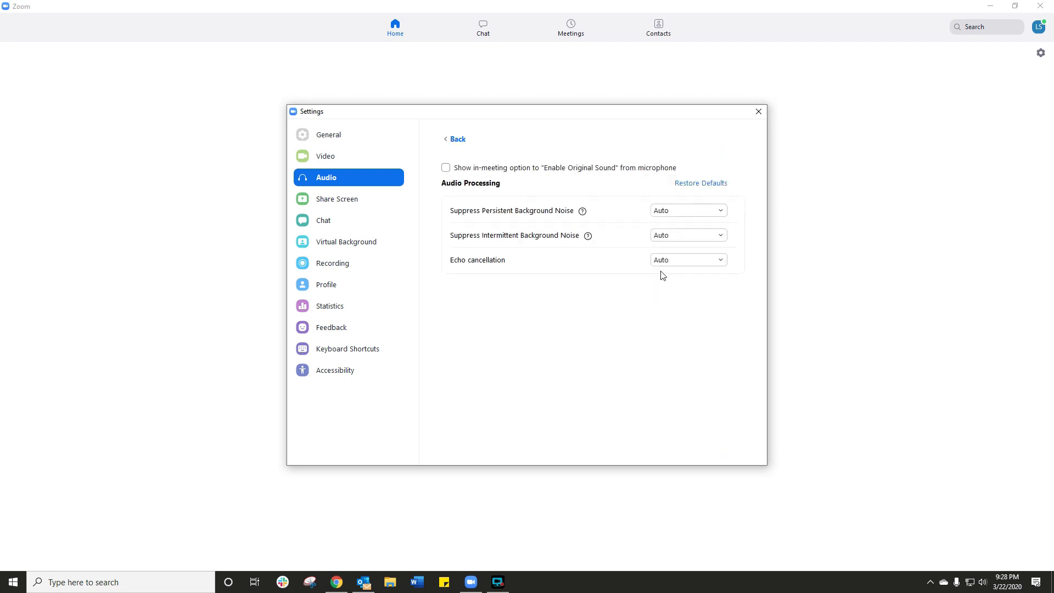
{"action": "mouse_move", "coordinate": [602, 279]}
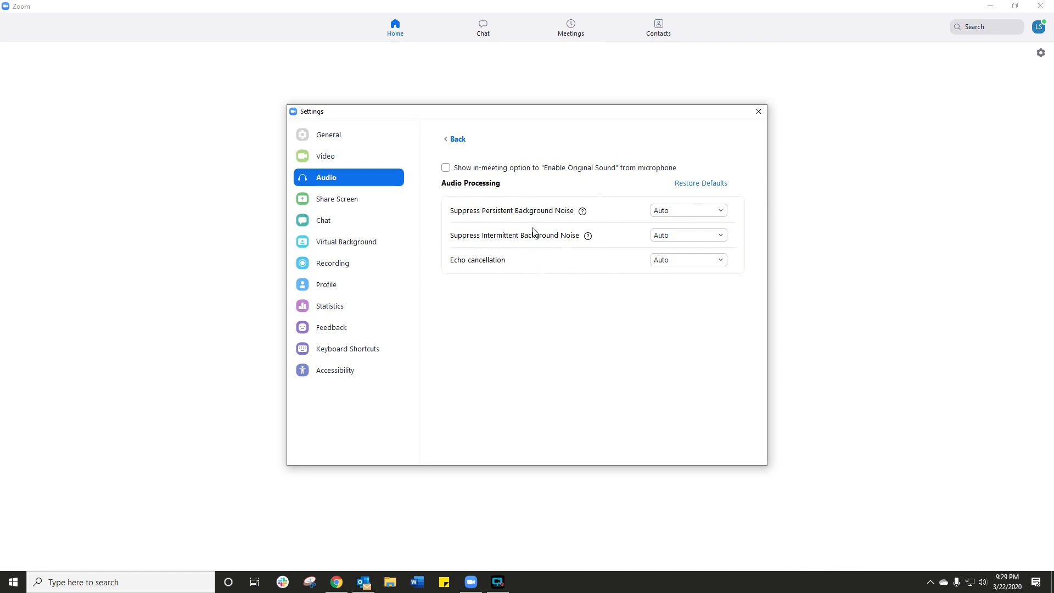
{"action": "mouse_move", "coordinate": [581, 216]}
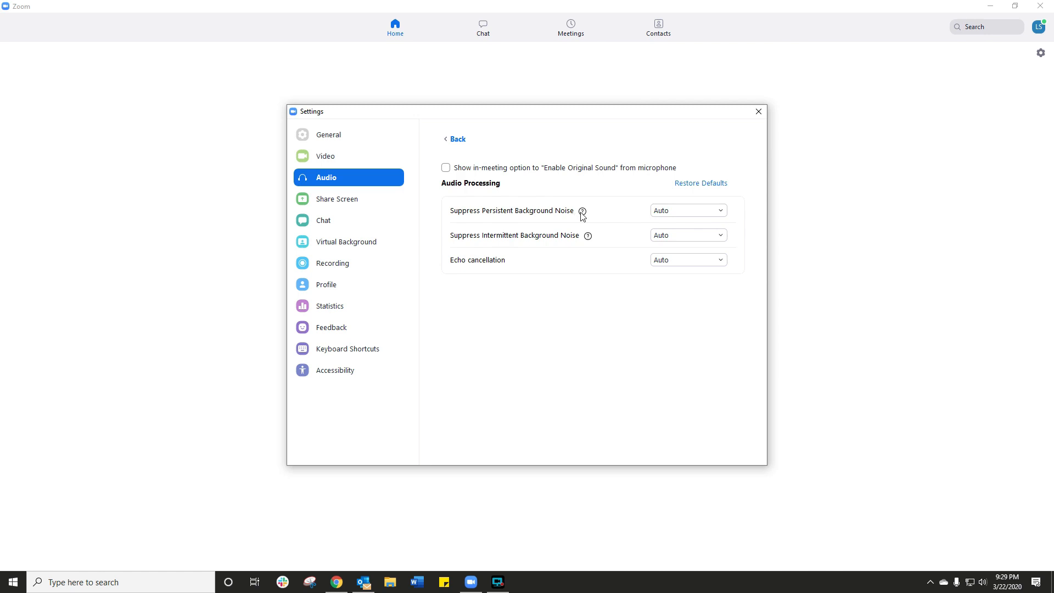
{"action": "mouse_move", "coordinate": [582, 211]}
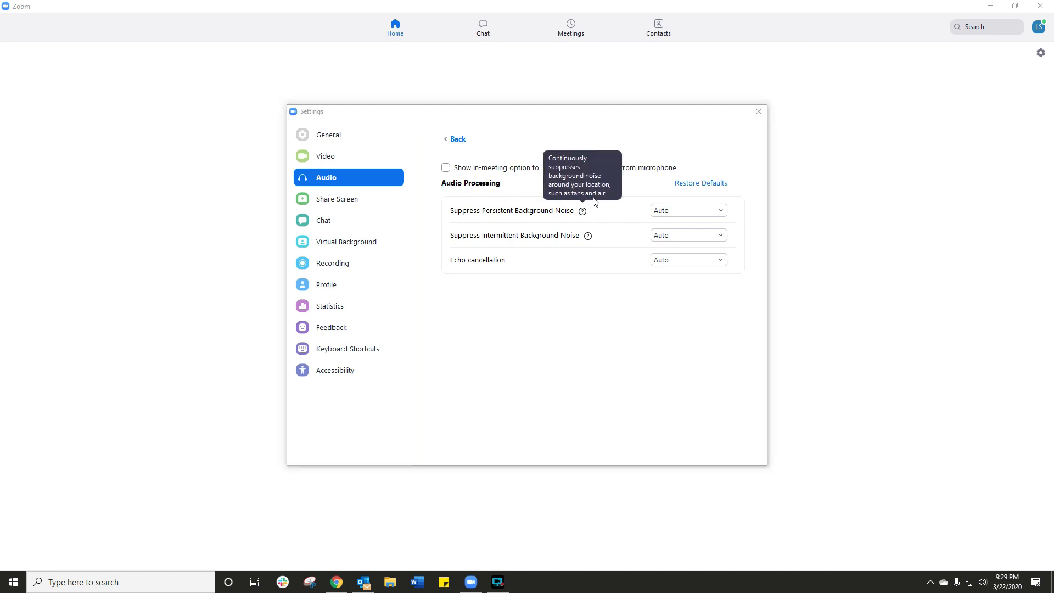
{"action": "mouse_move", "coordinate": [588, 239]}
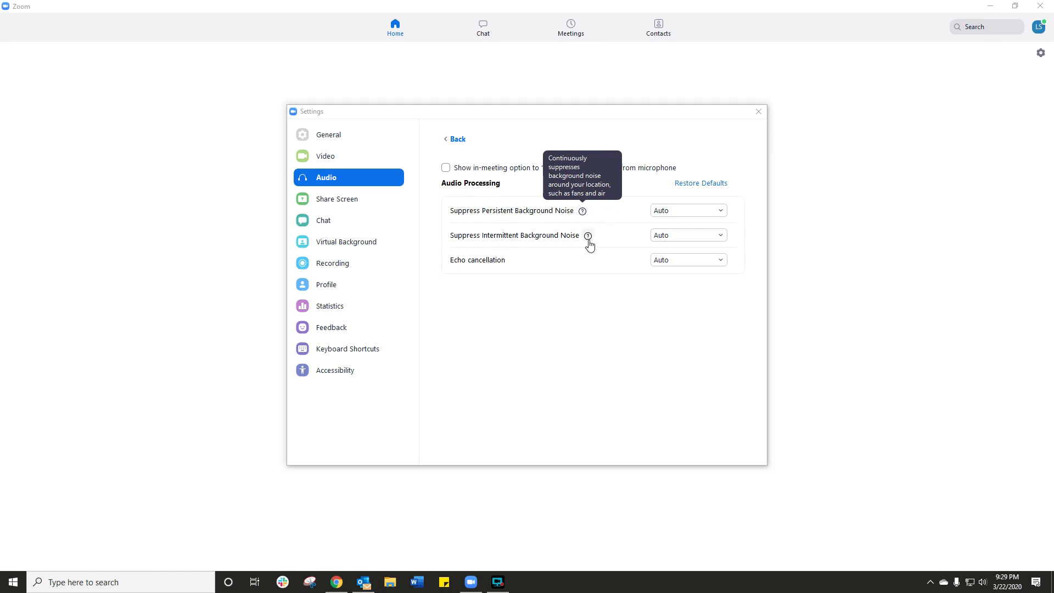
{"action": "mouse_move", "coordinate": [587, 236]}
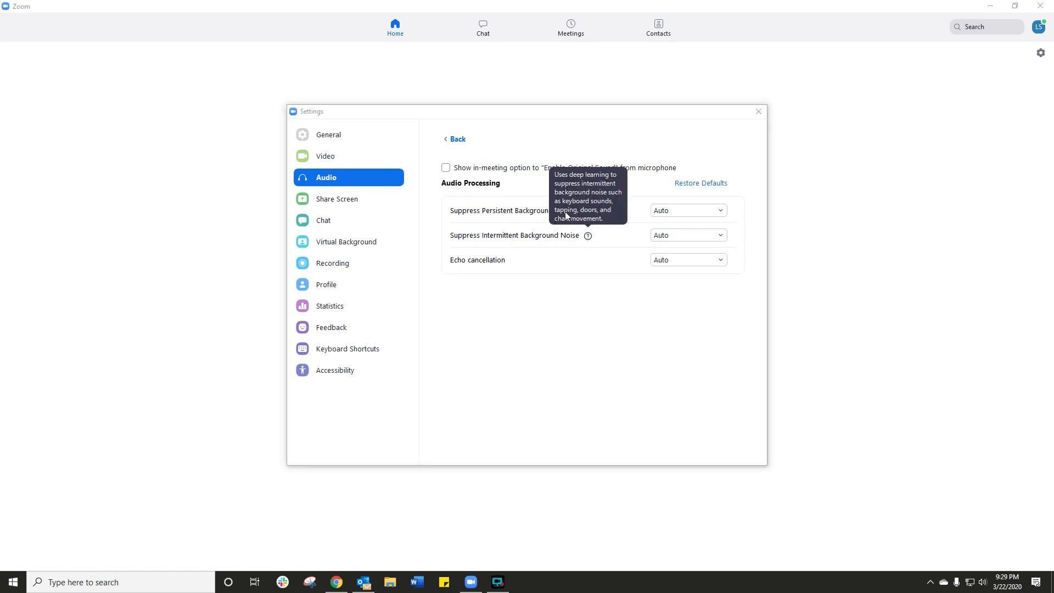
{"action": "left_click", "coordinate": [687, 209]}
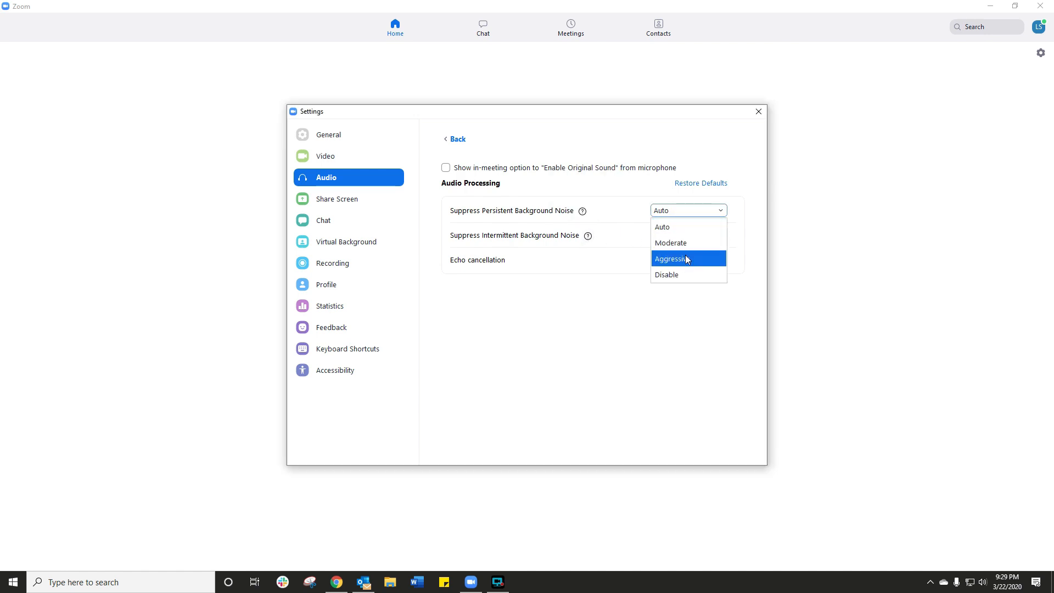
{"action": "left_click", "coordinate": [688, 234]}
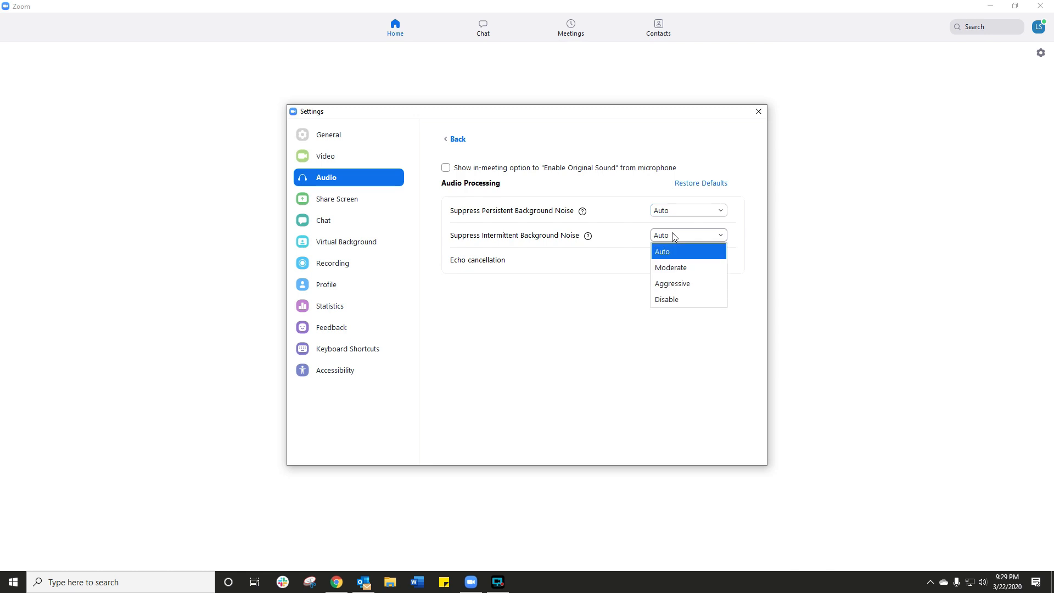
{"action": "left_click", "coordinate": [662, 251]}
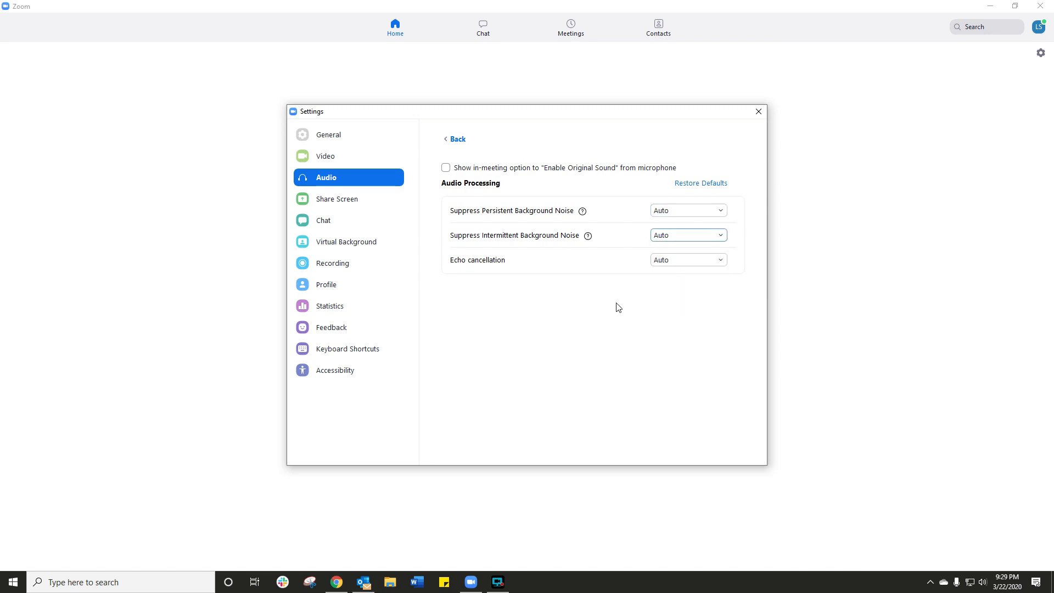
{"action": "left_click", "coordinate": [687, 260]}
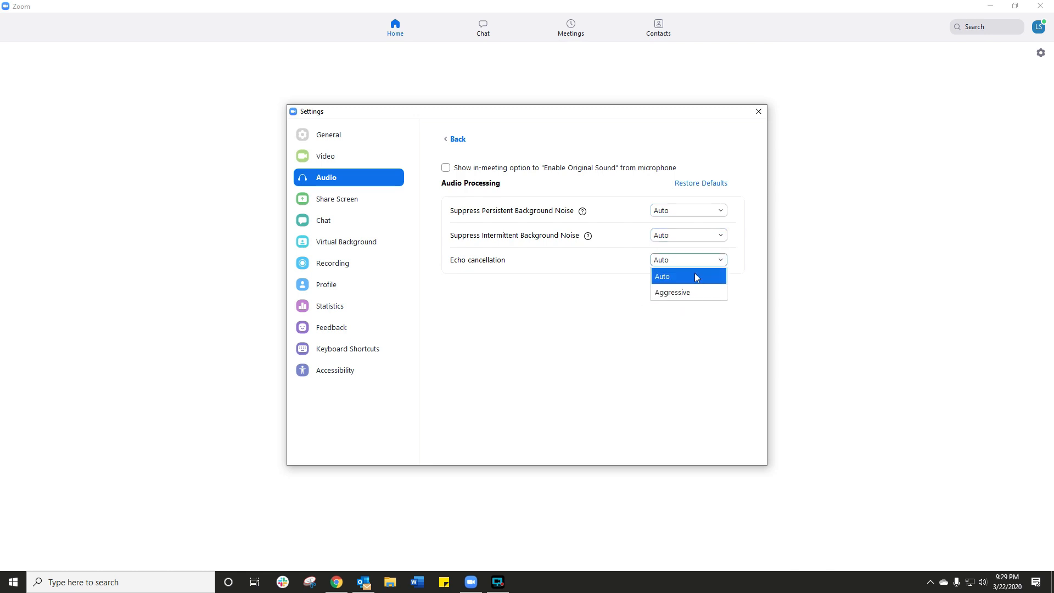
{"action": "left_click", "coordinate": [688, 275]}
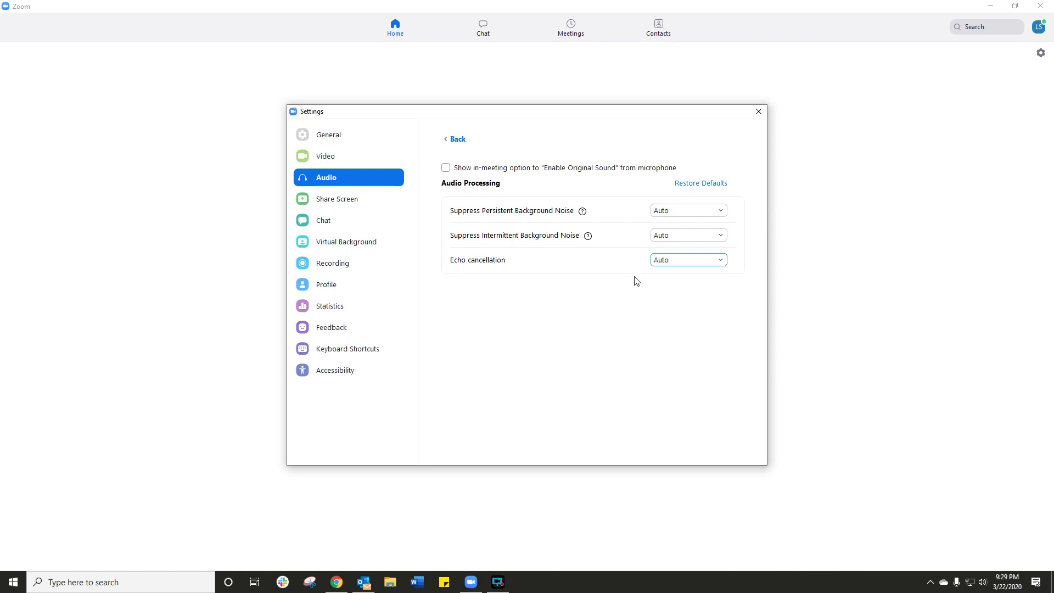
{"action": "left_click", "coordinate": [457, 139]}
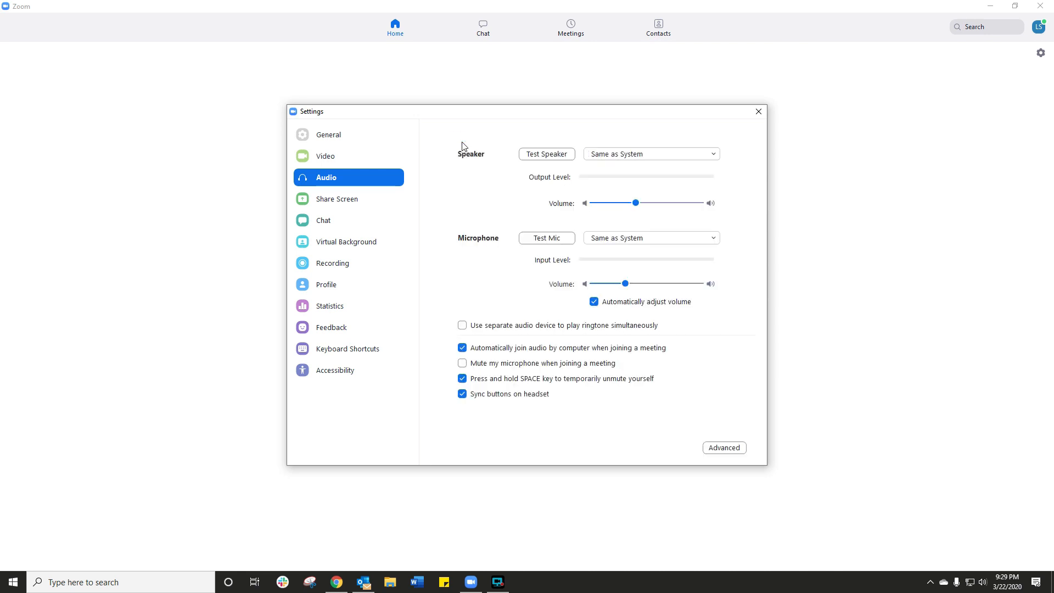
Step: Try the San Francisco, Grass, Earth, Northern Lights and palm beach virtual backgrounds
{"action": "left_click", "coordinate": [348, 242]}
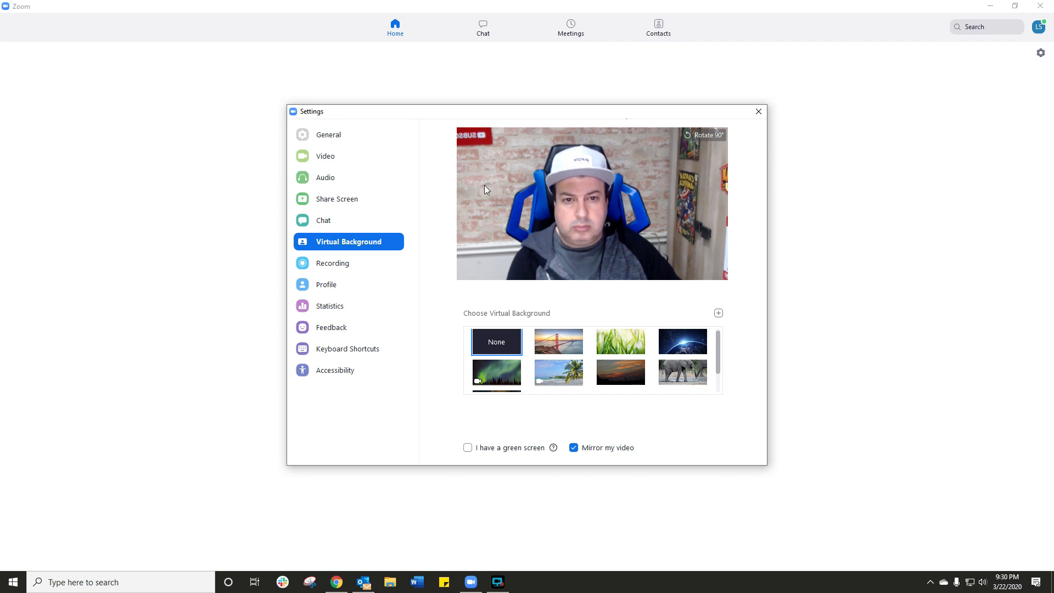
{"action": "left_click", "coordinate": [558, 341]}
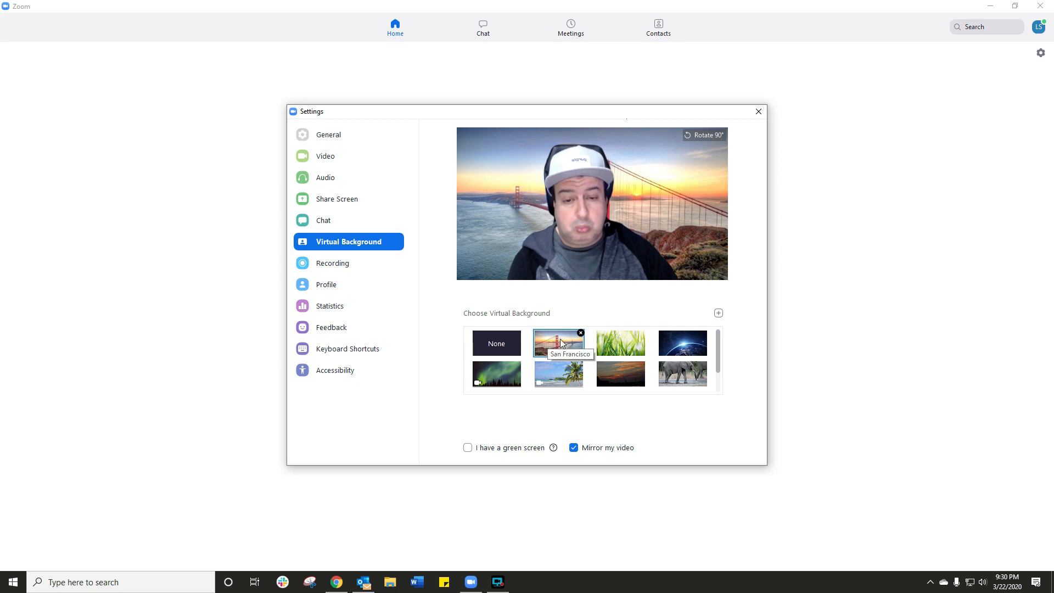
{"action": "left_click", "coordinate": [619, 343]}
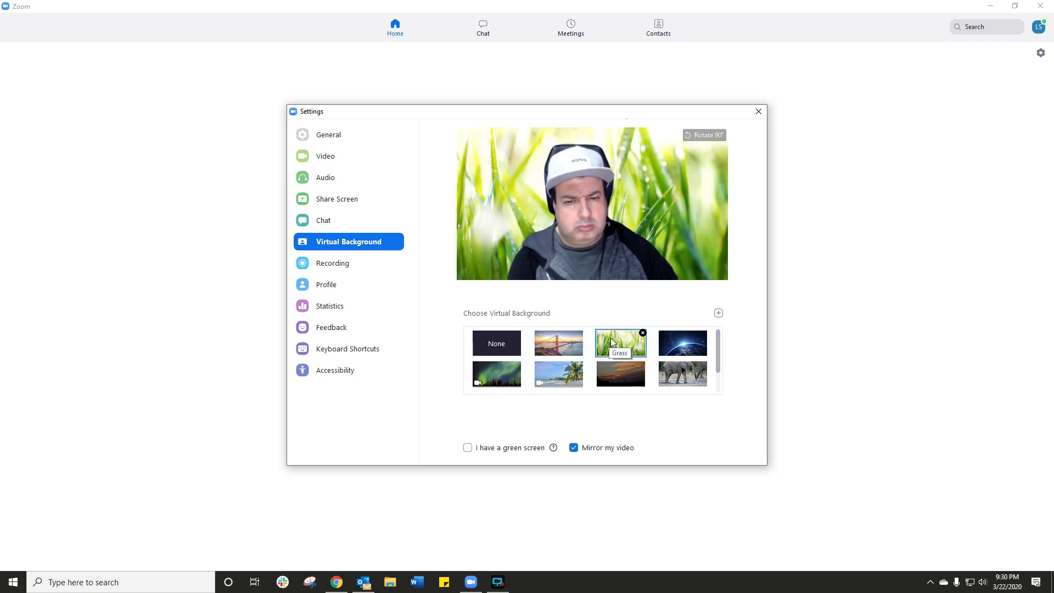
{"action": "left_click", "coordinate": [683, 343]}
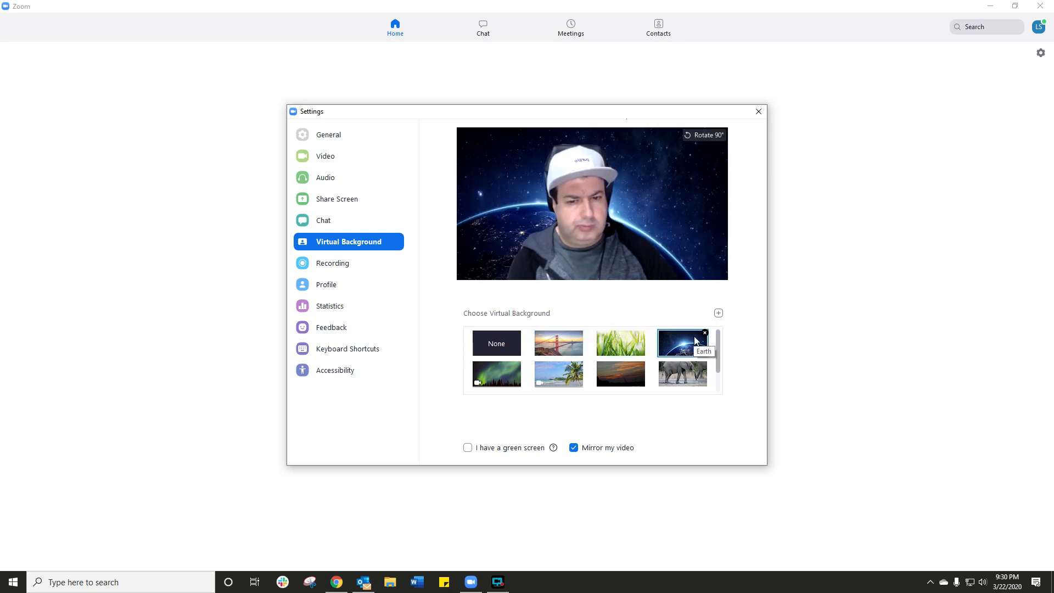
{"action": "mouse_move", "coordinate": [496, 374]}
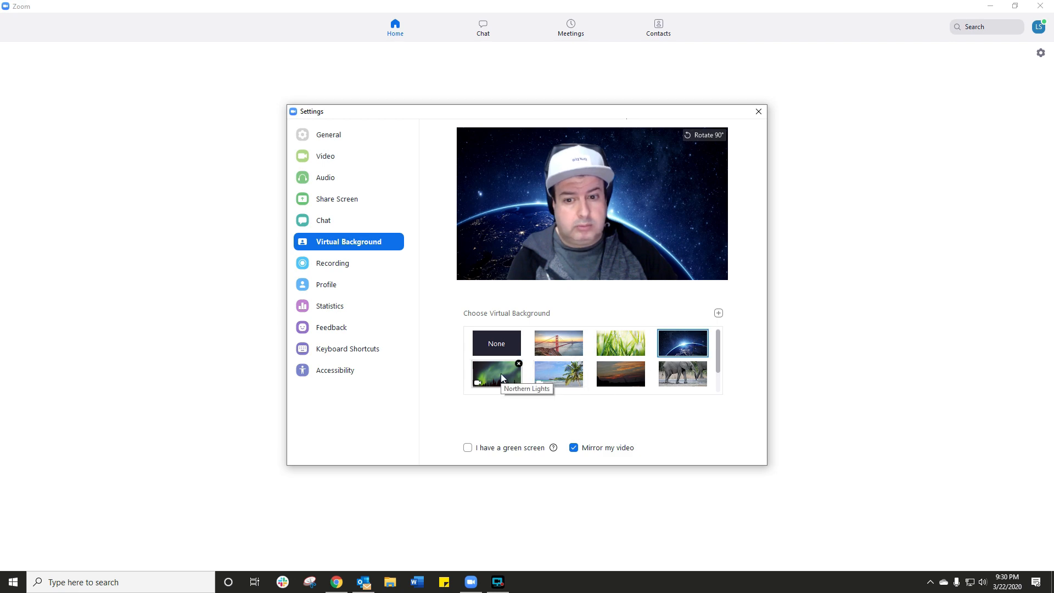
{"action": "left_click", "coordinate": [497, 373]}
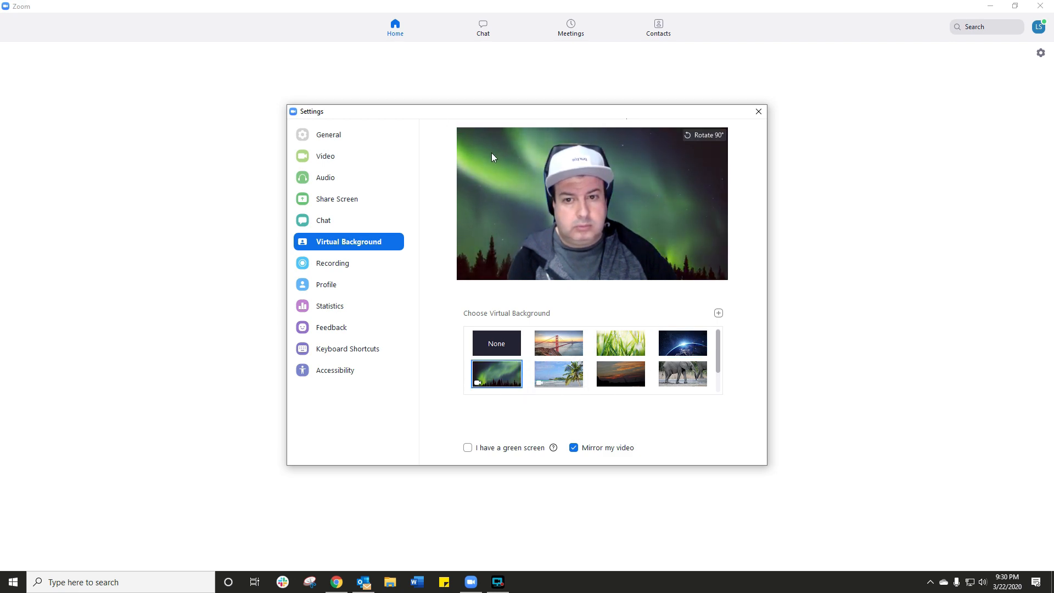
{"action": "left_click", "coordinate": [558, 374]}
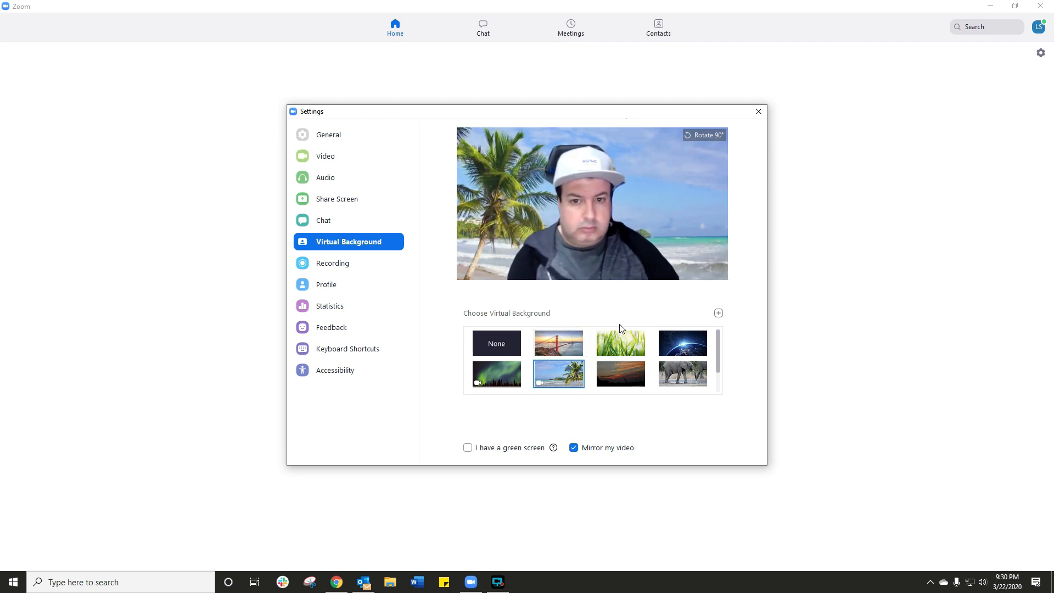
{"action": "mouse_move", "coordinate": [620, 343]}
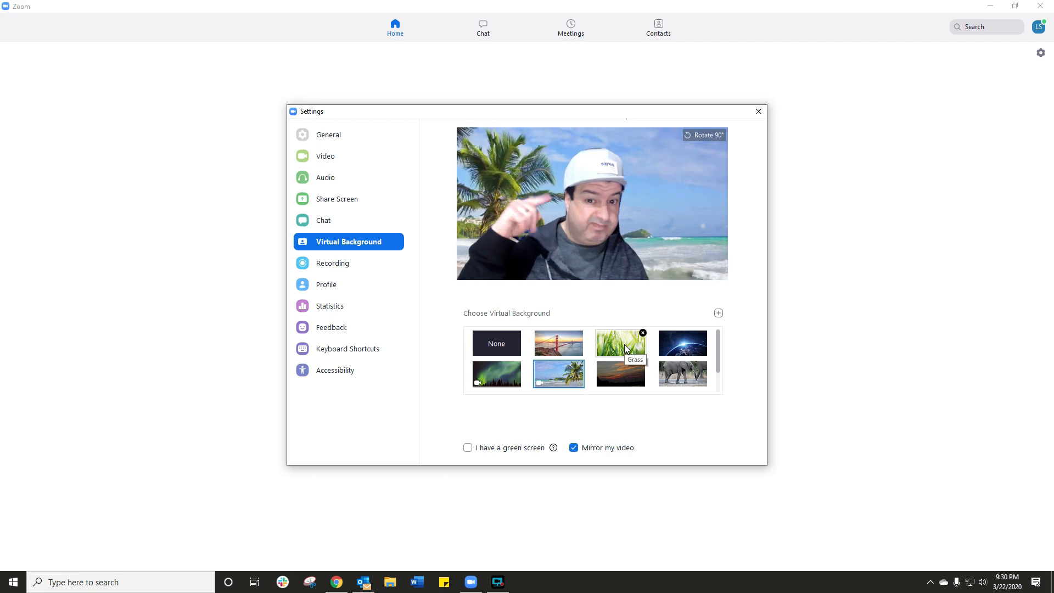
Step: Add the DSC_3052 sunset photo as a custom background, then open Recording settings
{"action": "left_click", "coordinate": [718, 312]}
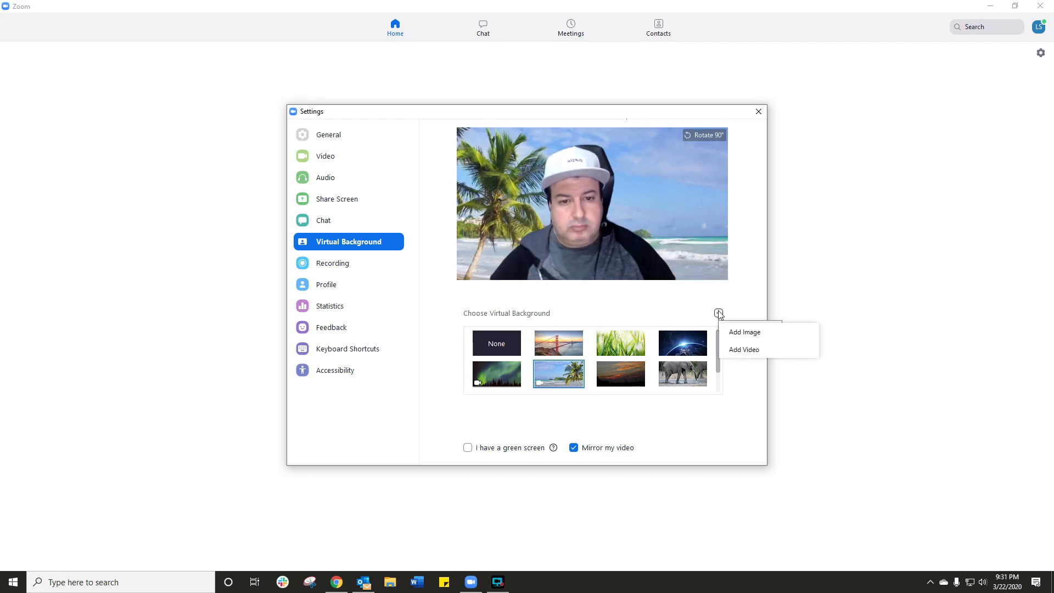
{"action": "left_click", "coordinate": [558, 375]}
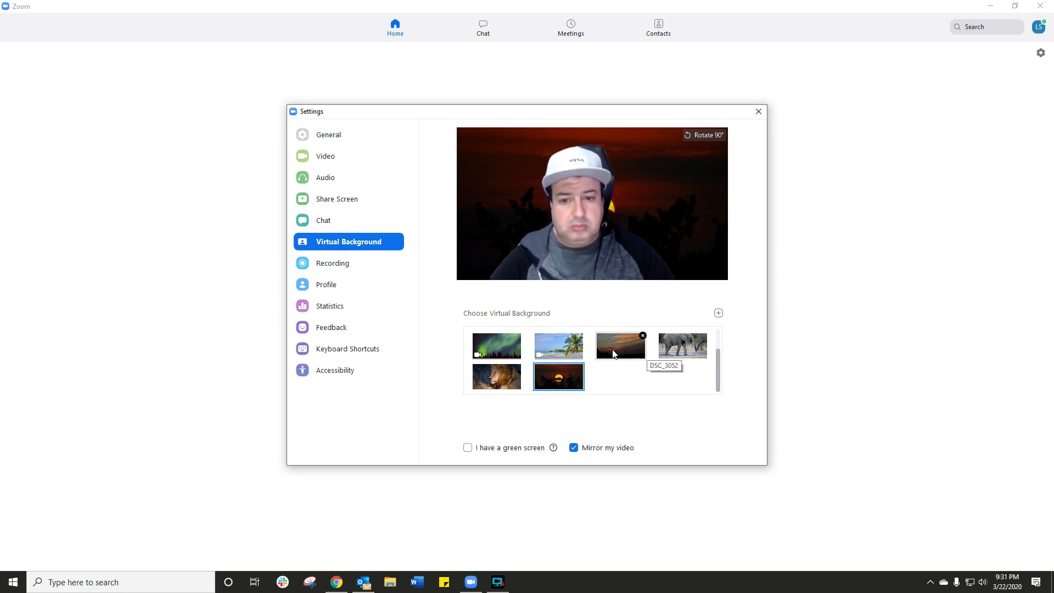
{"action": "left_click", "coordinate": [619, 345]}
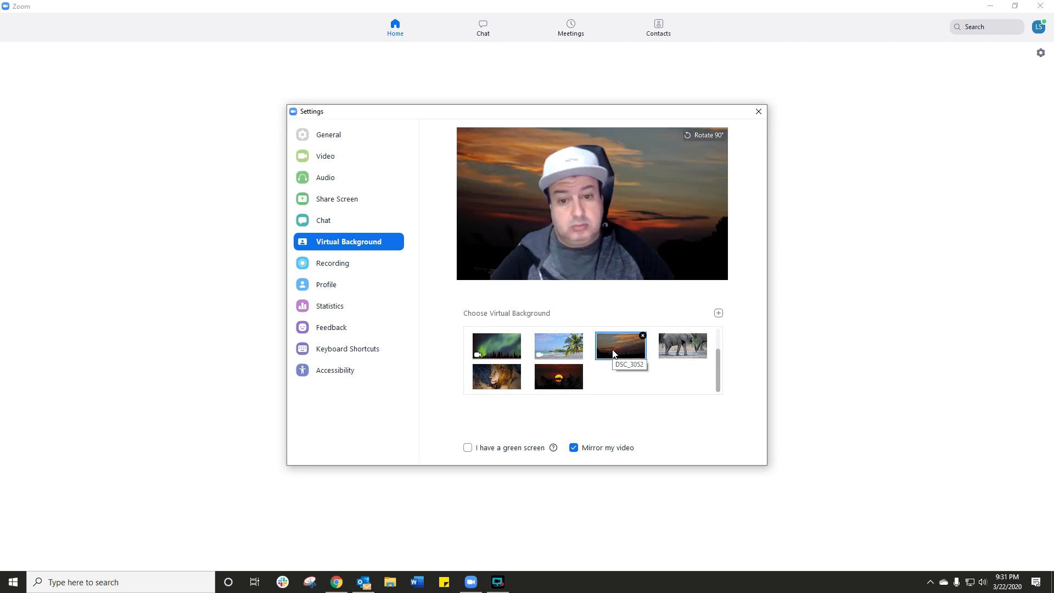
{"action": "left_click", "coordinate": [332, 263]}
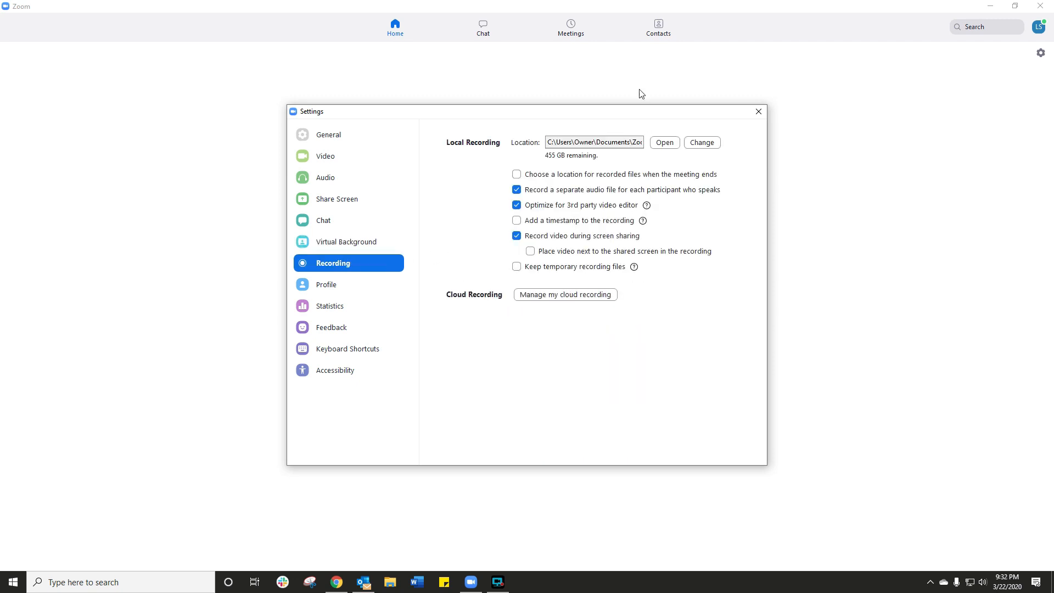
{"action": "mouse_move", "coordinate": [475, 148]}
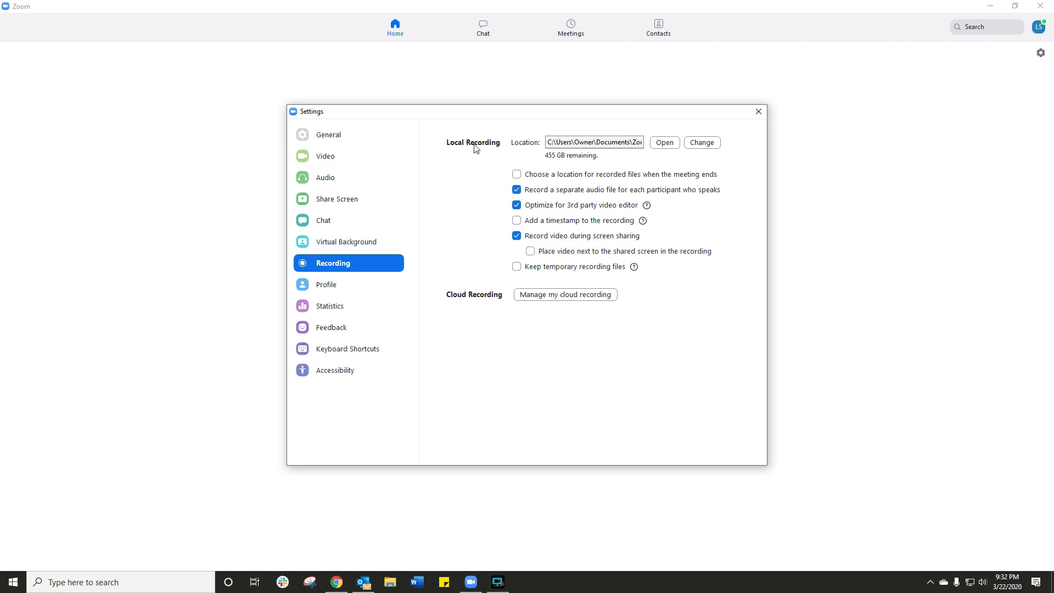
{"action": "mouse_move", "coordinate": [492, 146]}
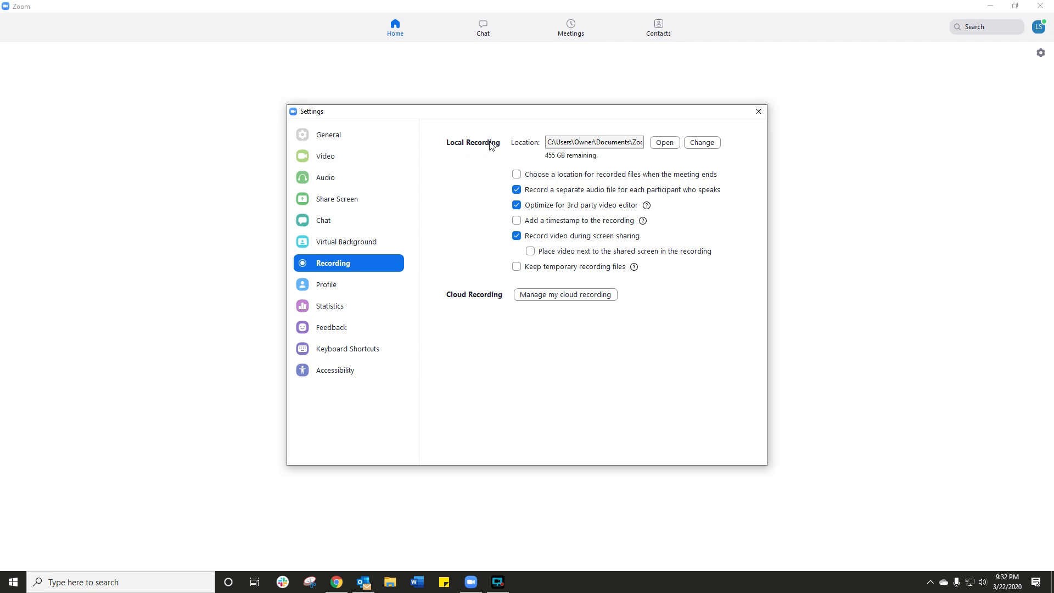
{"action": "mouse_move", "coordinate": [479, 161]}
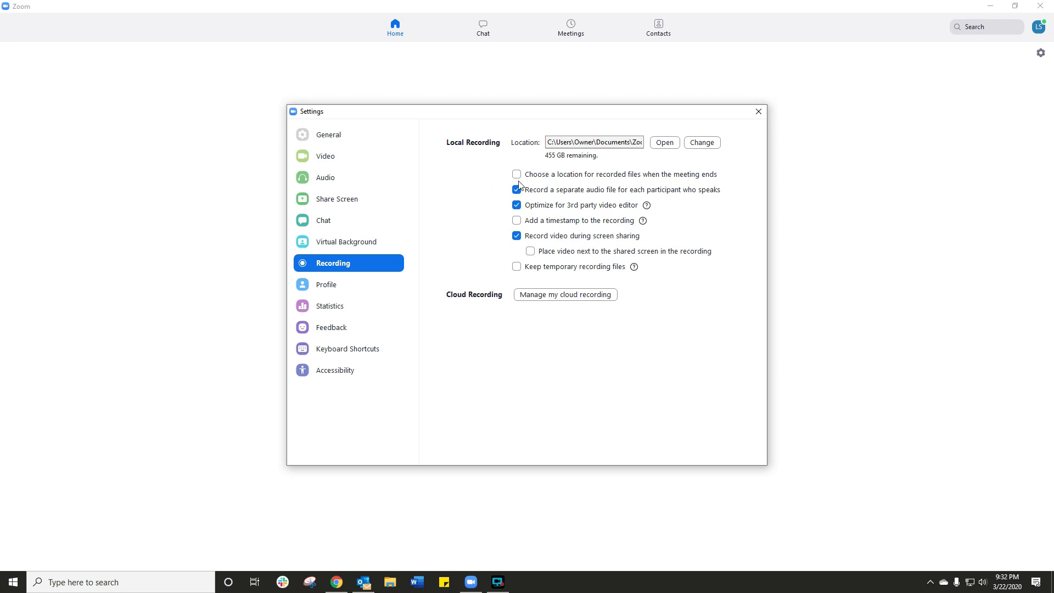
{"action": "mouse_move", "coordinate": [544, 195]}
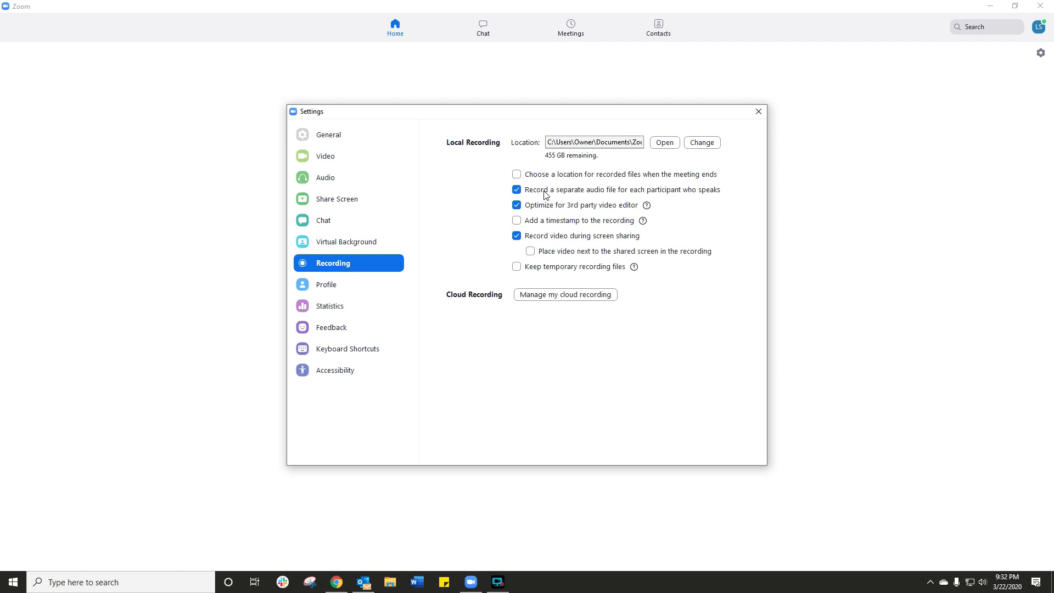
Step: Turn off separate audio files per speaking participant and open Statistics
{"action": "left_click", "coordinate": [516, 190]}
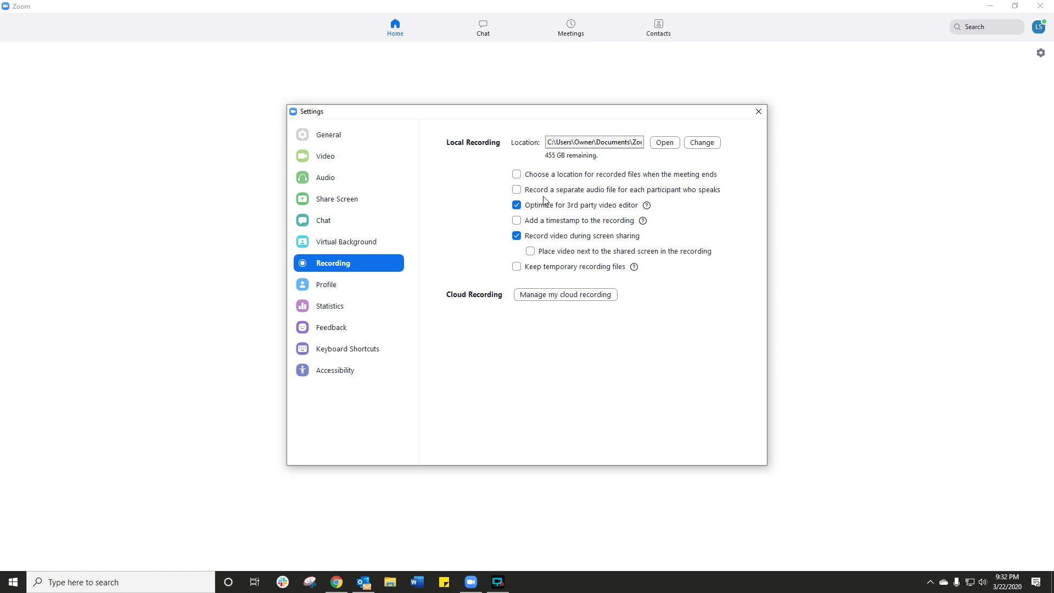
{"action": "left_click", "coordinate": [329, 306]}
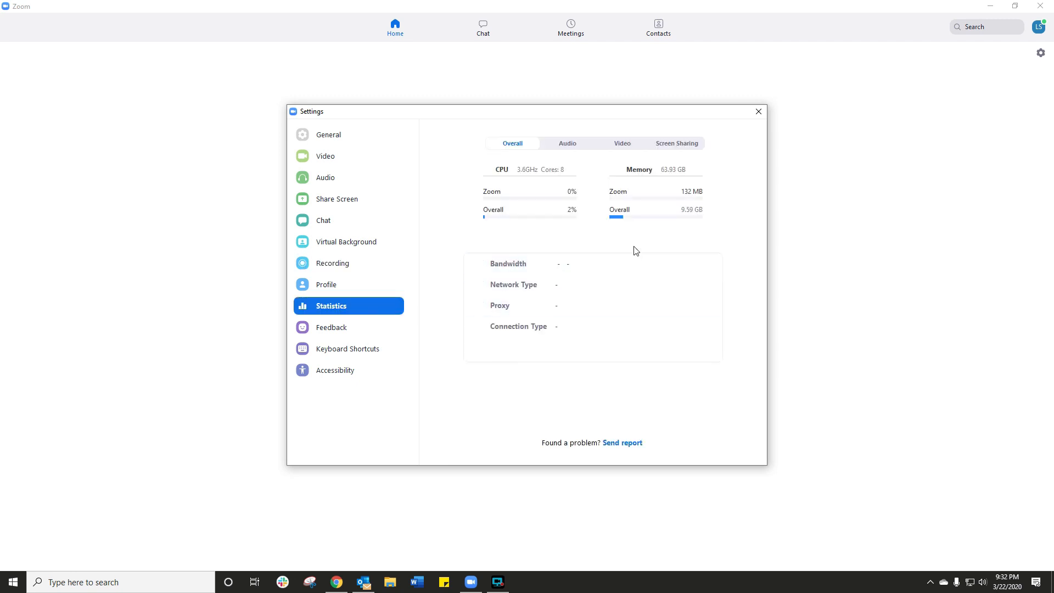
{"action": "mouse_move", "coordinate": [533, 176]}
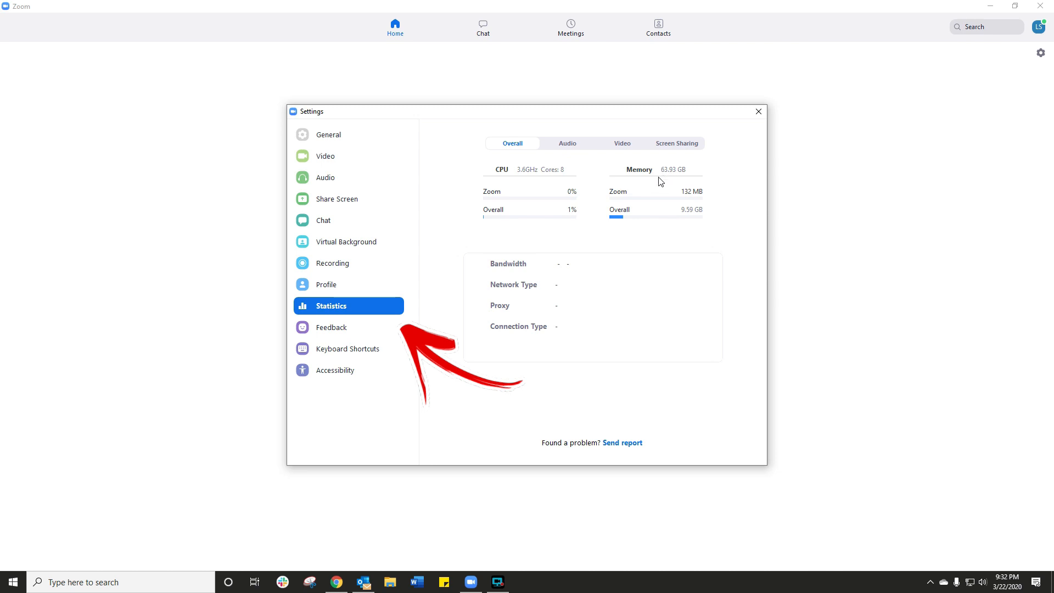
Step: View the Audio and Video statistics tabs, then close the Settings window
{"action": "left_click", "coordinate": [566, 144]}
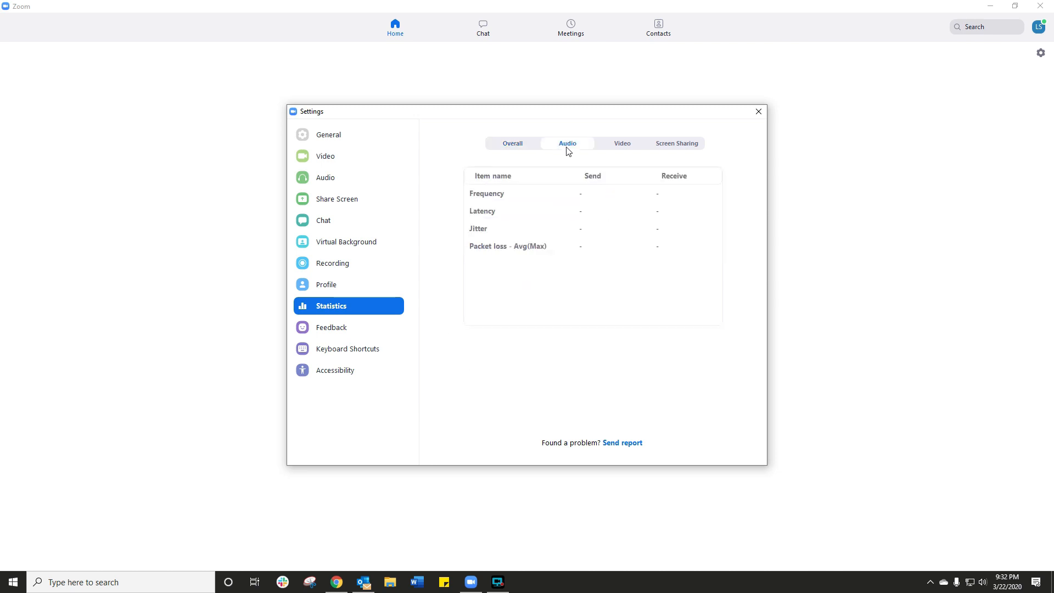
{"action": "left_click", "coordinate": [621, 143]}
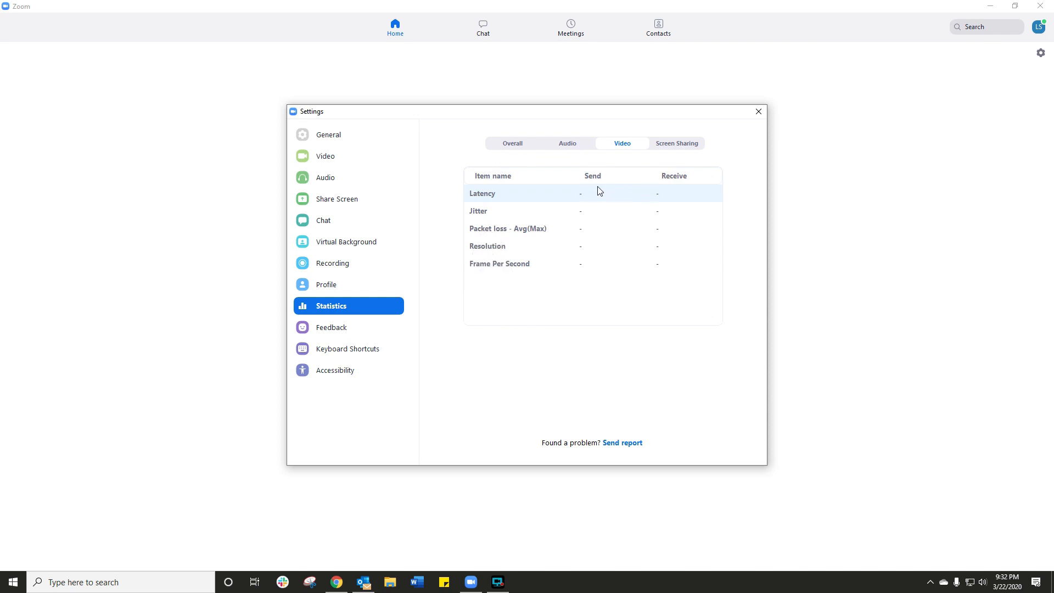
{"action": "mouse_move", "coordinate": [521, 299]}
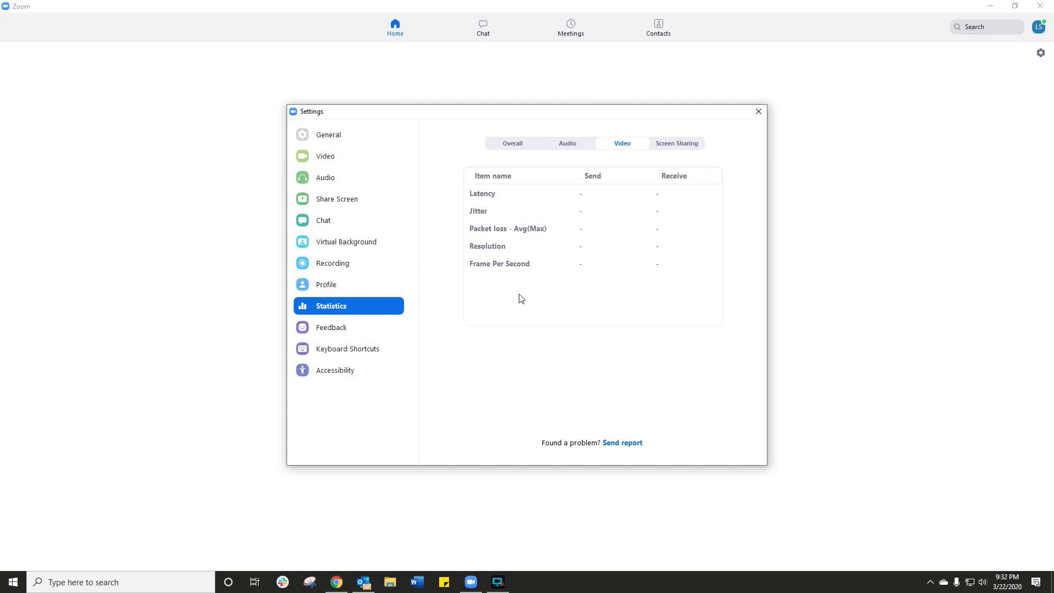
{"action": "left_click", "coordinate": [758, 110]}
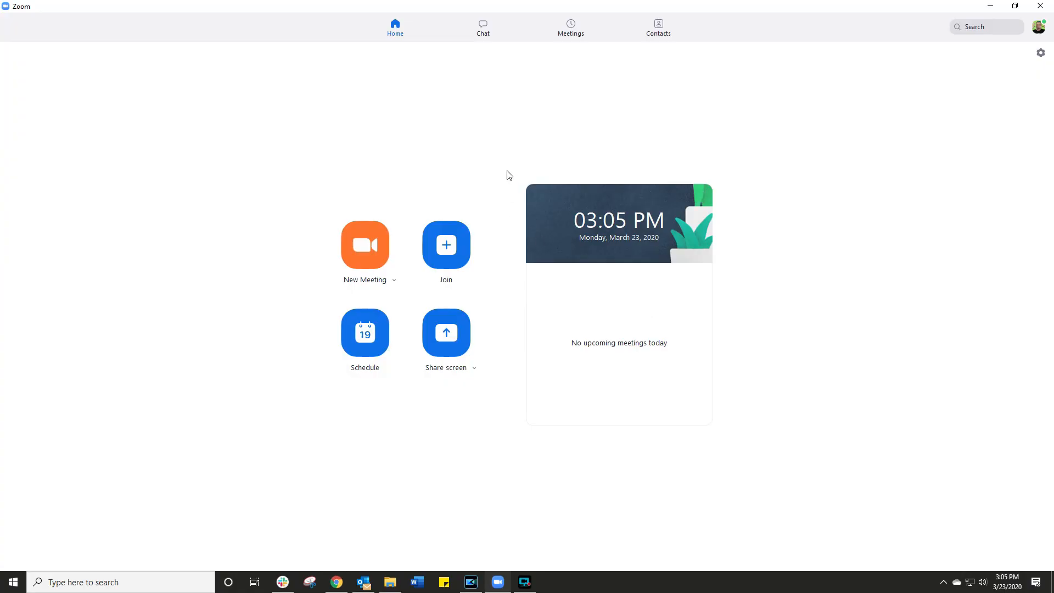
Step: On the Meetings tab, select the Personal Meeting ID and start scheduling a meeting
{"action": "left_click", "coordinate": [570, 27]}
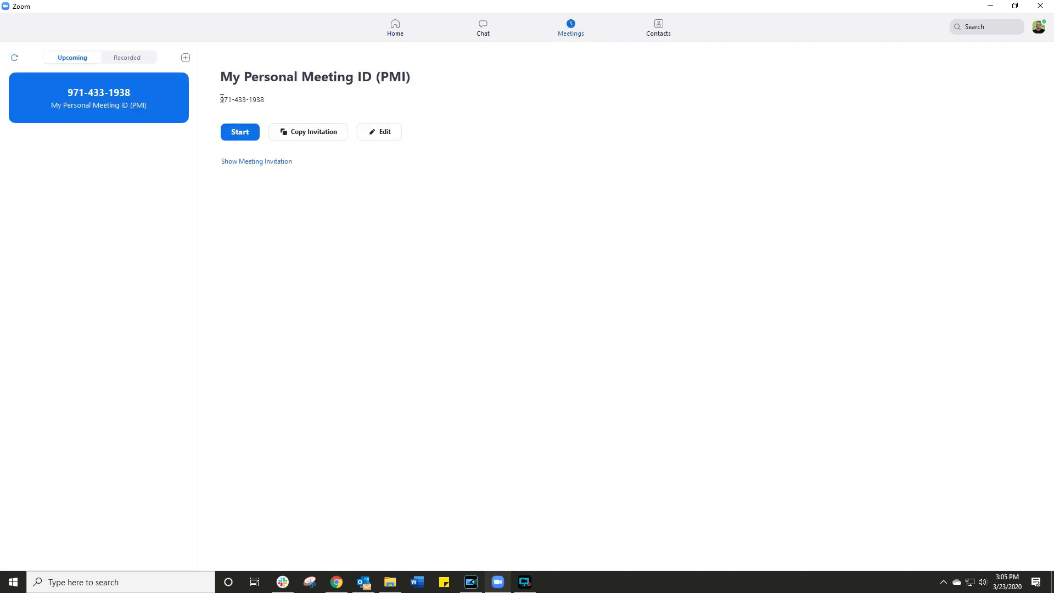
{"action": "double_click", "coordinate": [242, 100]}
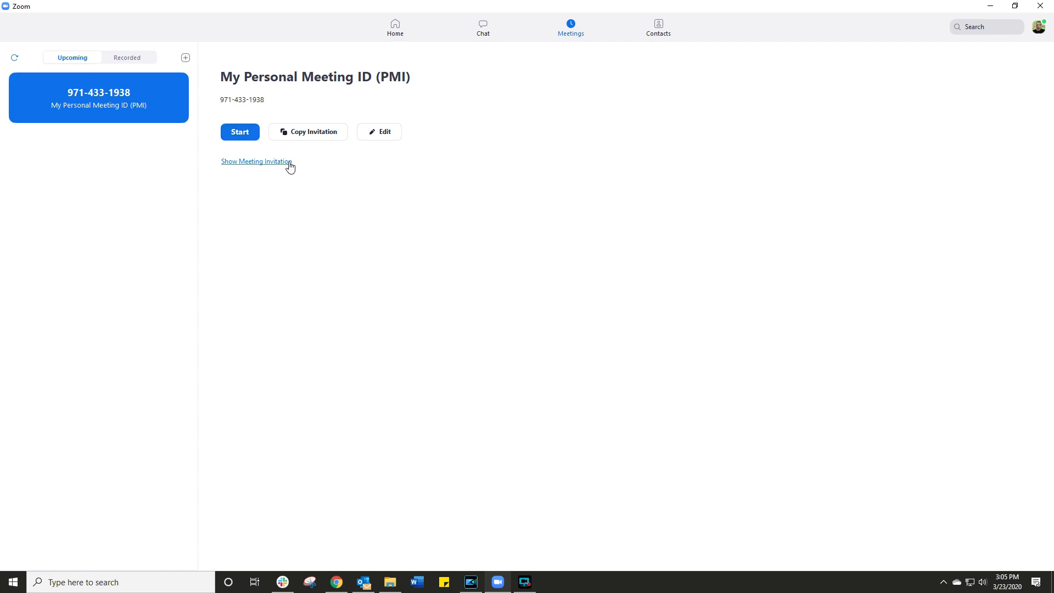
{"action": "left_click", "coordinate": [186, 58]}
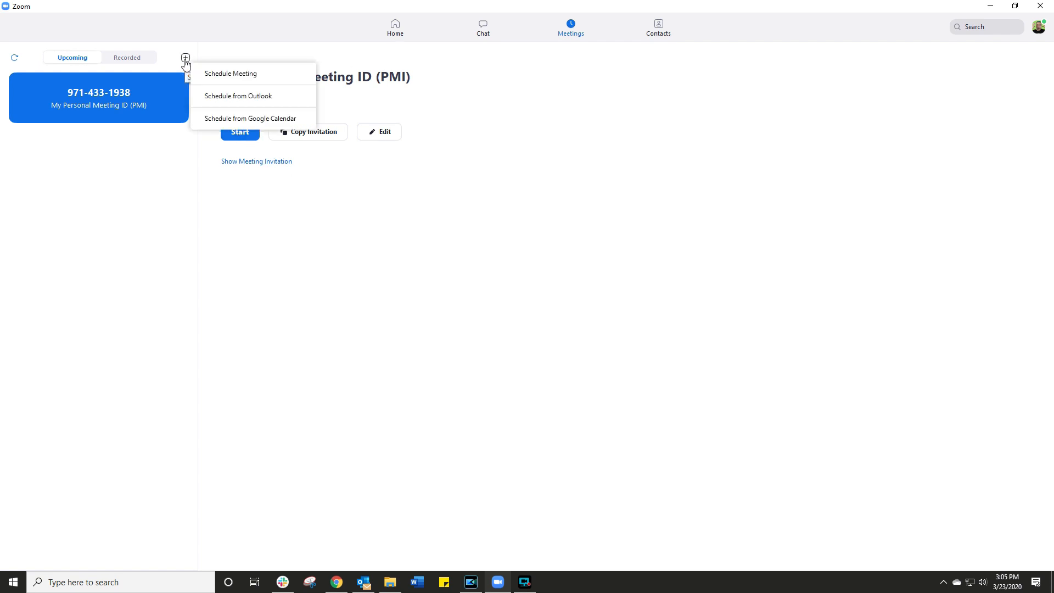
{"action": "mouse_move", "coordinate": [236, 73]}
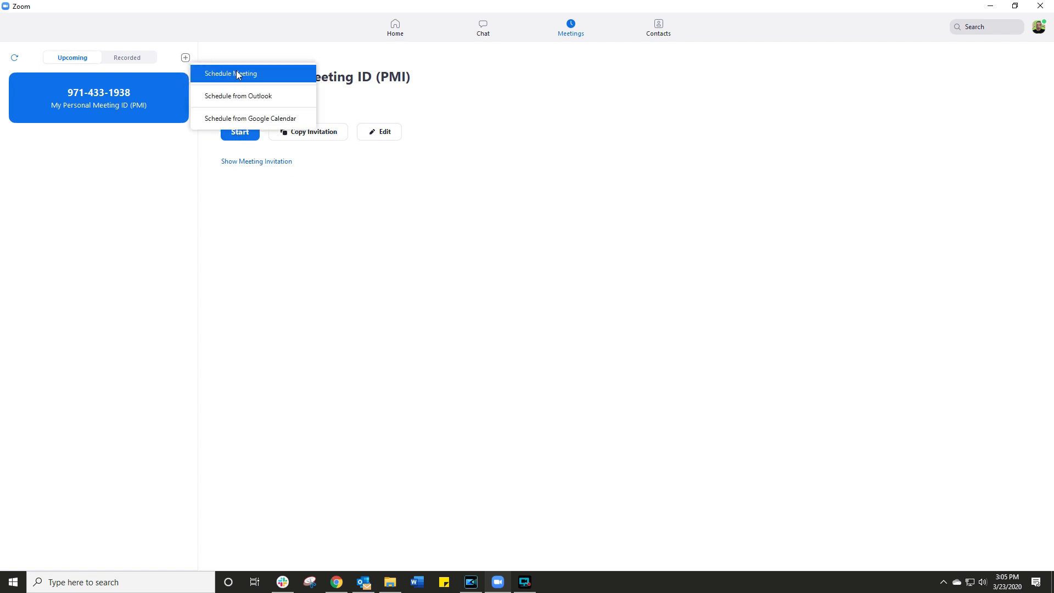
{"action": "left_click", "coordinate": [231, 74]}
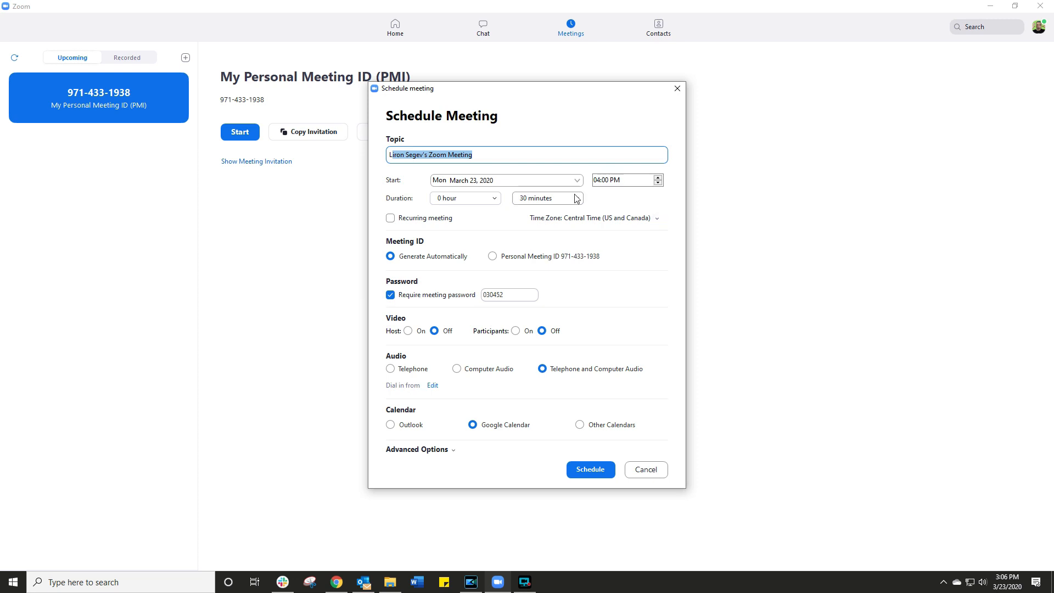
{"action": "mouse_move", "coordinate": [550, 183]}
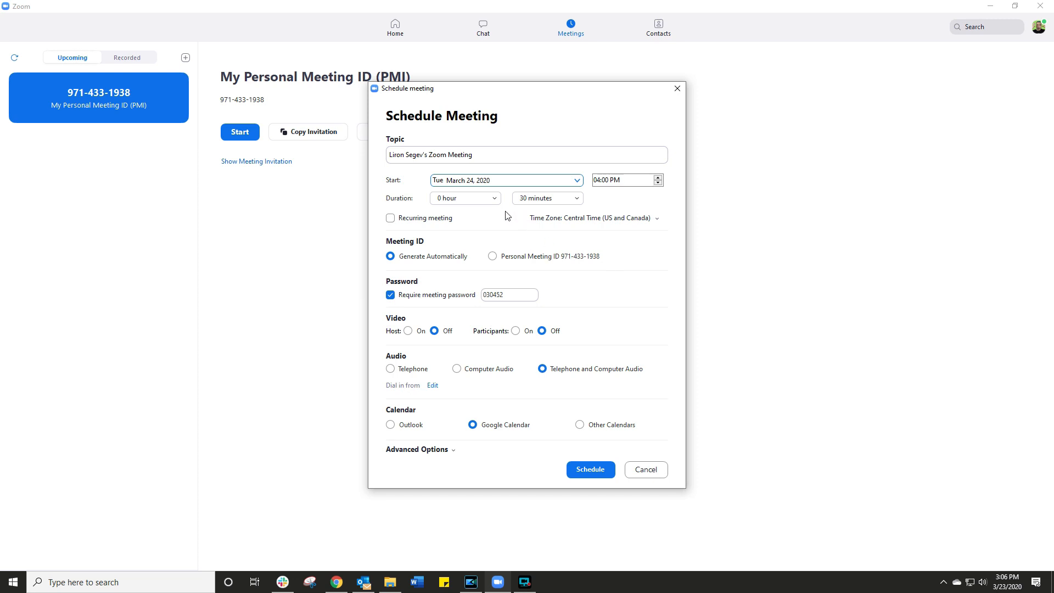
Step: Adjust the meeting's duration hours and start typing a new password
{"action": "left_click", "coordinate": [464, 198]}
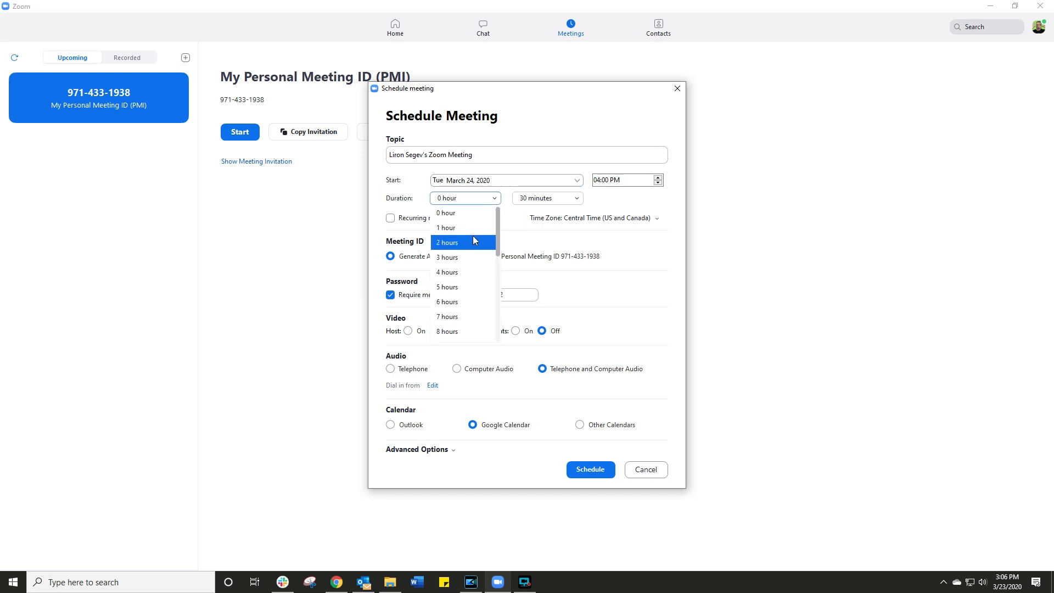
{"action": "left_click", "coordinate": [446, 243]}
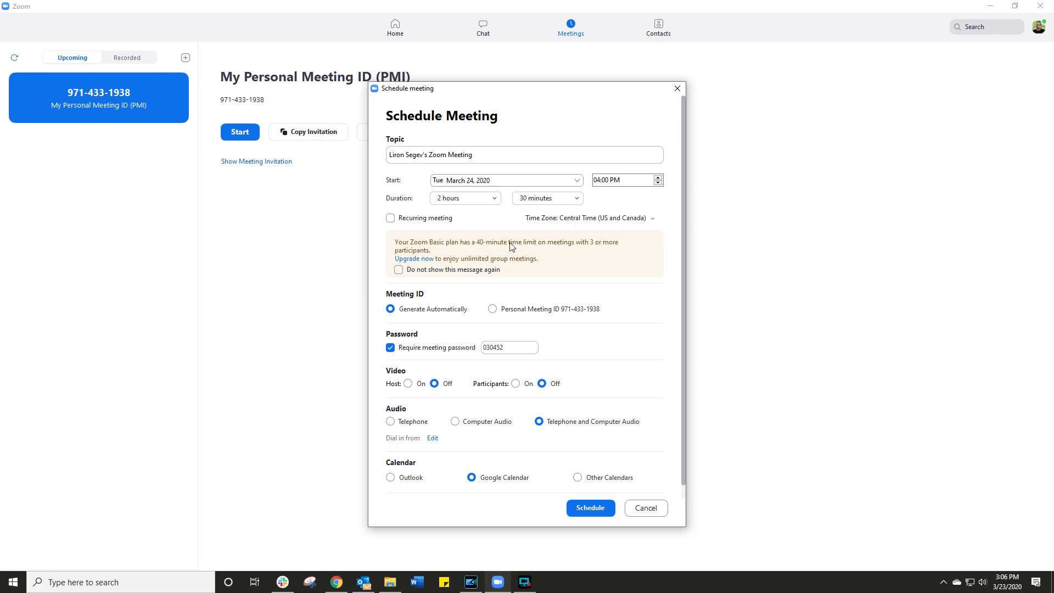
{"action": "mouse_move", "coordinate": [559, 253]}
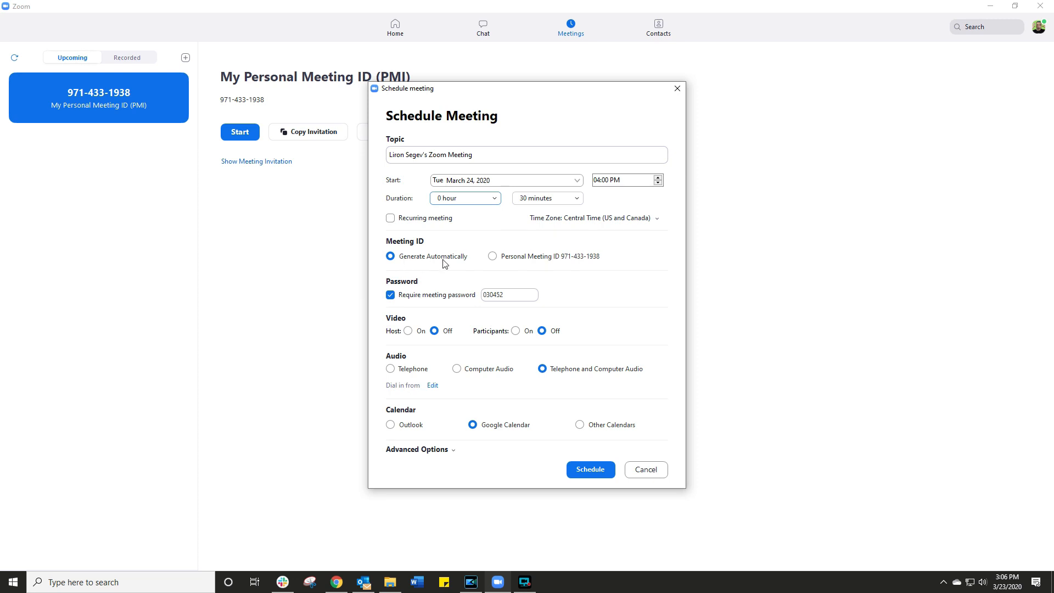
{"action": "mouse_move", "coordinate": [593, 263]}
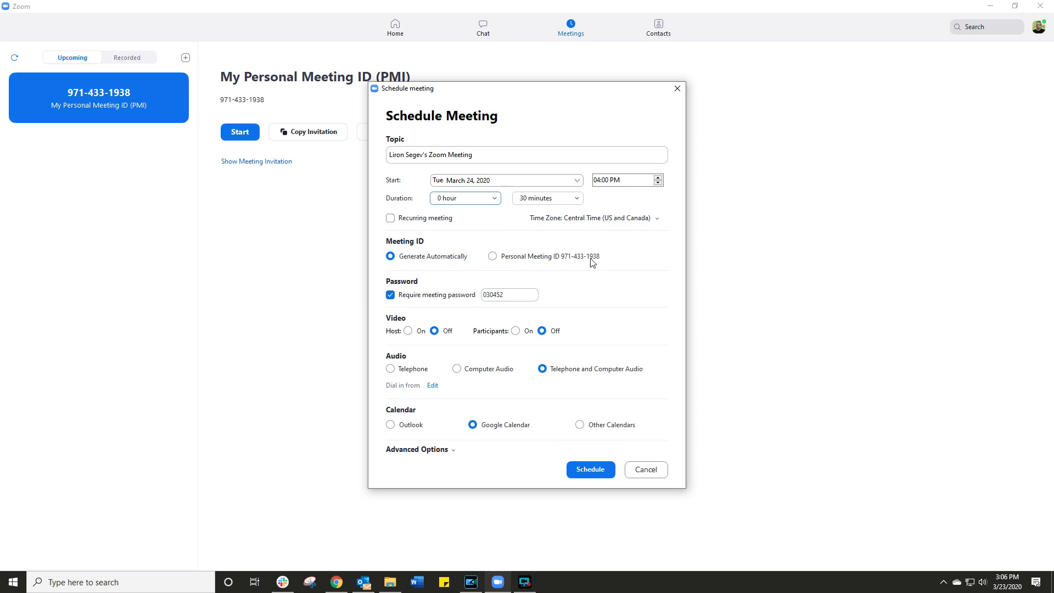
{"action": "mouse_move", "coordinate": [500, 267]}
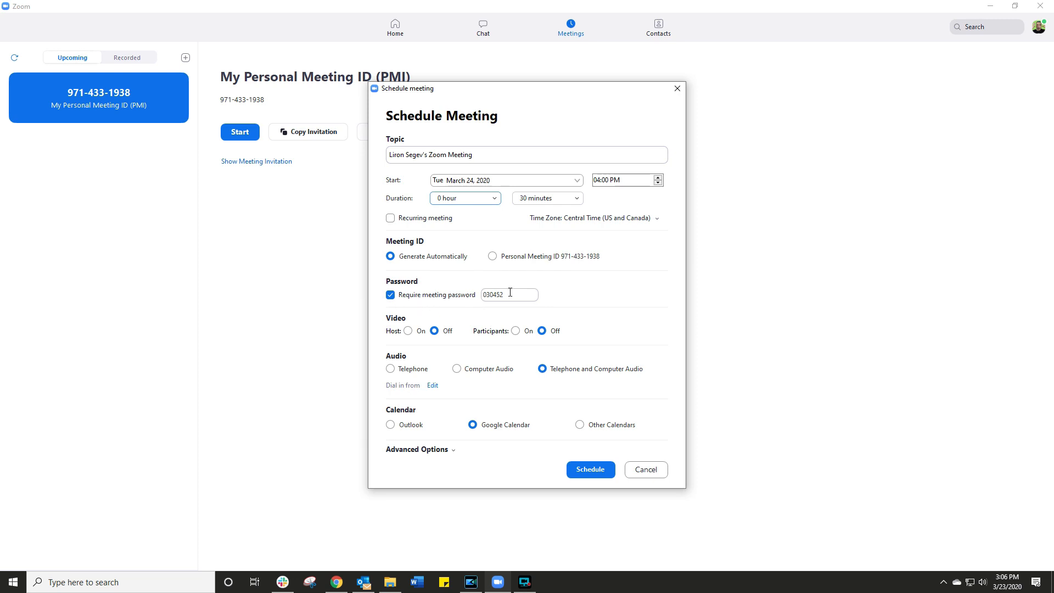
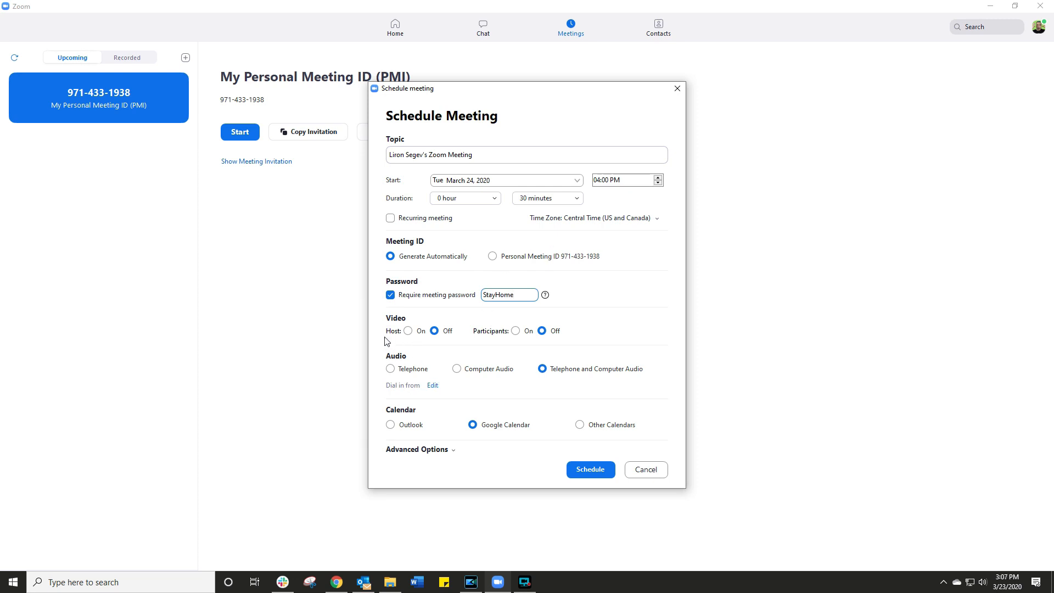
{"action": "left_click", "coordinate": [408, 331]}
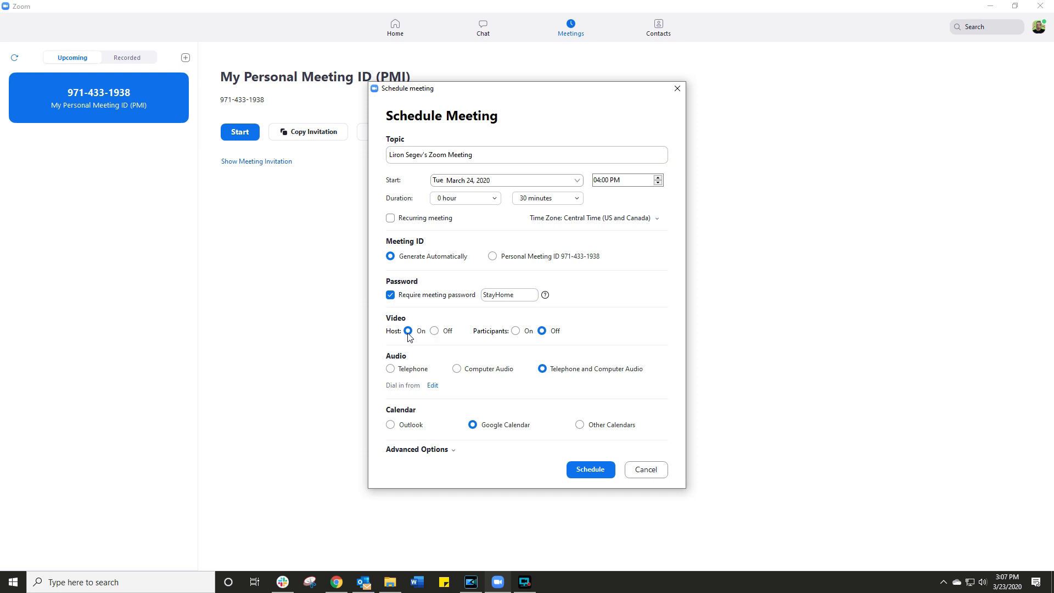
{"action": "left_click", "coordinate": [515, 330]}
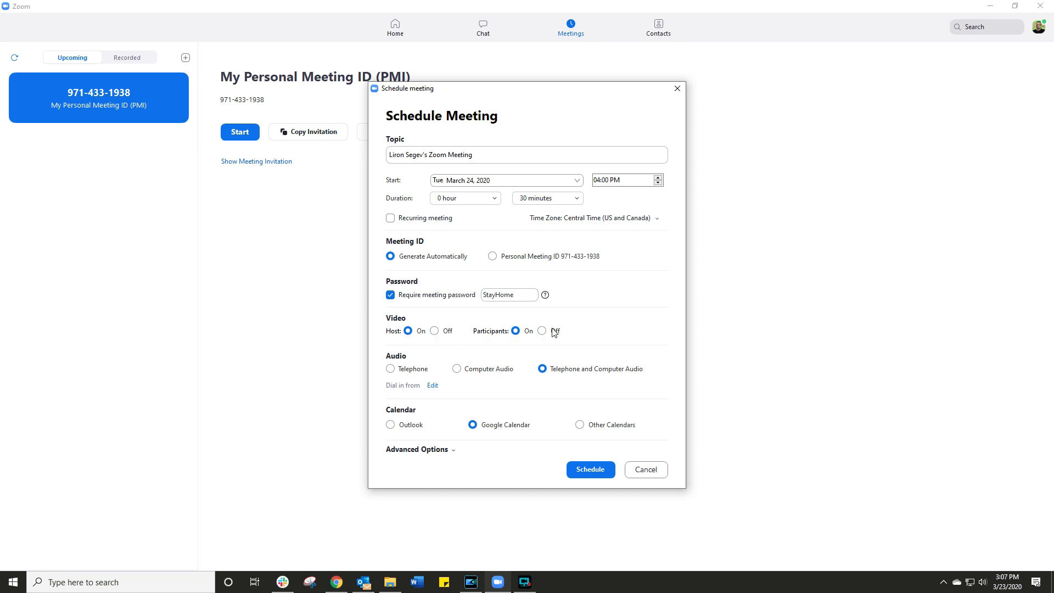
{"action": "left_click", "coordinate": [542, 330]}
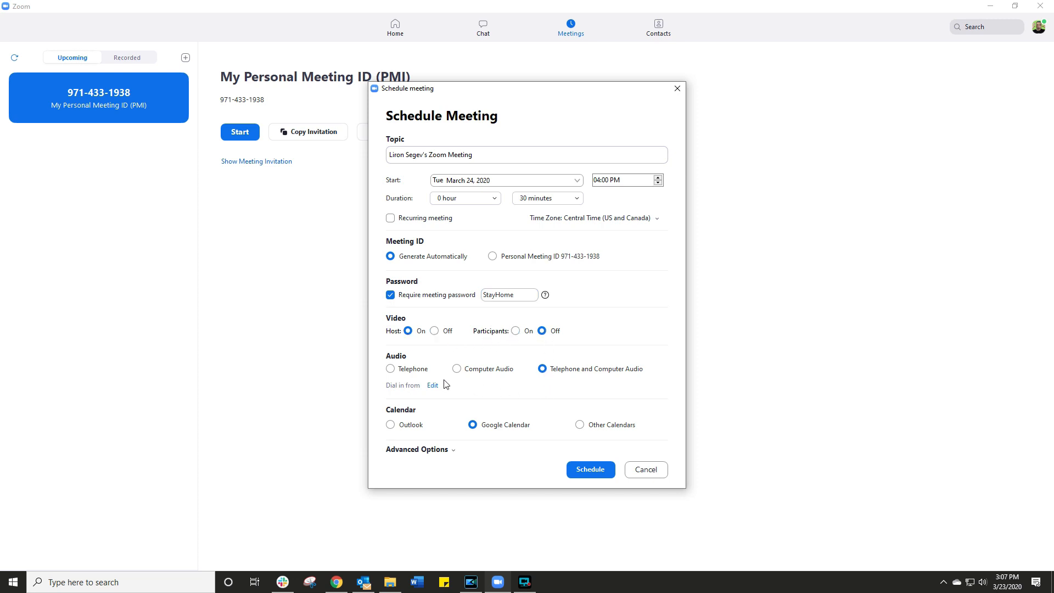
{"action": "left_click", "coordinate": [457, 368]}
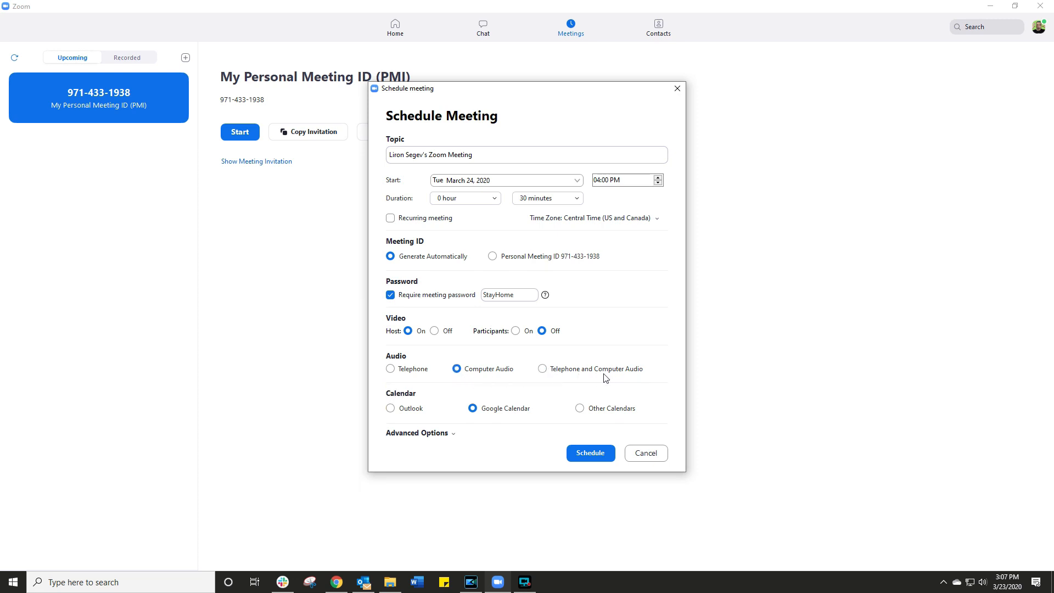
{"action": "mouse_move", "coordinate": [540, 389]}
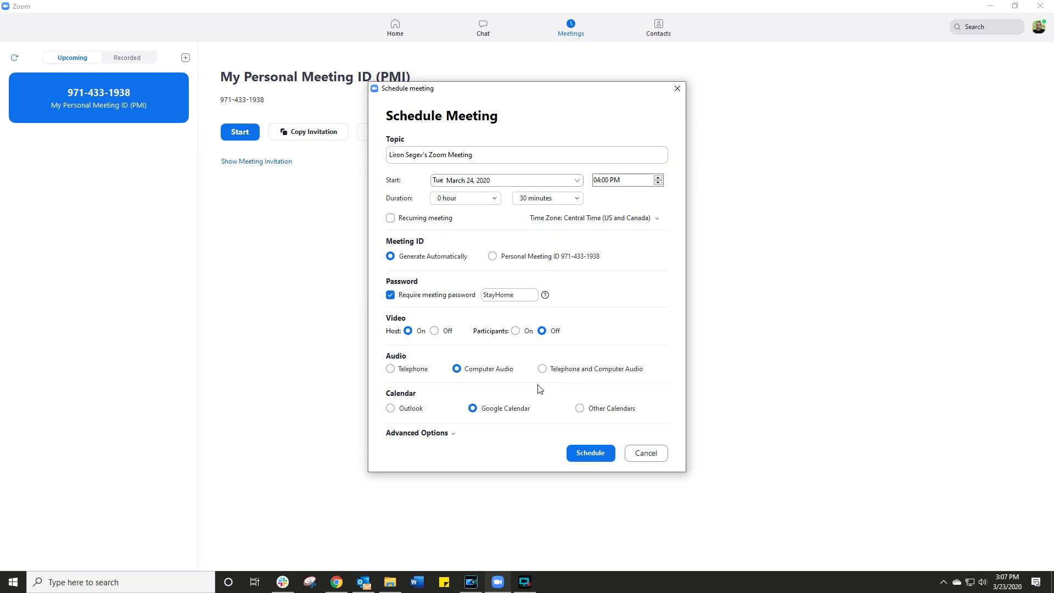
Step: Choose the Google Calendar option and expand Advanced Options
{"action": "left_click", "coordinate": [390, 408]}
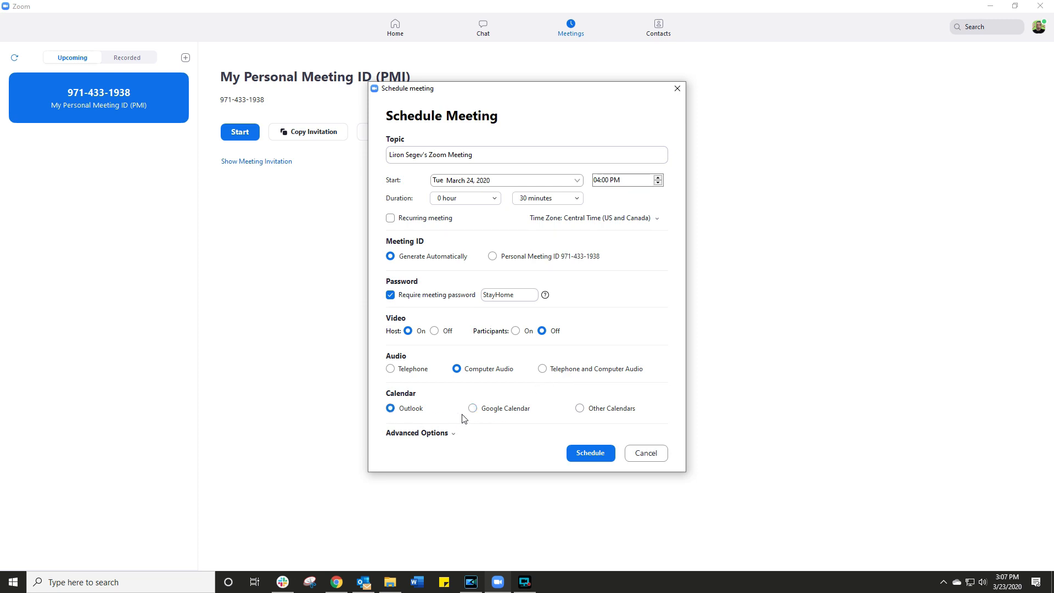
{"action": "left_click", "coordinate": [473, 408]}
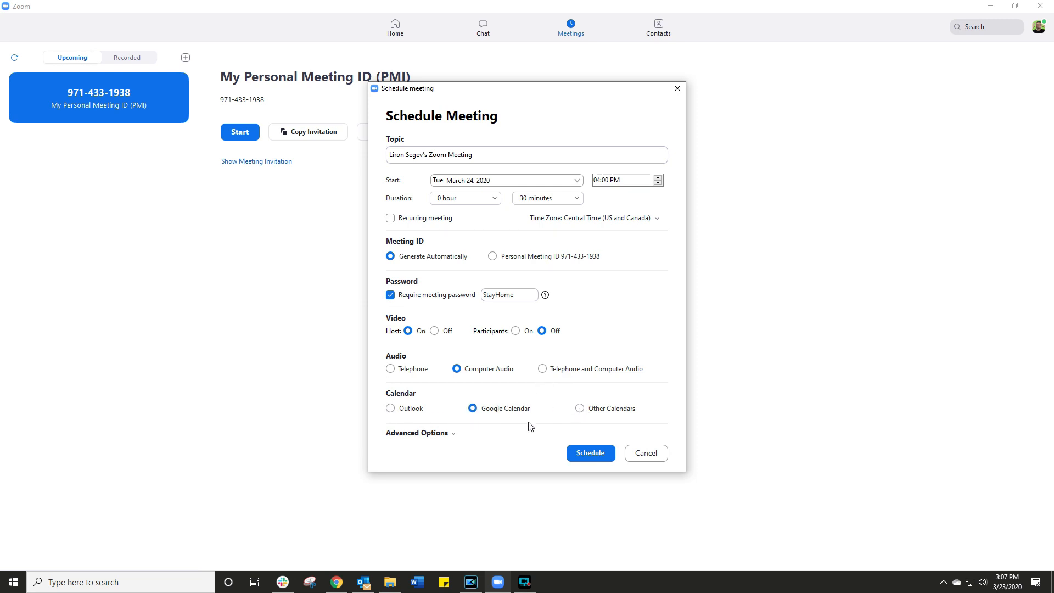
{"action": "left_click", "coordinate": [416, 432]}
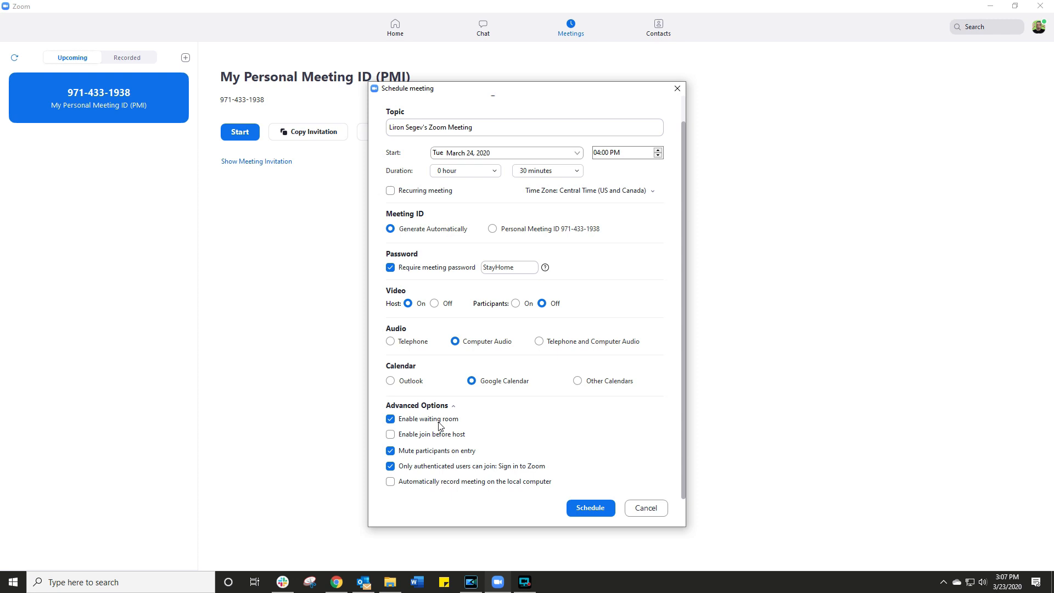
Step: Enable join before host and schedule the meeting for Tuesday, March 24, 4:00–4:30 PM
{"action": "left_click", "coordinate": [390, 433]}
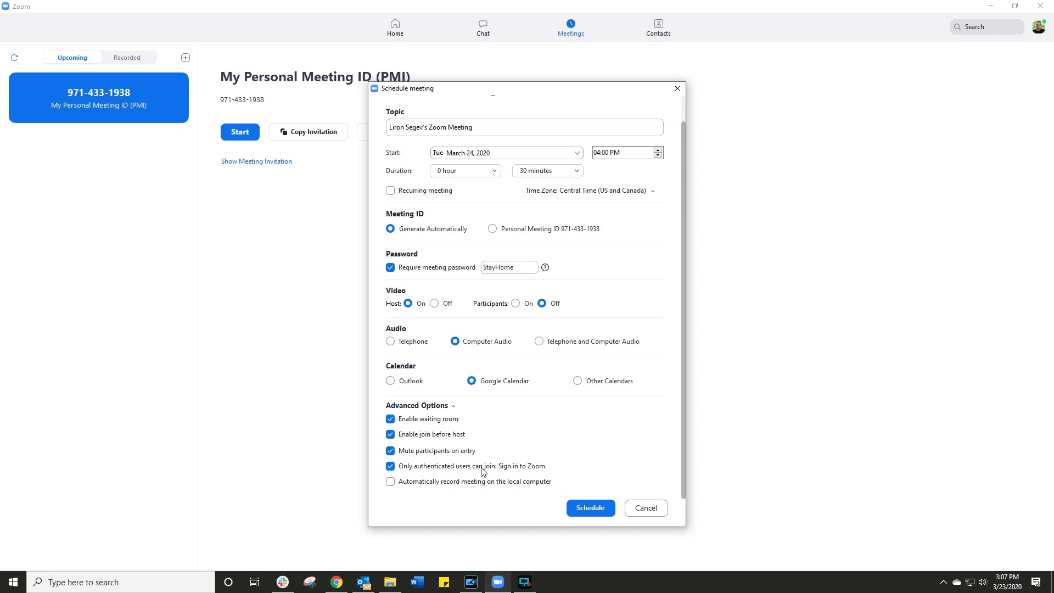
{"action": "mouse_move", "coordinate": [507, 488]}
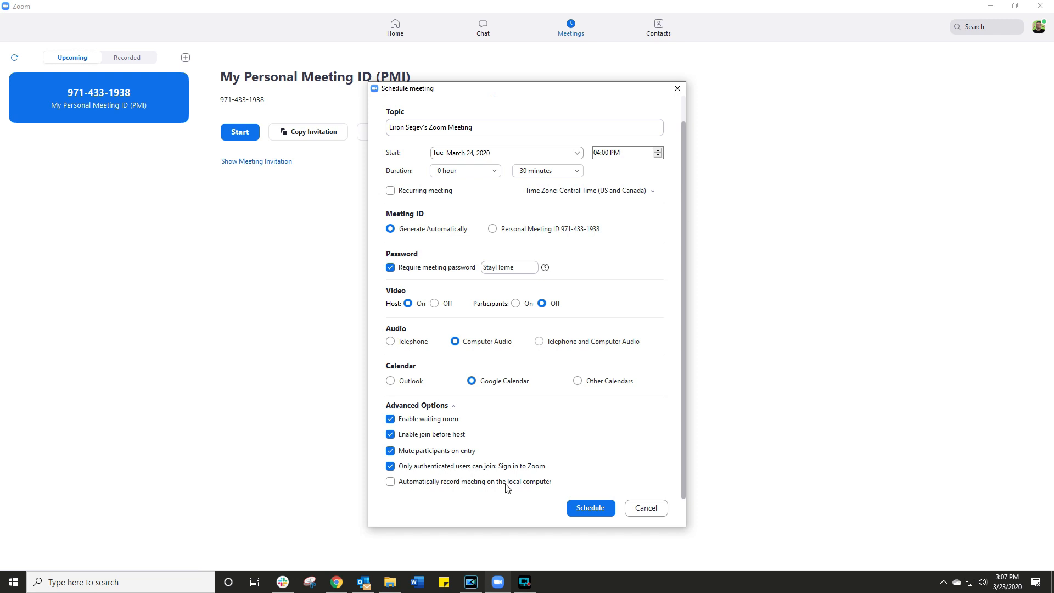
{"action": "left_click", "coordinate": [590, 507]}
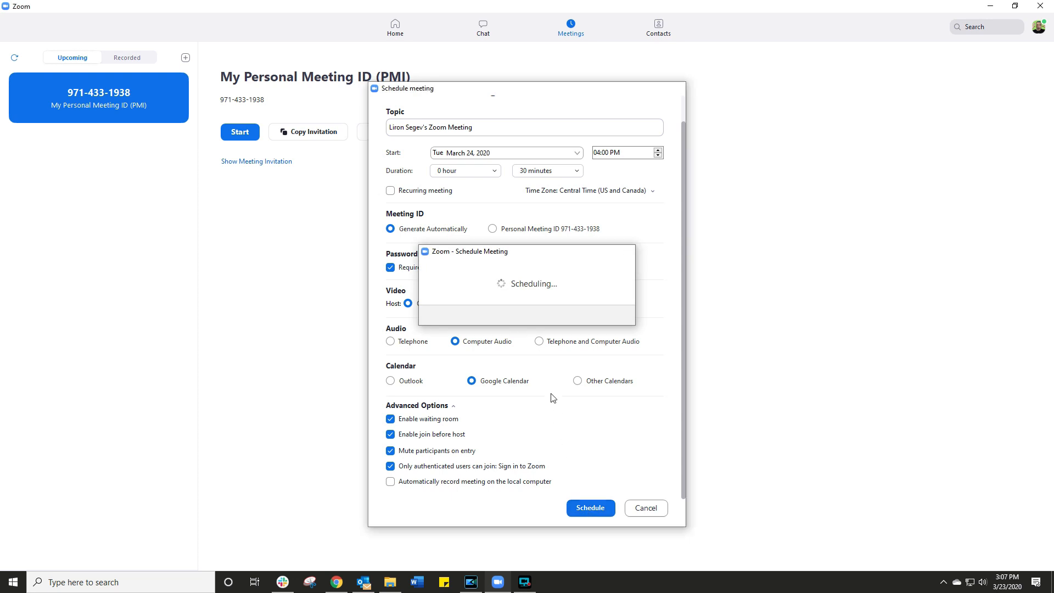
{"action": "left_click", "coordinate": [590, 507]}
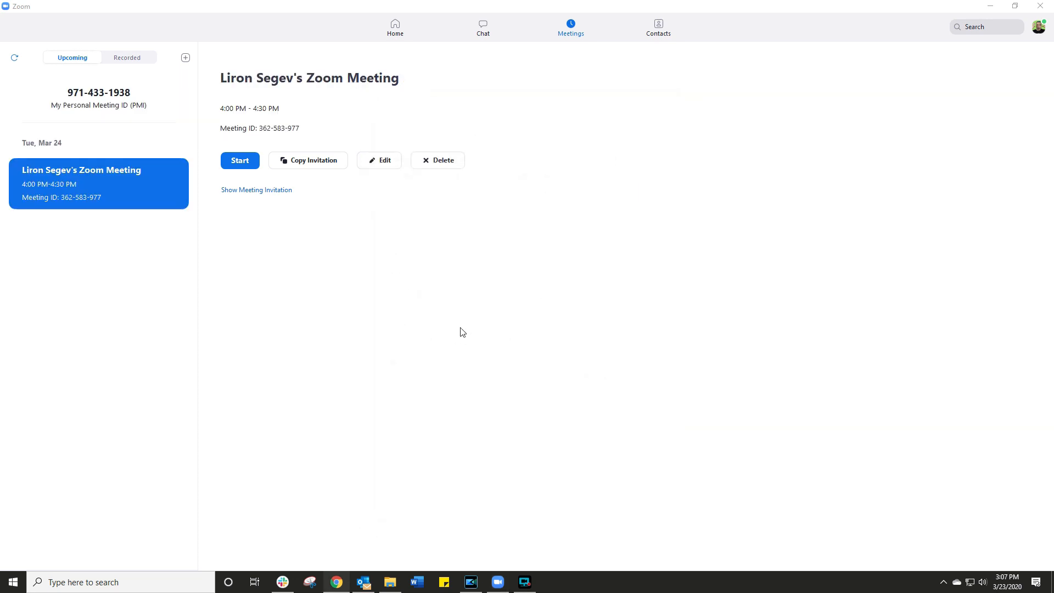
{"action": "mouse_move", "coordinate": [323, 188]}
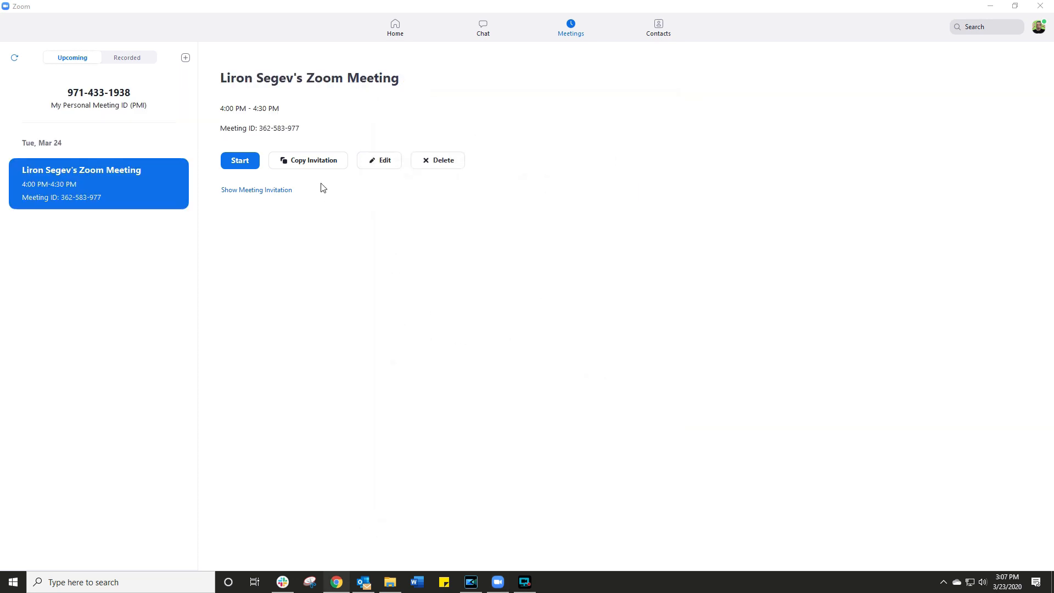
{"action": "left_click", "coordinate": [255, 190]}
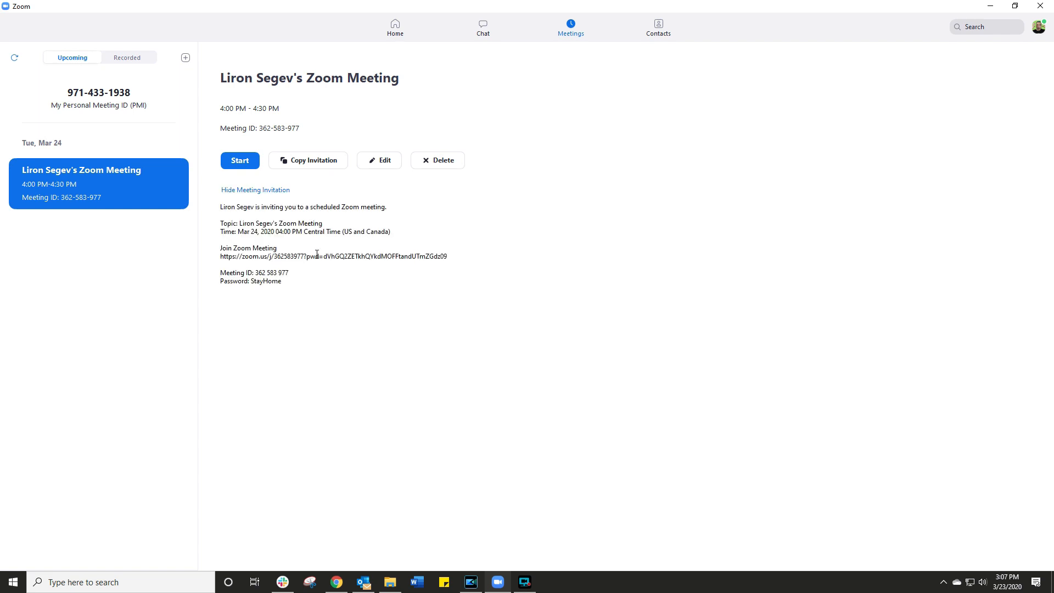
{"action": "mouse_move", "coordinate": [355, 318]}
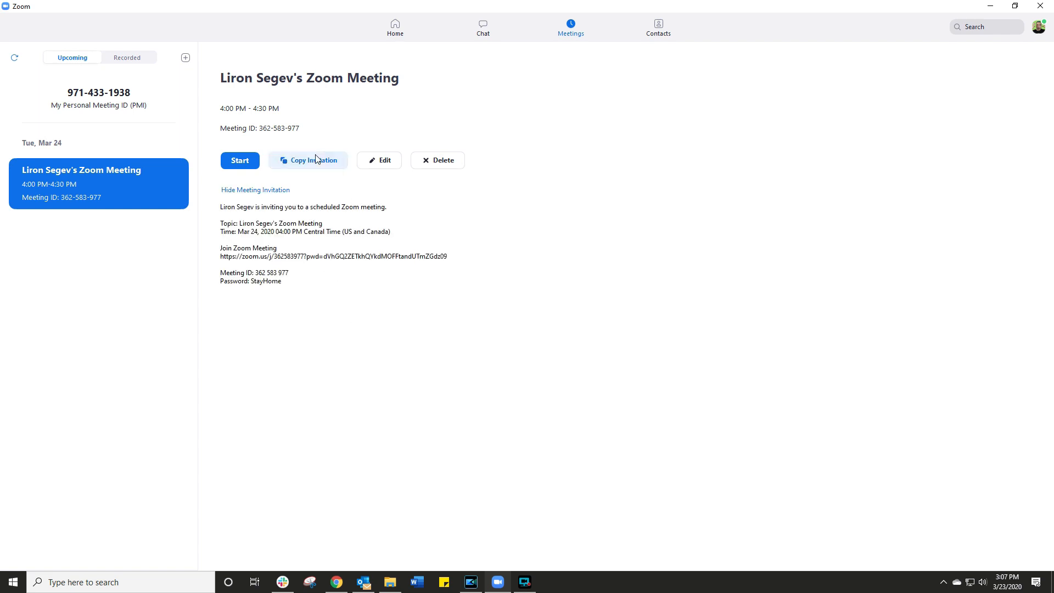
{"action": "left_click", "coordinate": [309, 160]}
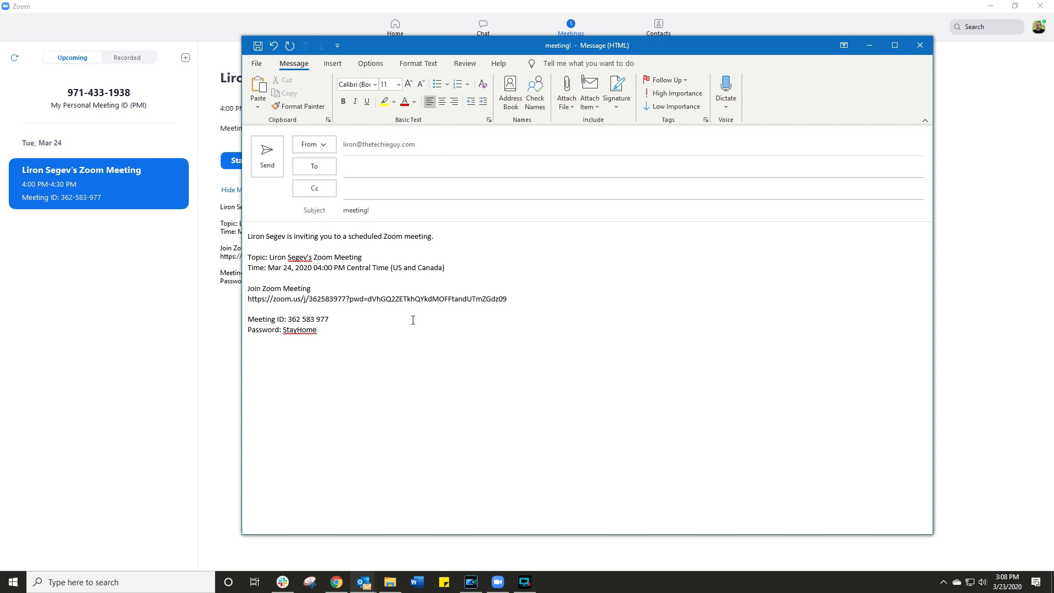
{"action": "left_click", "coordinate": [919, 45]}
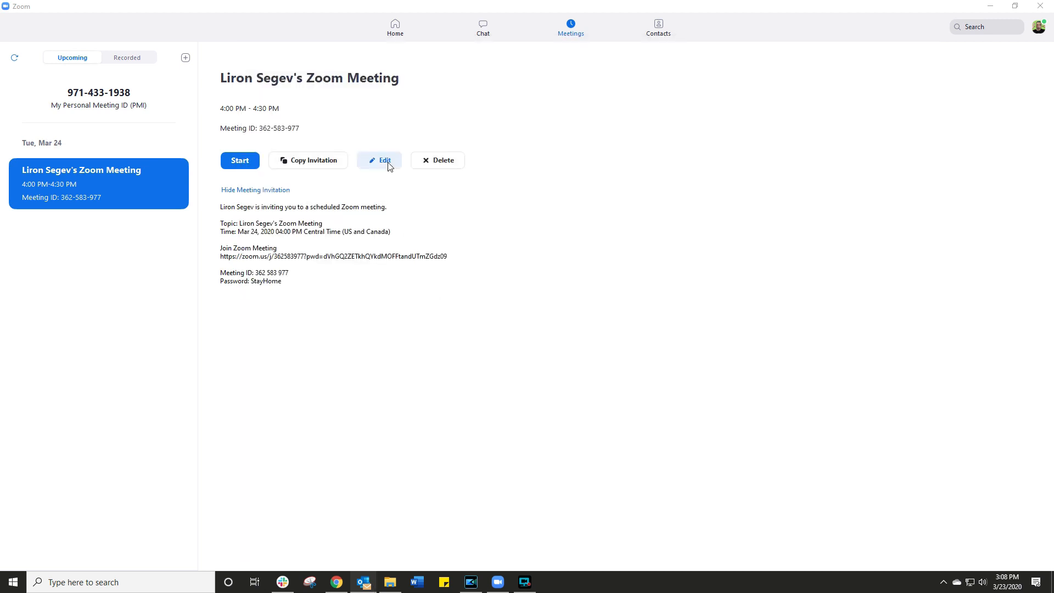
Step: Review the Edit Meeting dialog, cancel without changes, and start the meeting with video on
{"action": "left_click", "coordinate": [379, 160]}
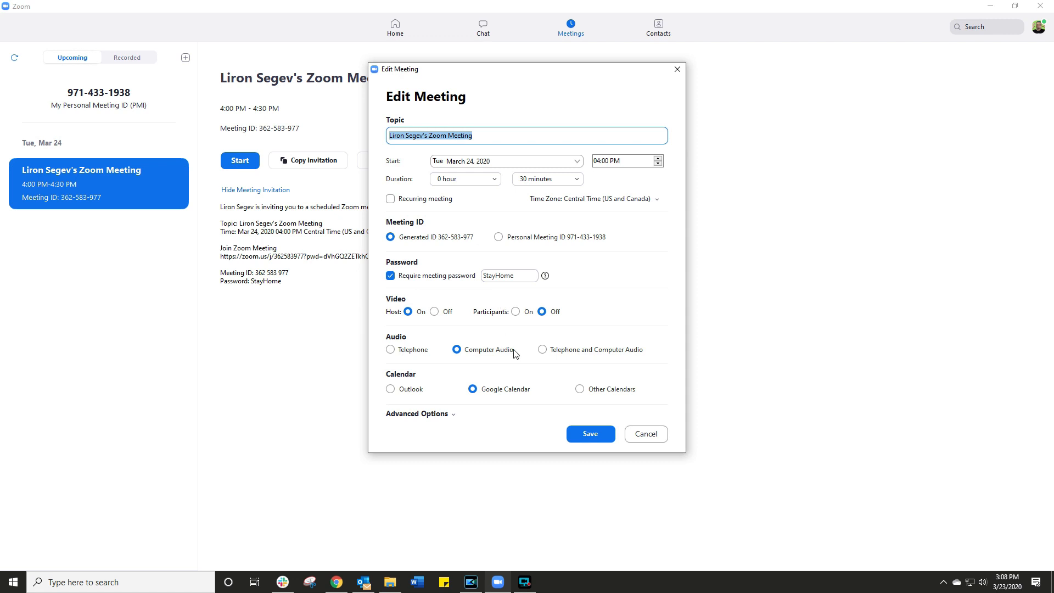
{"action": "left_click", "coordinate": [644, 434]}
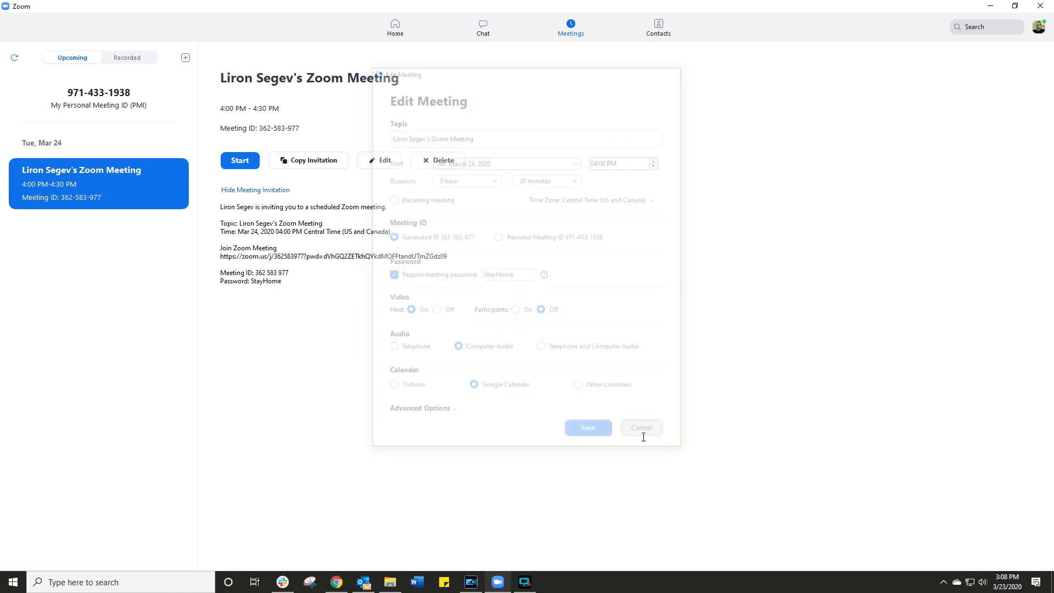
{"action": "left_click", "coordinate": [640, 428]}
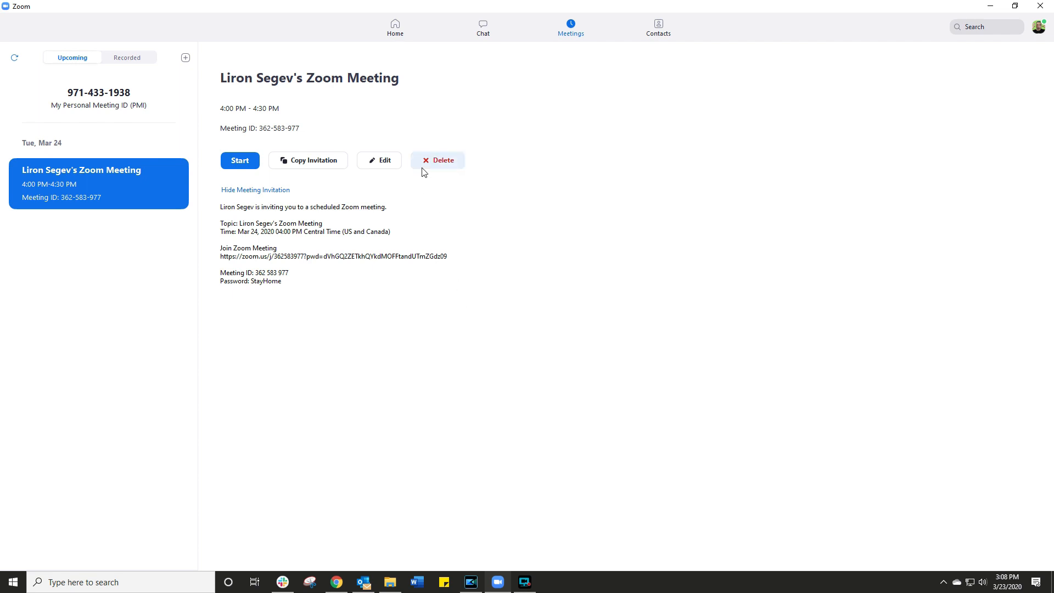
{"action": "left_click", "coordinate": [438, 160]}
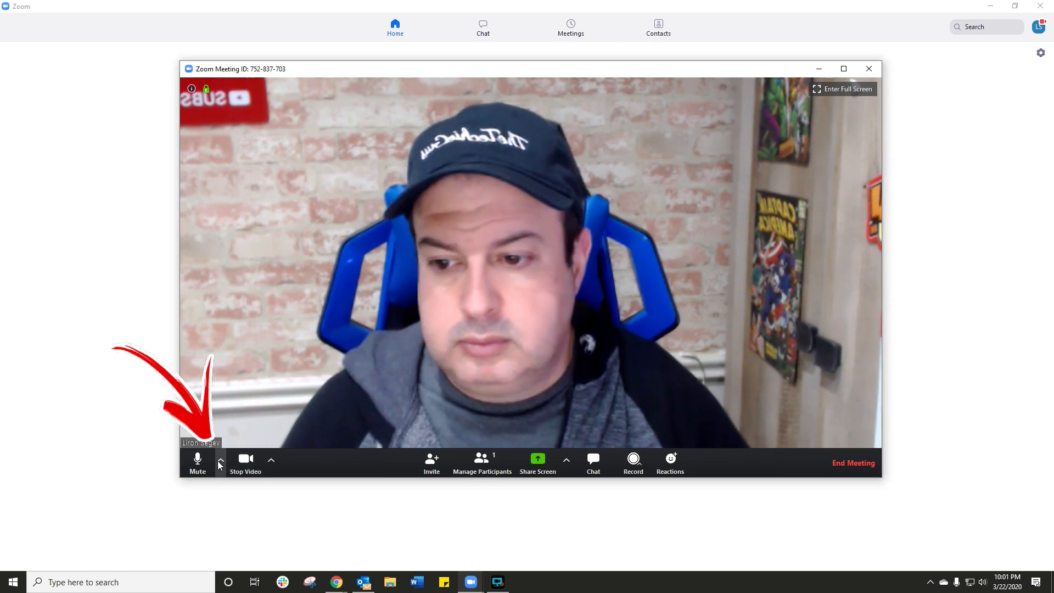
Step: View the audio options, mute the microphone, and stop the host's video
{"action": "left_click", "coordinate": [220, 461]}
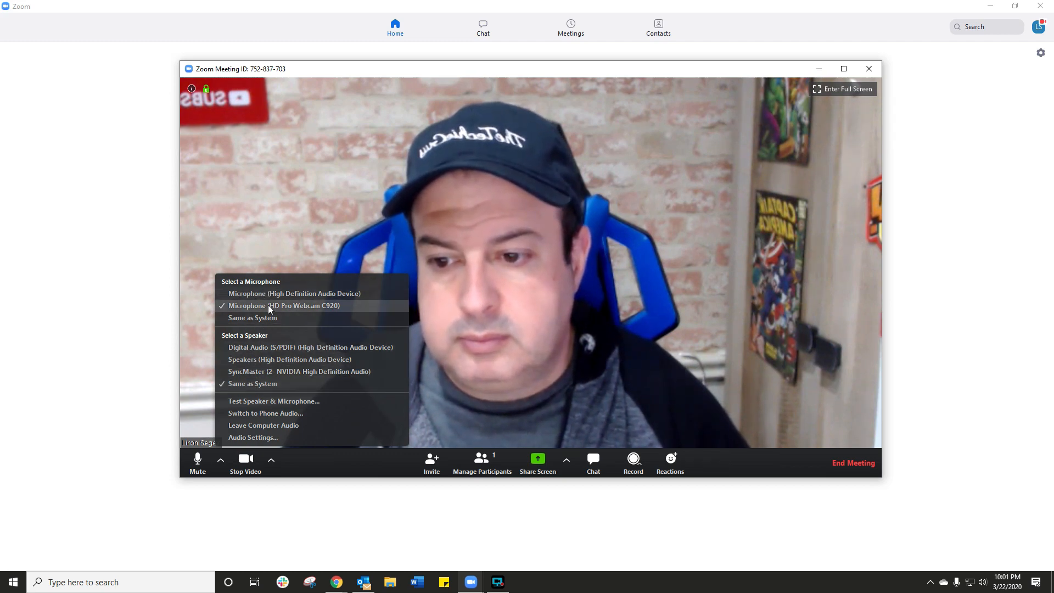
{"action": "left_click", "coordinate": [197, 463]}
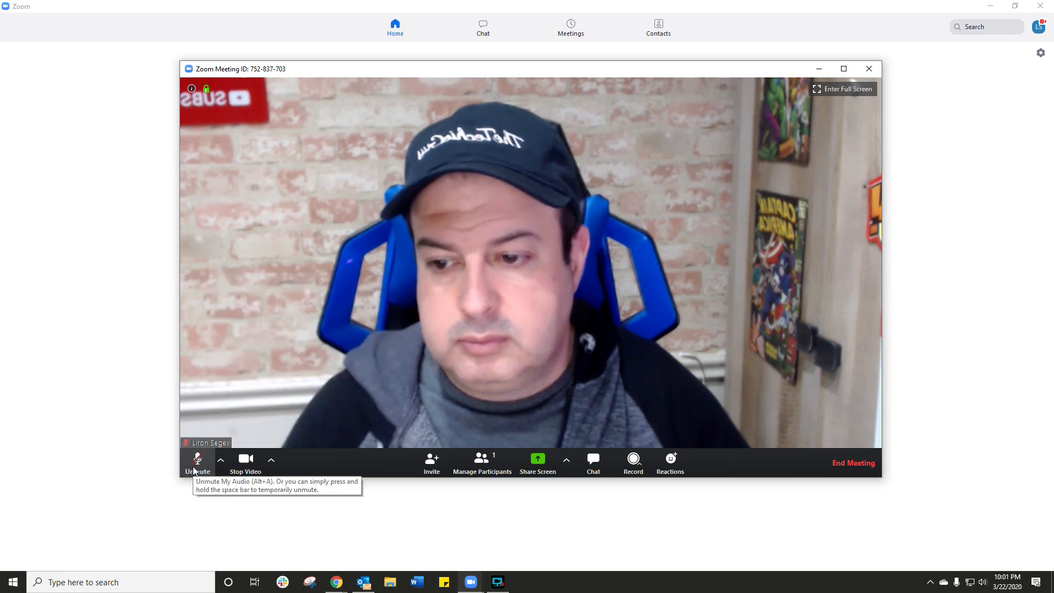
{"action": "left_click", "coordinate": [245, 463]}
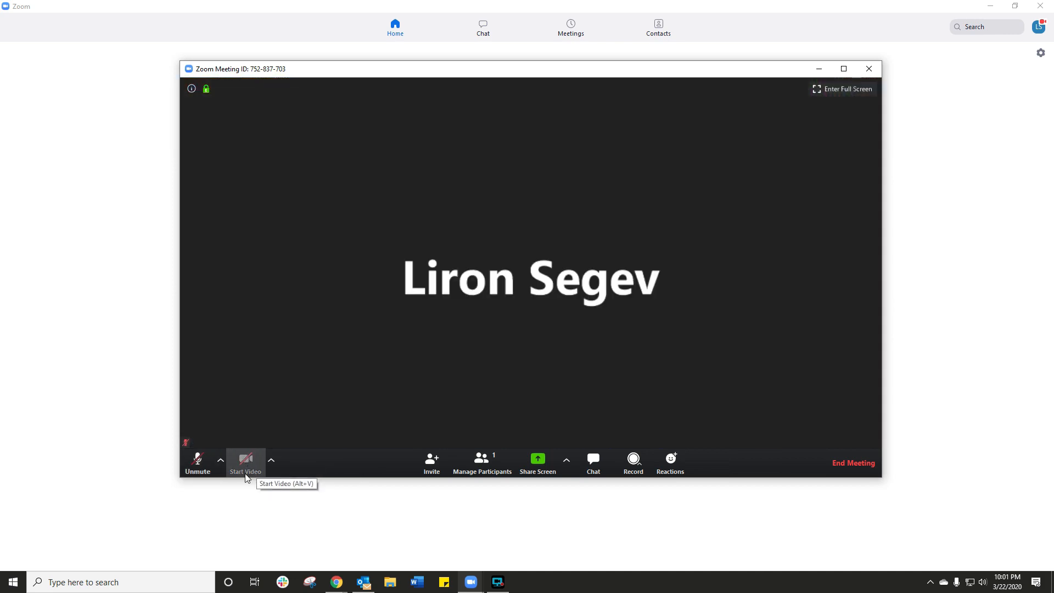
{"action": "mouse_move", "coordinate": [369, 471]}
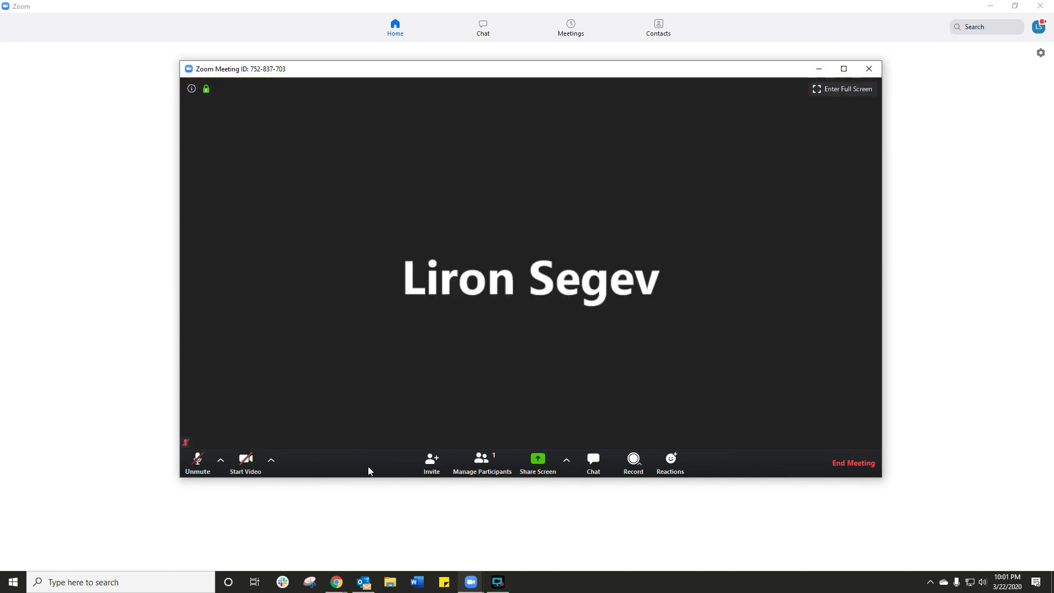
{"action": "left_click", "coordinate": [271, 462]}
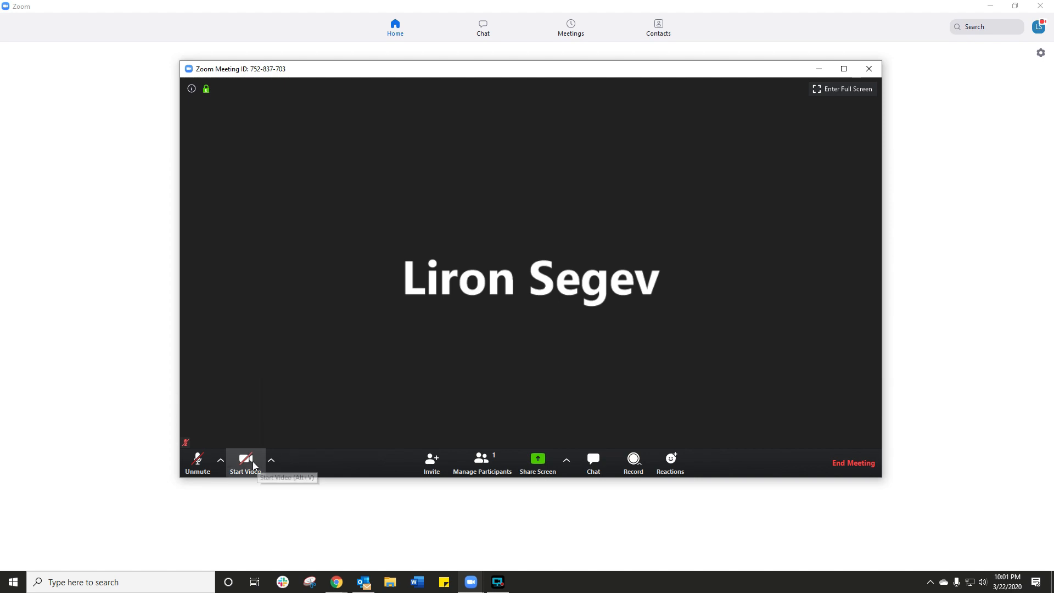
Step: Apply the San Francisco bridge virtual background, then stop the video again
{"action": "left_click", "coordinate": [271, 461]}
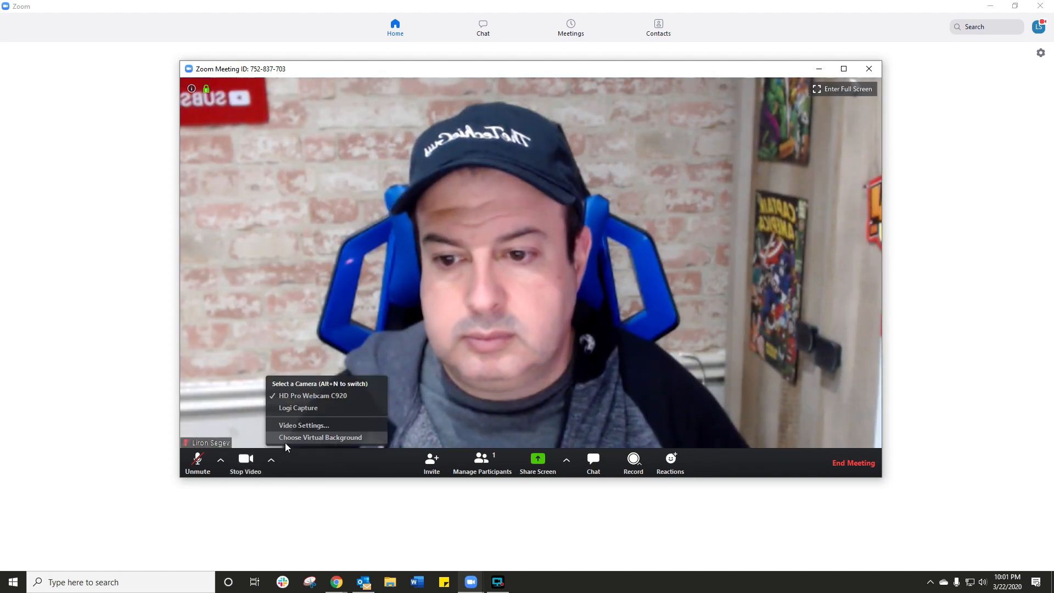
{"action": "left_click", "coordinate": [321, 437]}
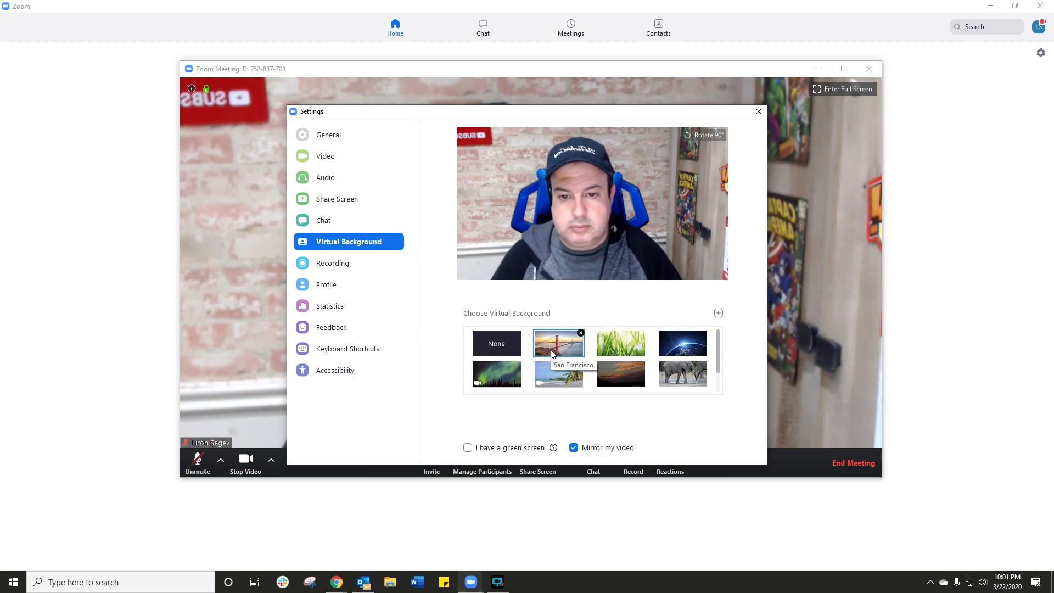
{"action": "left_click", "coordinate": [558, 342]}
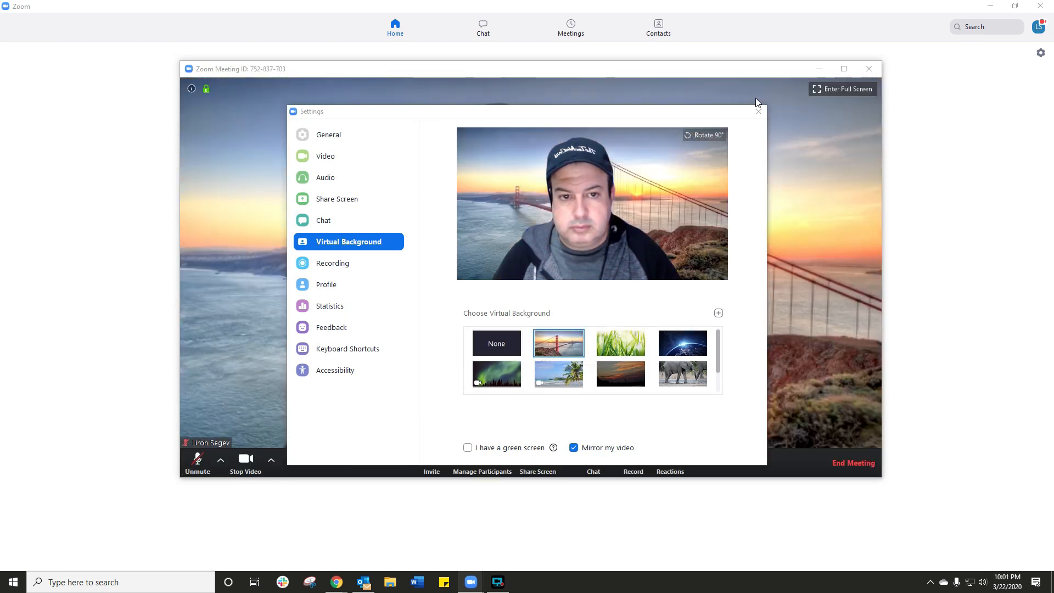
{"action": "left_click", "coordinate": [759, 112]}
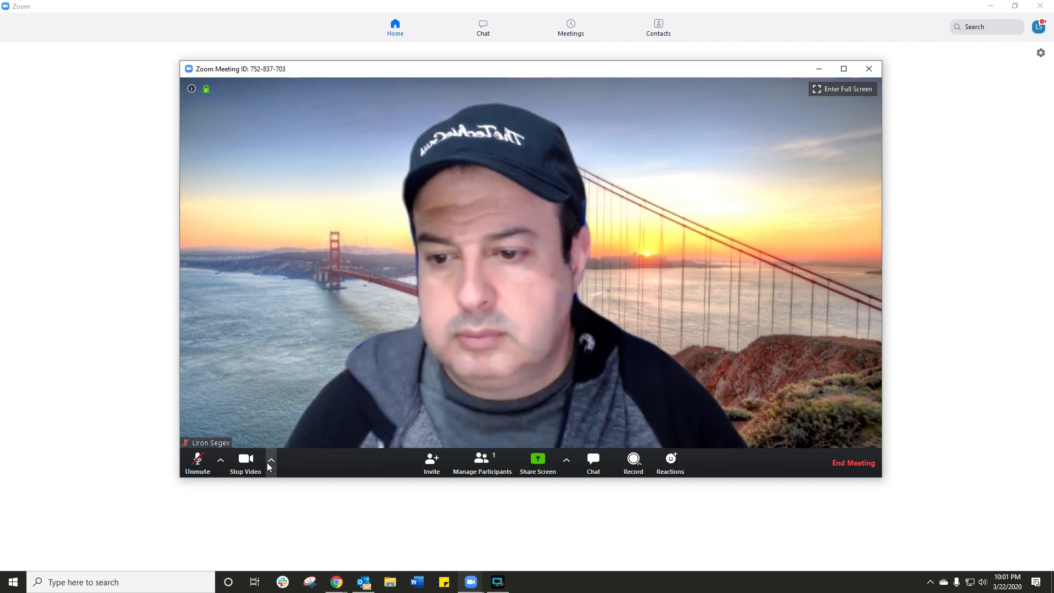
{"action": "left_click", "coordinate": [271, 463]}
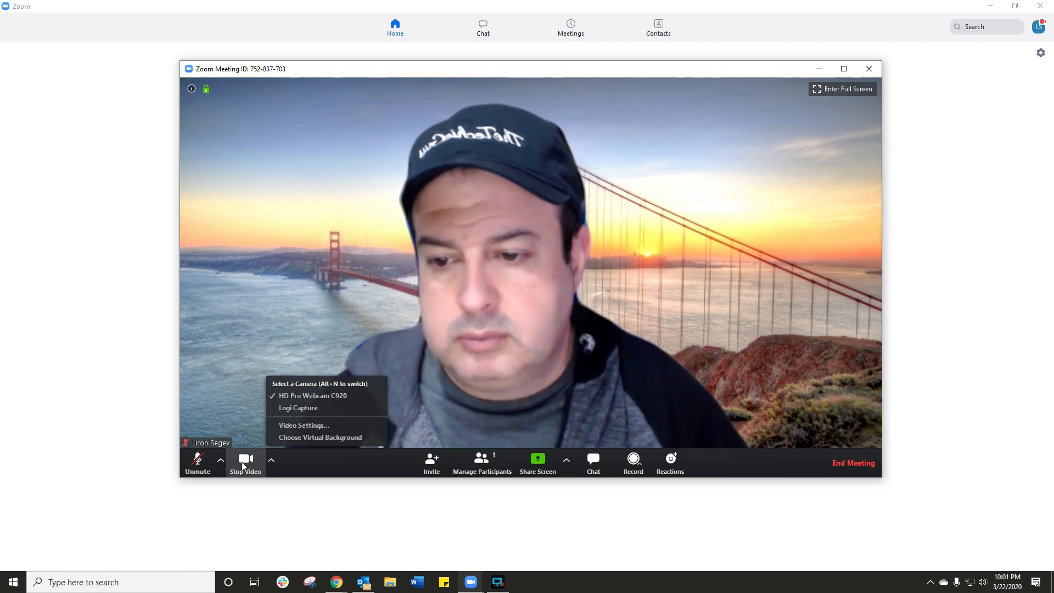
{"action": "left_click", "coordinate": [245, 460]}
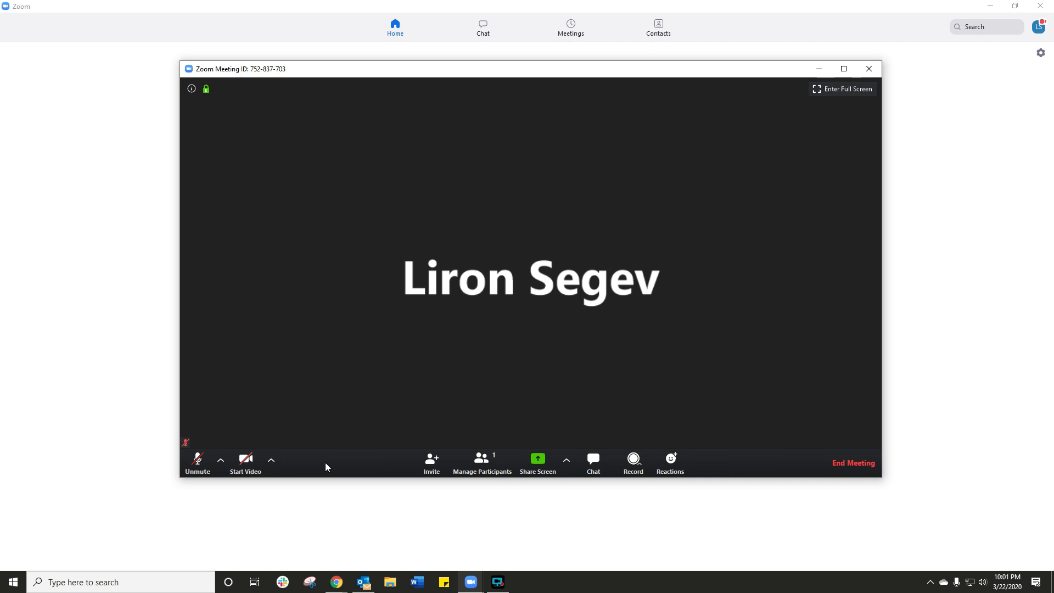
{"action": "mouse_move", "coordinate": [432, 462]}
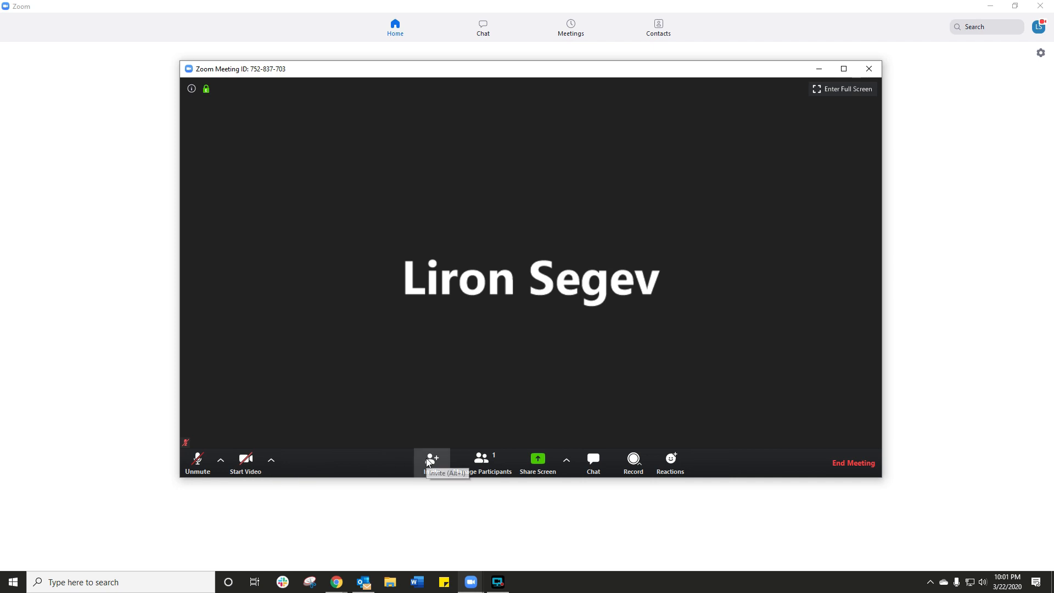
Step: Open and close the Invite window, then bring up the Share Screen chooser
{"action": "left_click", "coordinate": [432, 459]}
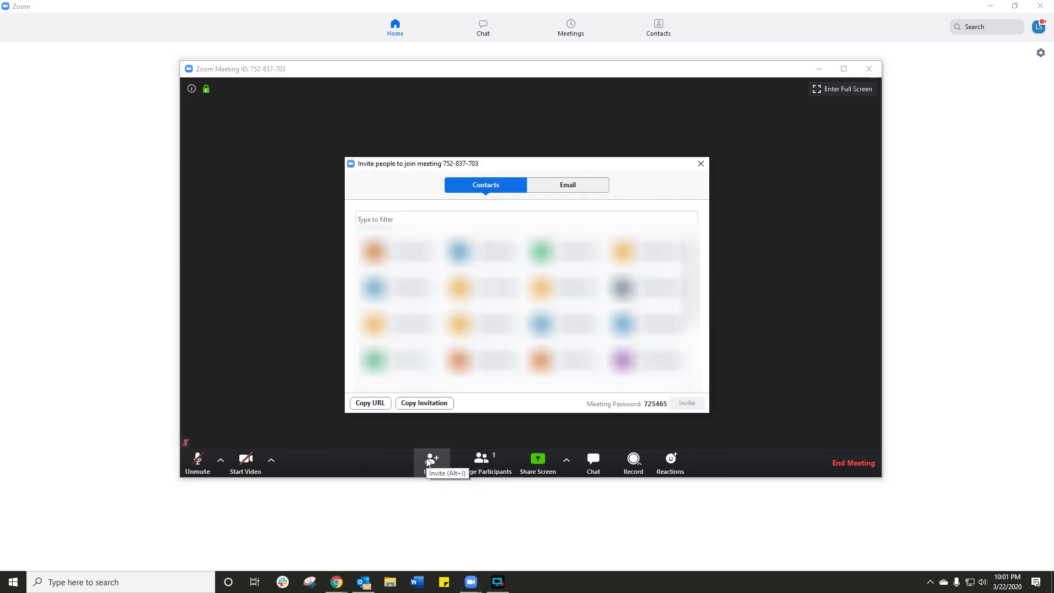
{"action": "mouse_move", "coordinate": [615, 438]}
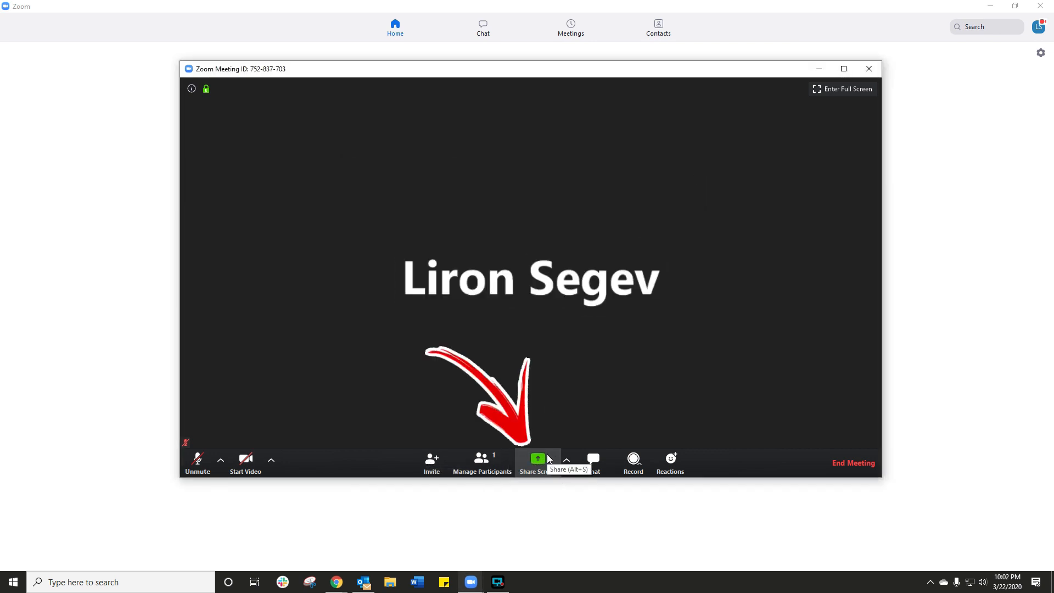
{"action": "left_click", "coordinate": [538, 461]}
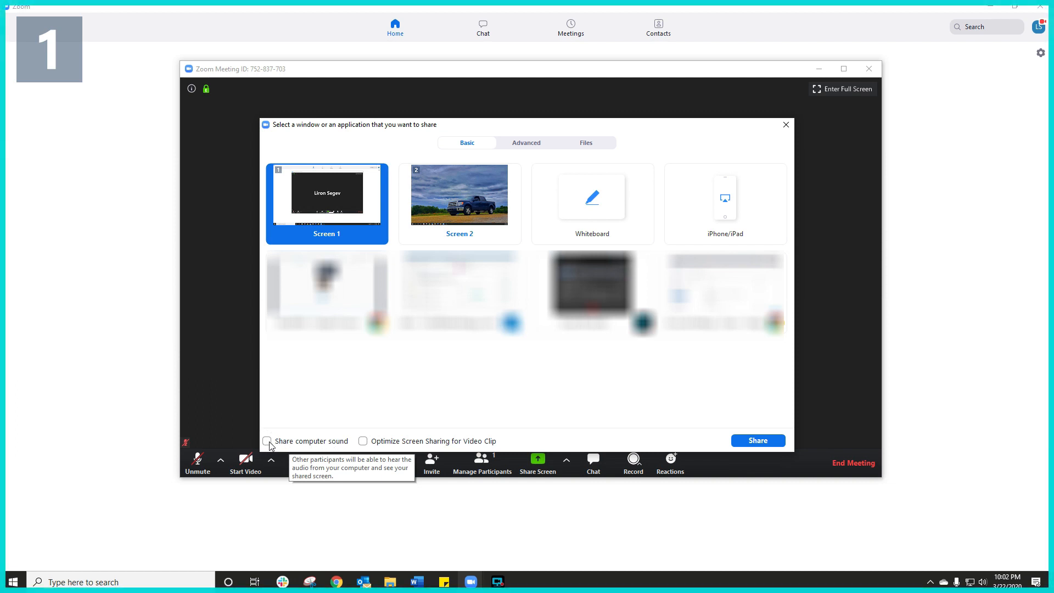
Step: Share a whiteboard with computer sound and video-clip optimization enabled
{"action": "left_click", "coordinate": [267, 442]}
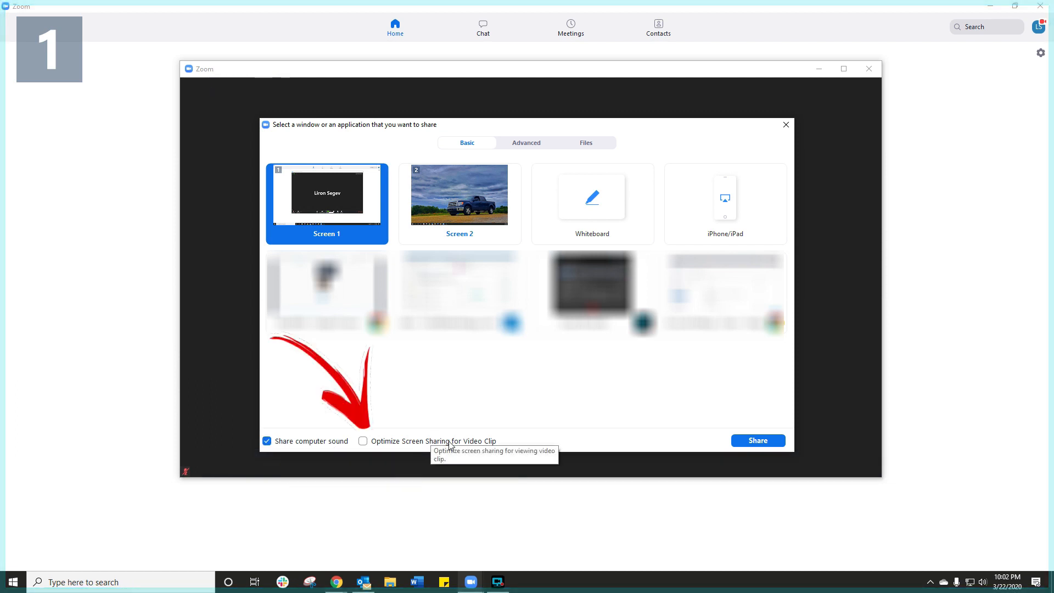
{"action": "left_click", "coordinate": [364, 441]}
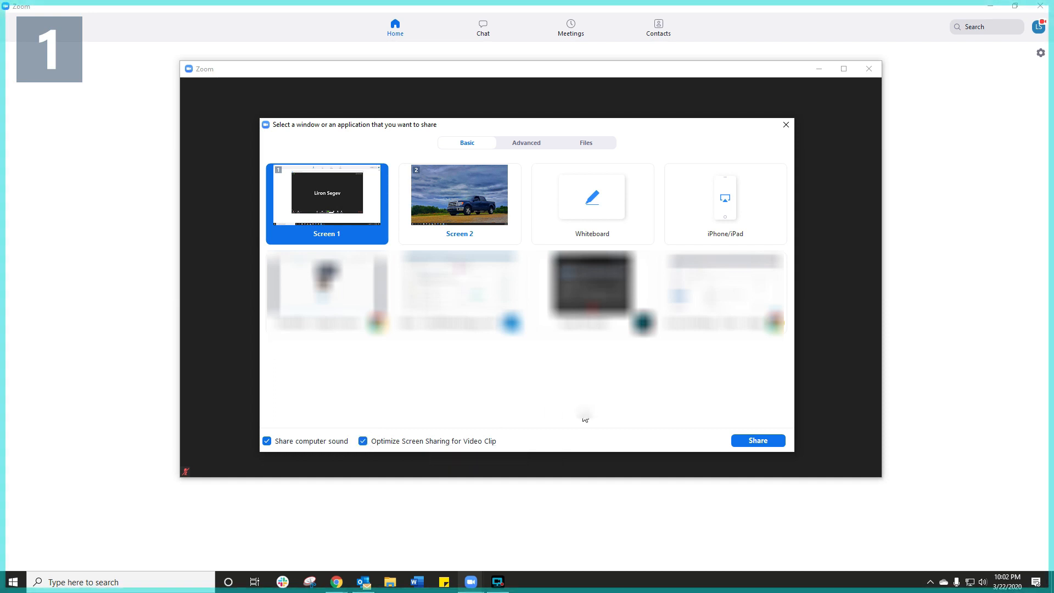
{"action": "mouse_move", "coordinate": [606, 199]}
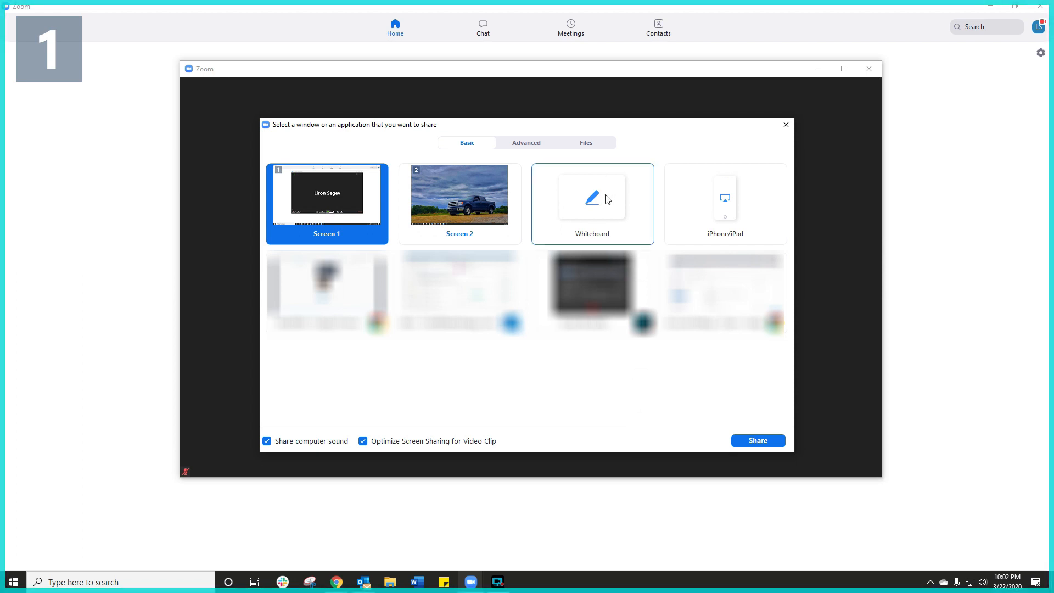
{"action": "left_click", "coordinate": [526, 143]}
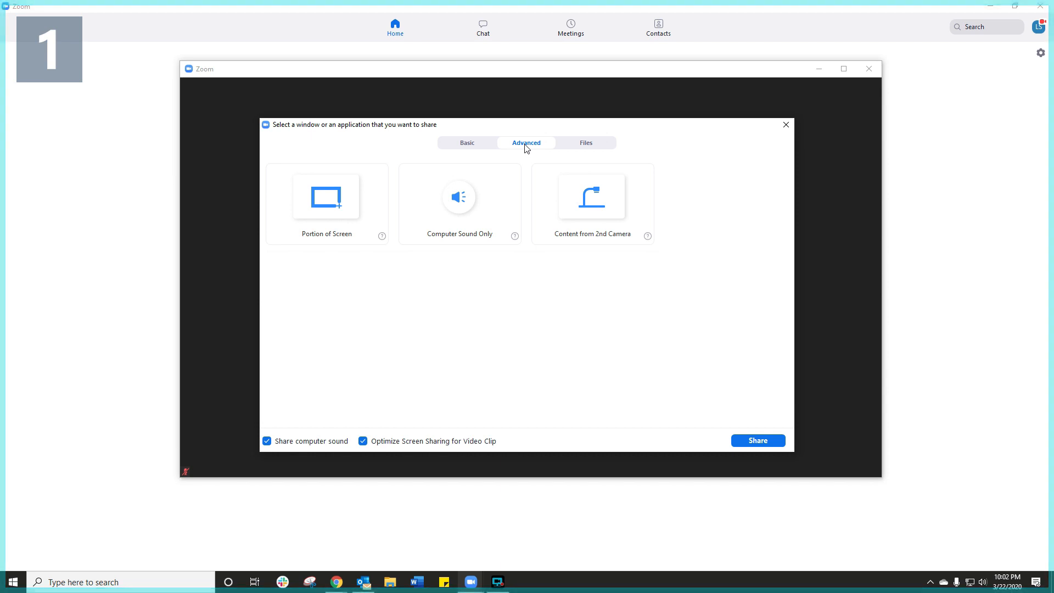
{"action": "left_click", "coordinate": [585, 143]}
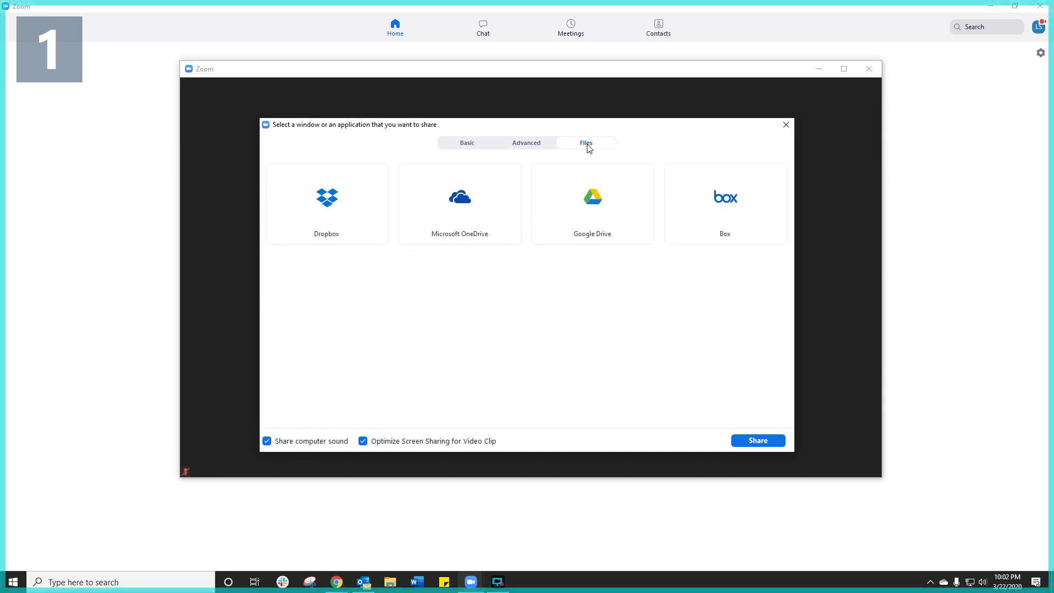
{"action": "left_click", "coordinate": [467, 143]}
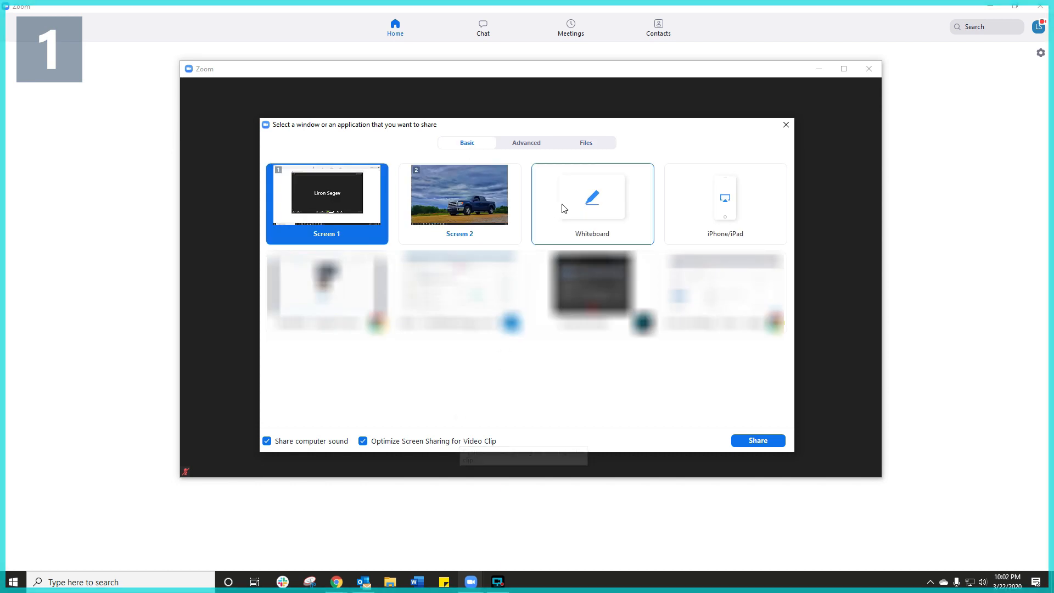
{"action": "left_click", "coordinate": [592, 203]}
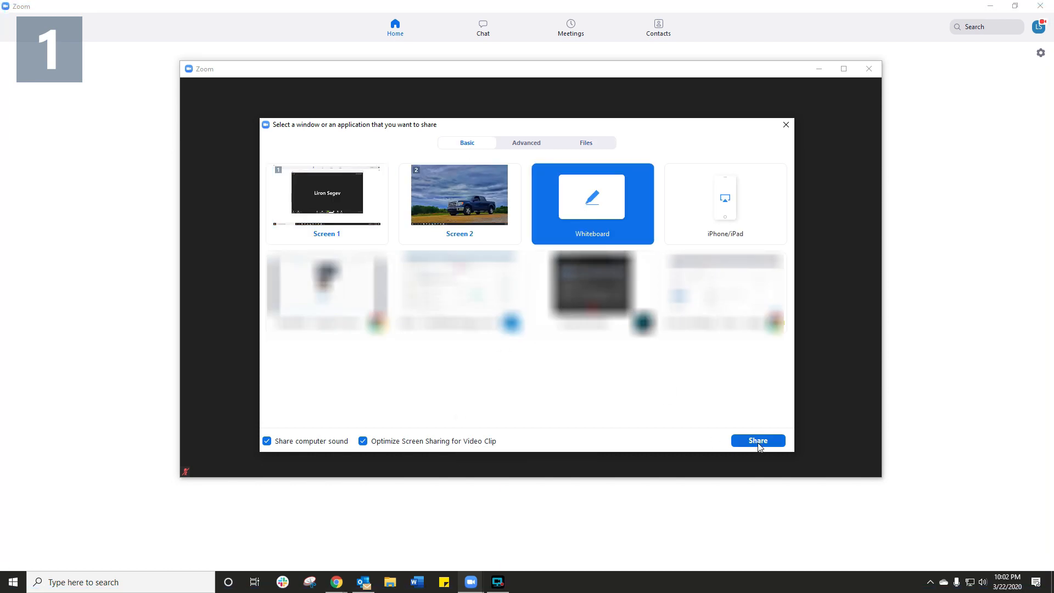
{"action": "left_click", "coordinate": [758, 441]}
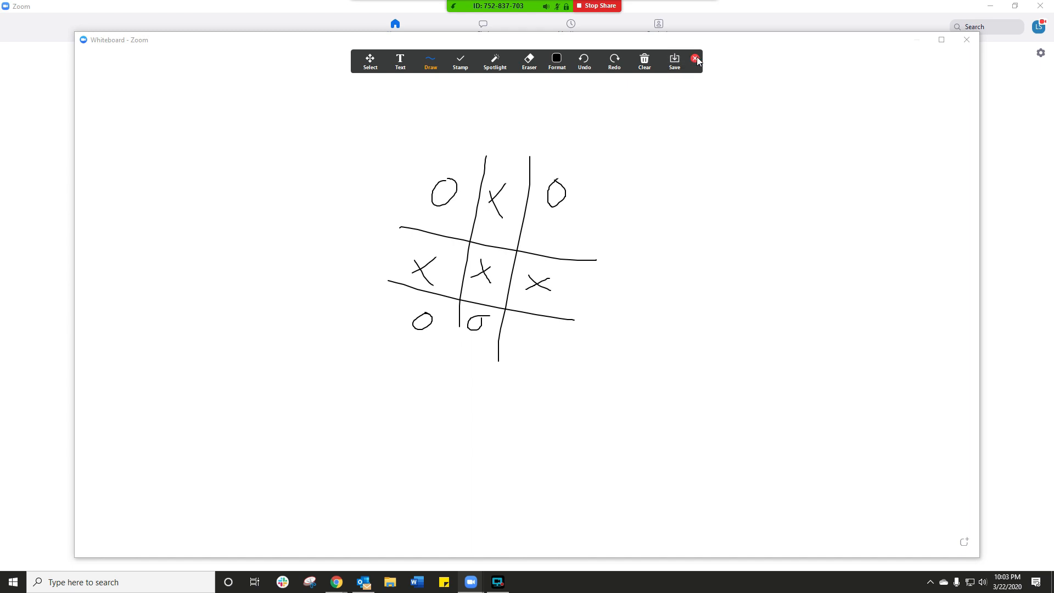
{"action": "mouse_move", "coordinate": [597, 5]}
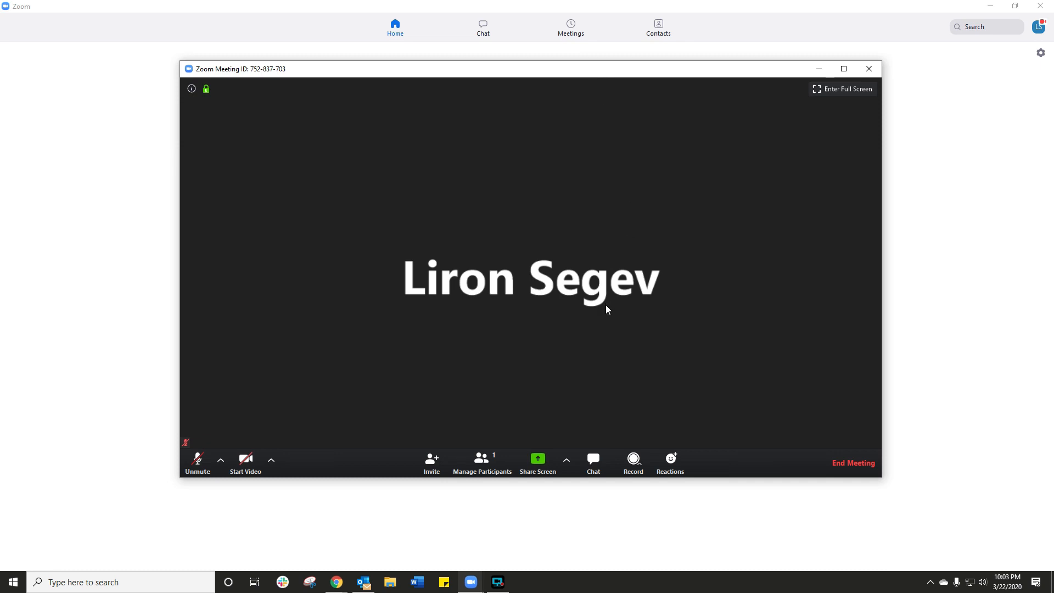
{"action": "mouse_move", "coordinate": [587, 428]}
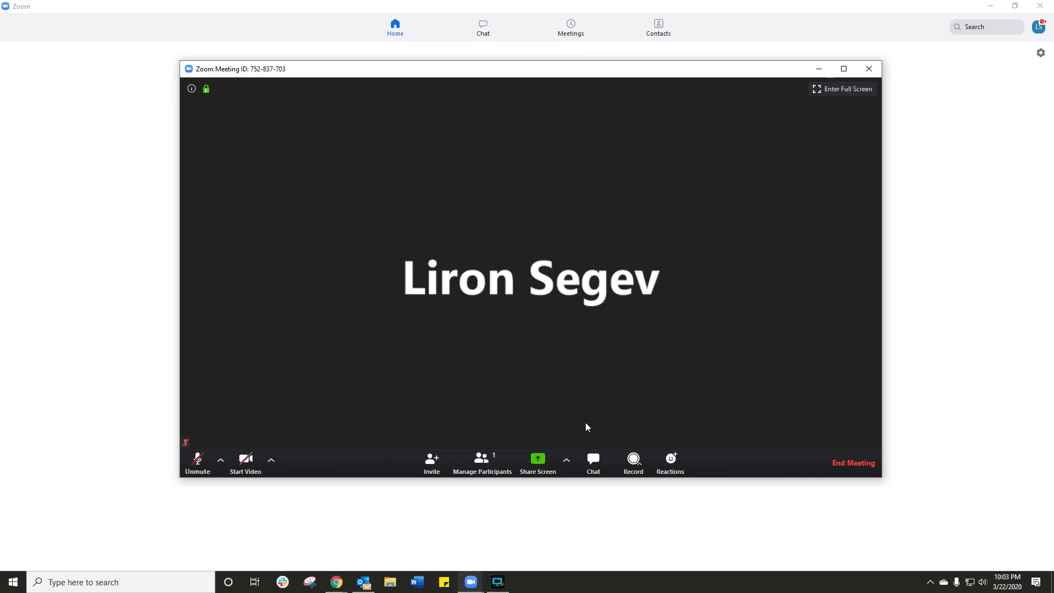
{"action": "left_click", "coordinate": [567, 462]}
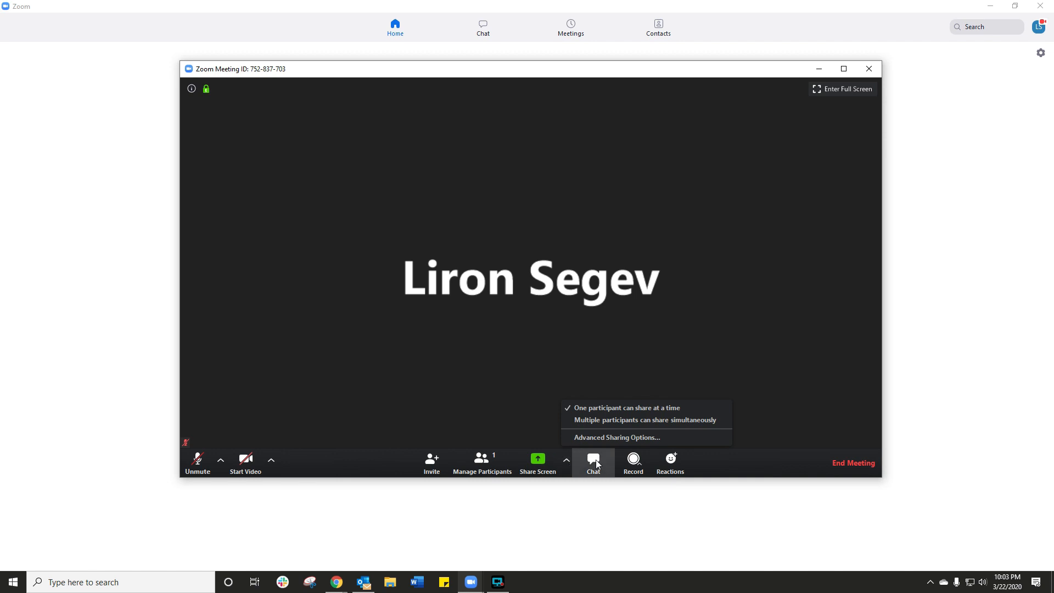
{"action": "left_click", "coordinate": [537, 462]}
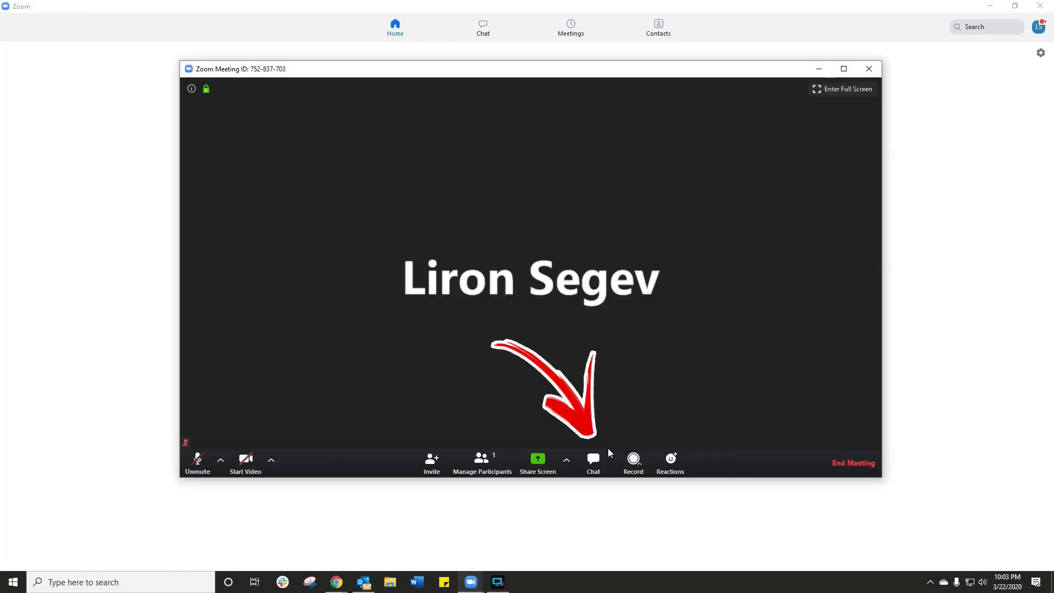
Step: Open the in-meeting group chat and place the cursor in the message box
{"action": "left_click", "coordinate": [593, 460]}
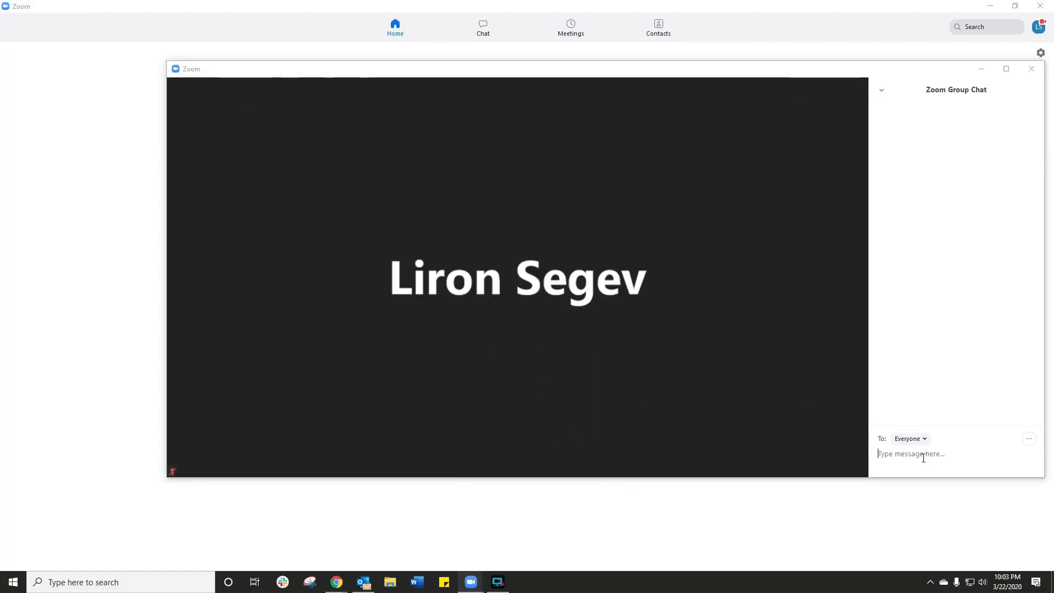
{"action": "left_click", "coordinate": [910, 438]}
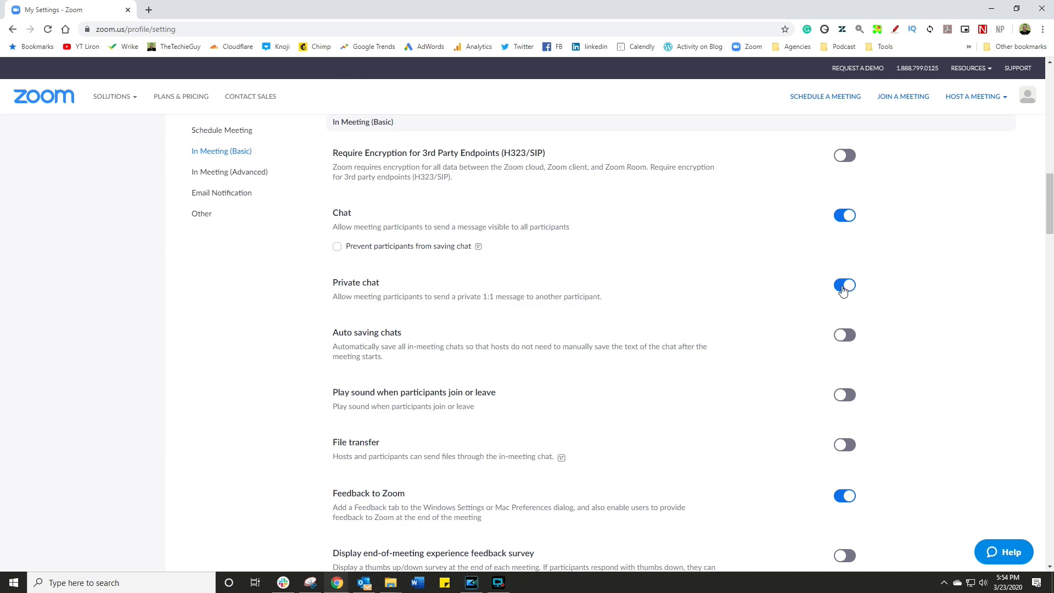
Step: Switch off the Private chat toggle under My Settings > In Meeting (Basic)
{"action": "left_click", "coordinate": [845, 285]}
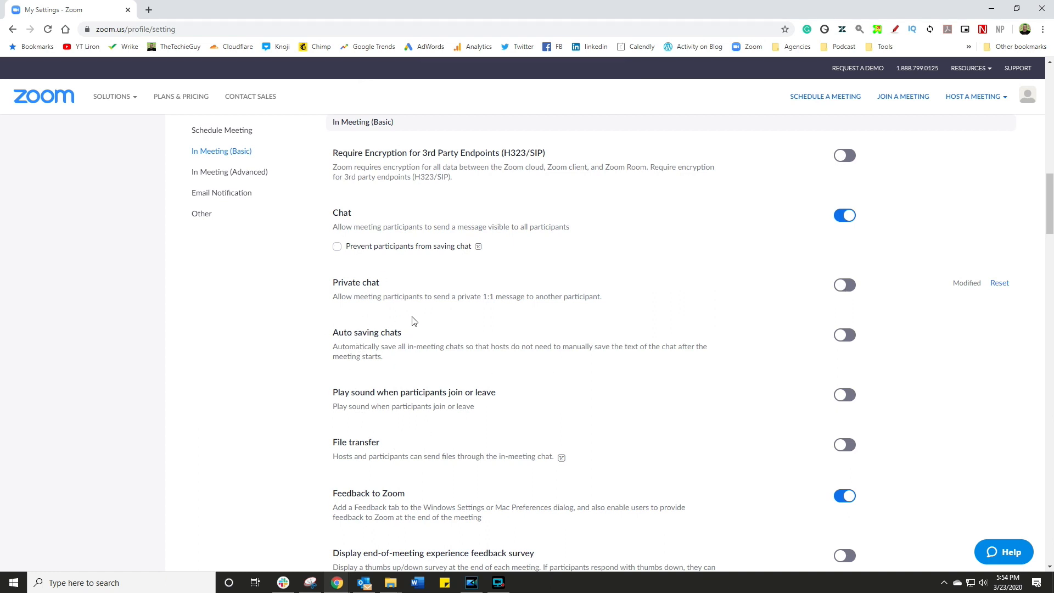
{"action": "mouse_move", "coordinate": [451, 340]}
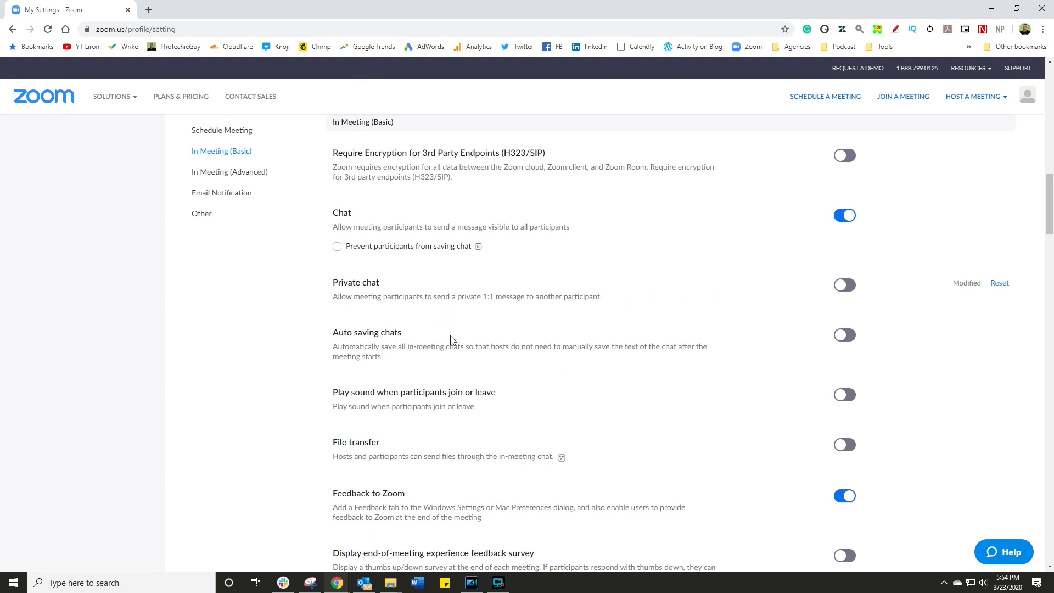
{"action": "mouse_move", "coordinate": [510, 336]}
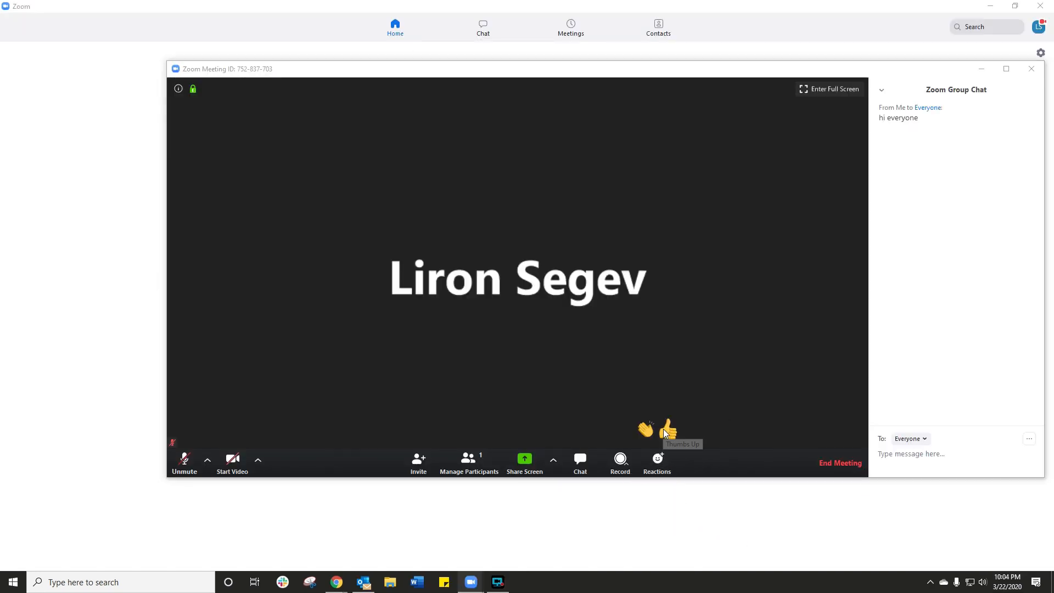
Step: Send a Thumbs Up reaction from the Reactions menu
{"action": "left_click", "coordinate": [668, 429]}
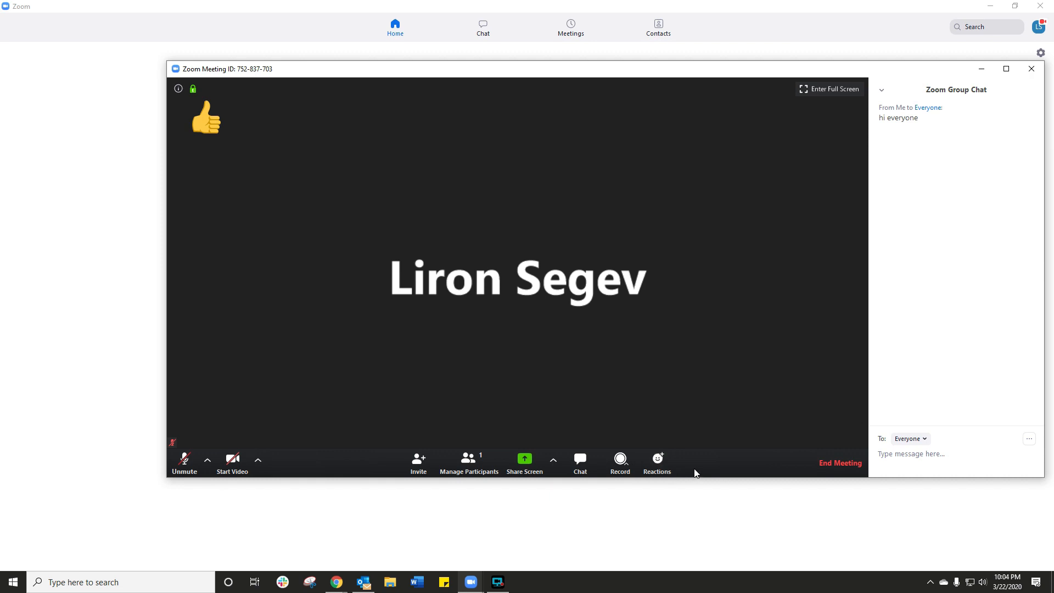
{"action": "mouse_move", "coordinate": [840, 464]}
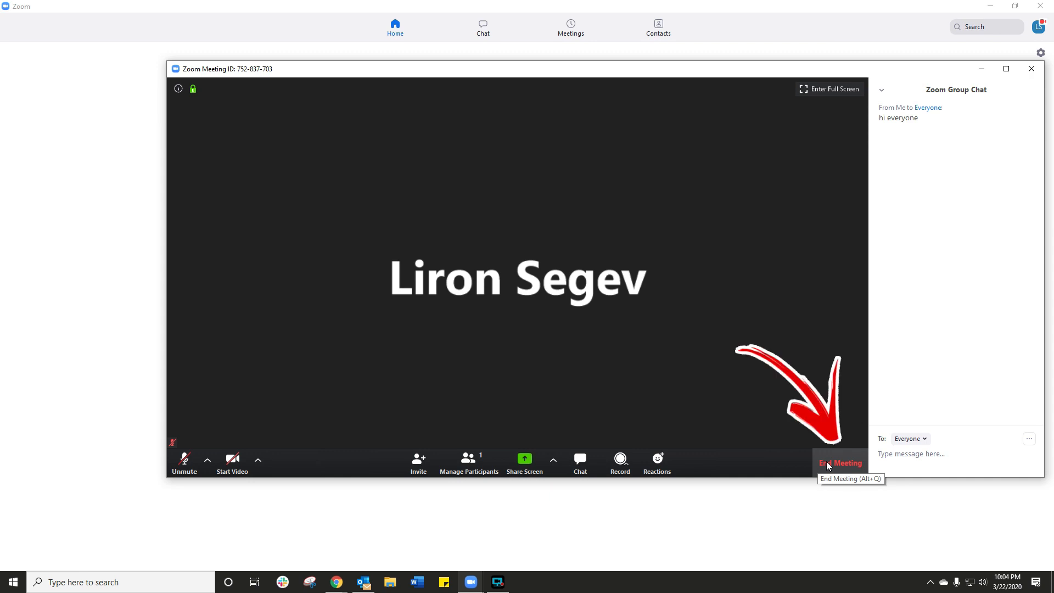
Step: End the meeting for all participants, returning to Zoom's Home screen
{"action": "left_click", "coordinate": [840, 463]}
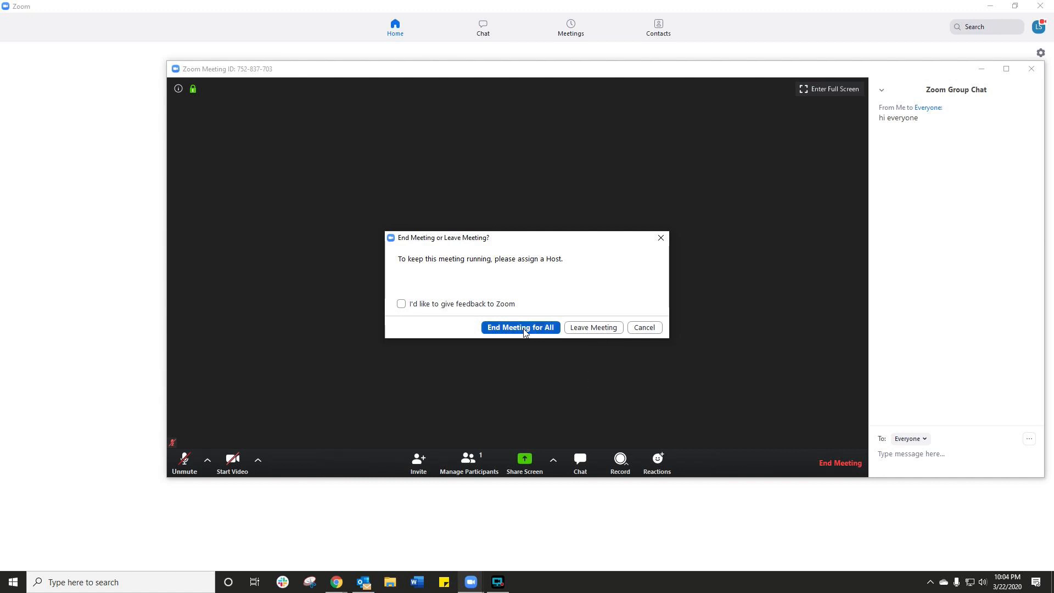
{"action": "left_click", "coordinate": [520, 327]}
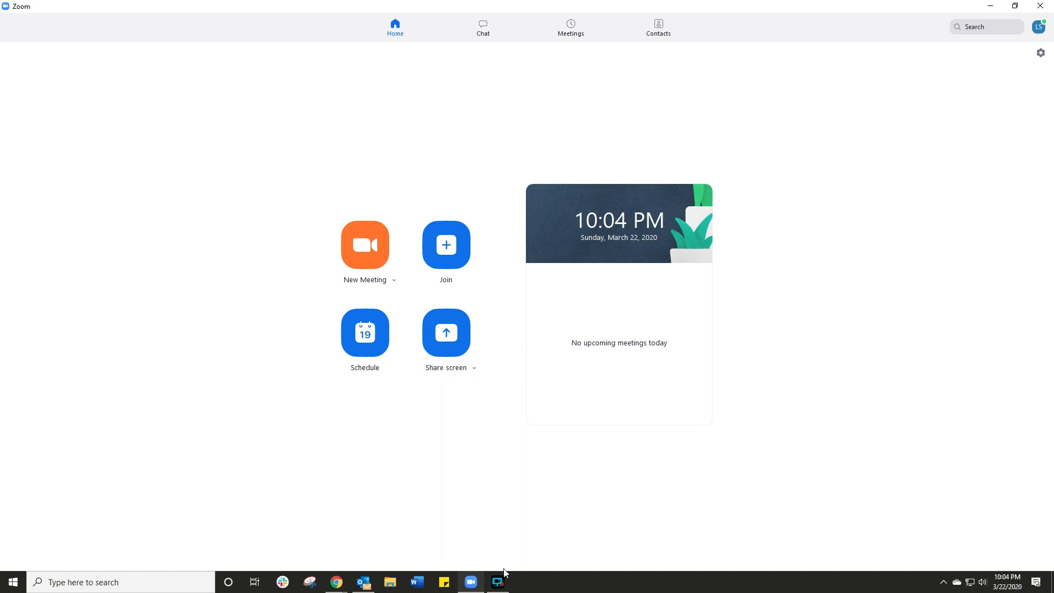